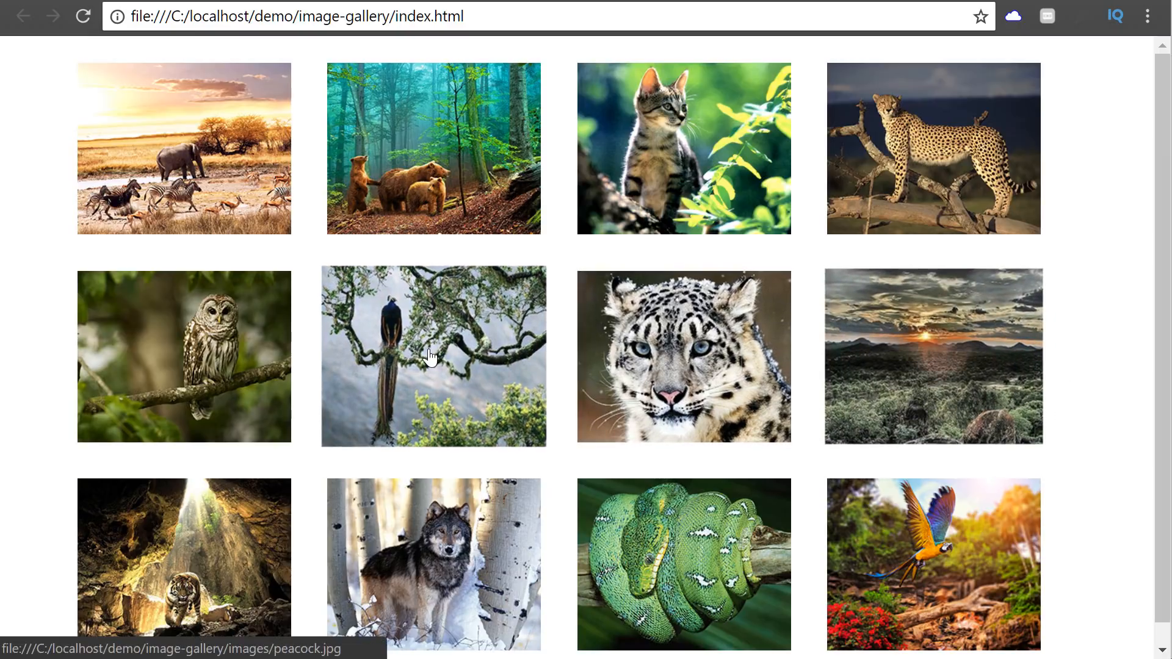
# Step: View an animal thumbnail enlarged in the Lightbox overlay over the gallery
pyautogui.click(430, 356)
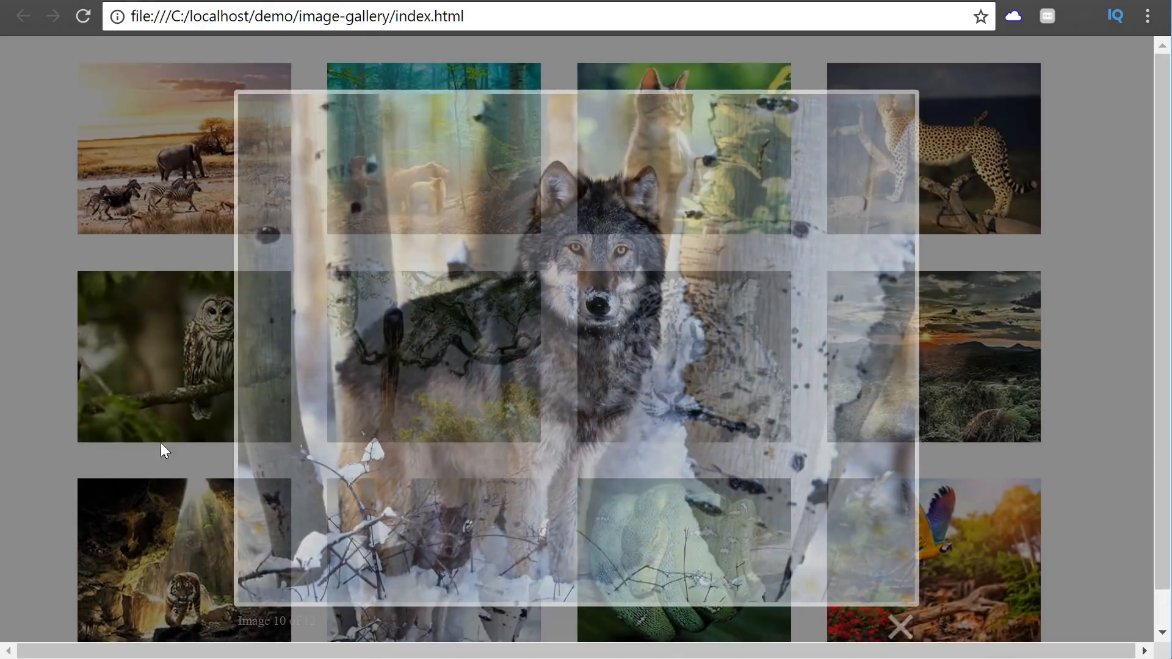
pyautogui.click(900, 628)
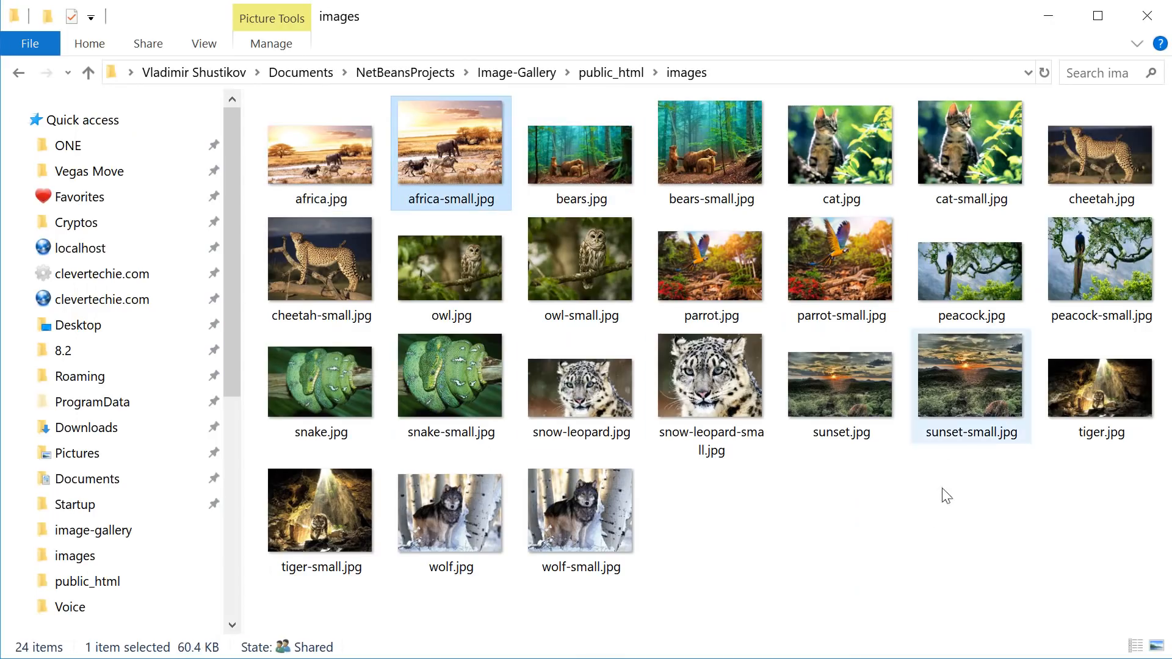
pyautogui.doubleClick(449, 258)
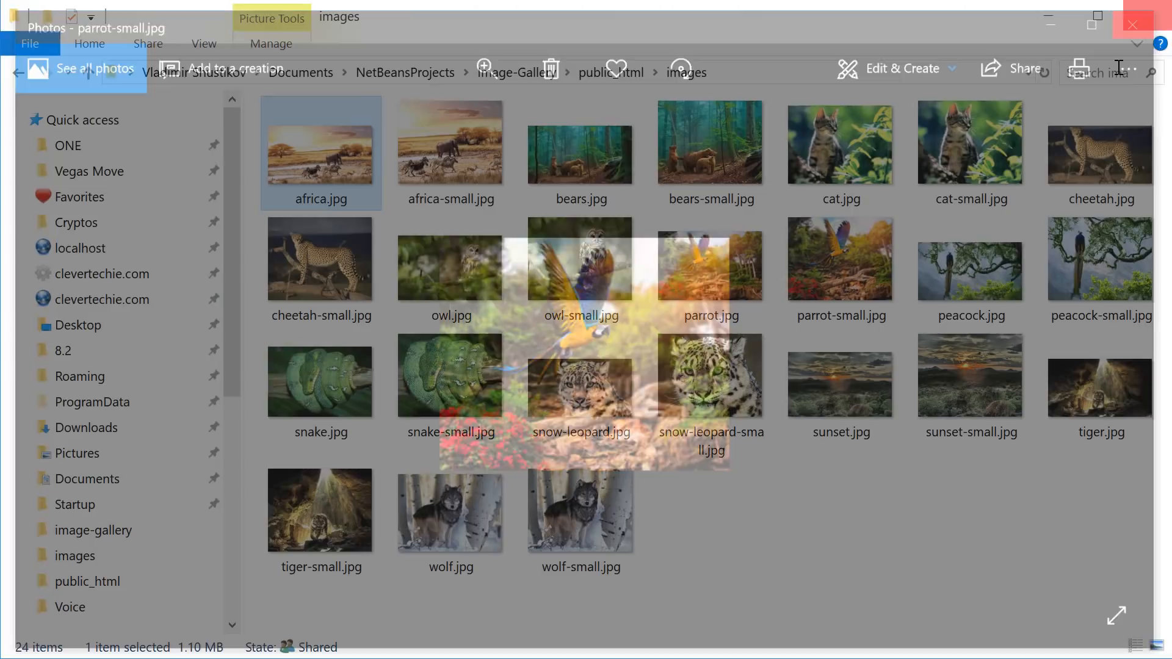
pyautogui.click(450, 144)
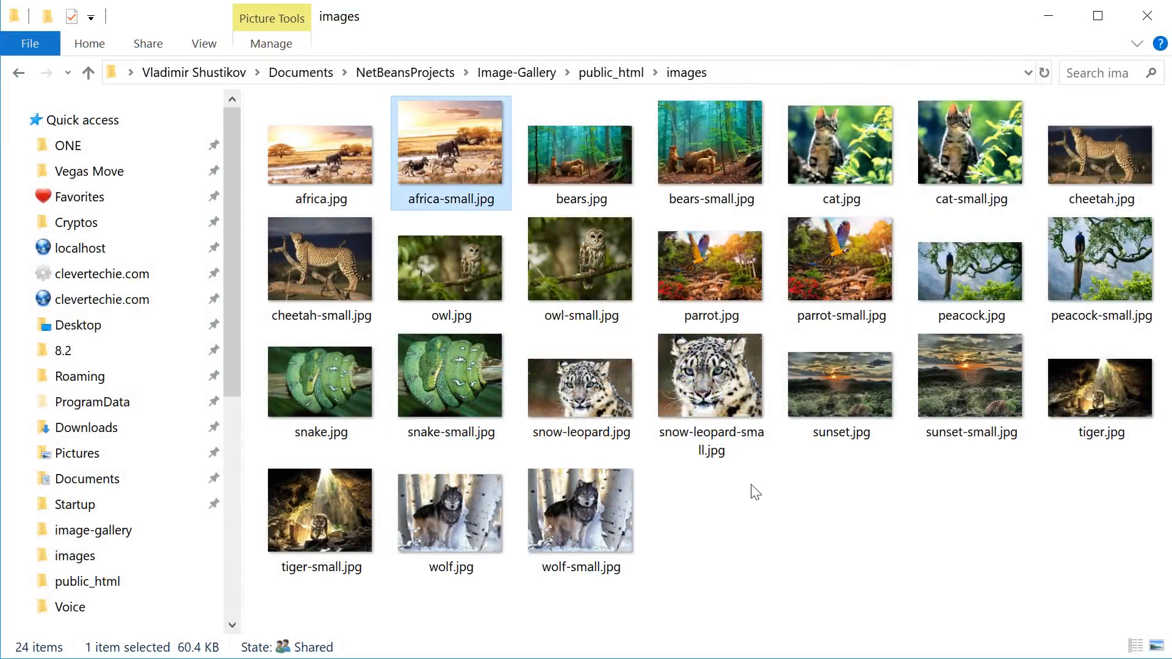
pyautogui.click(735, 537)
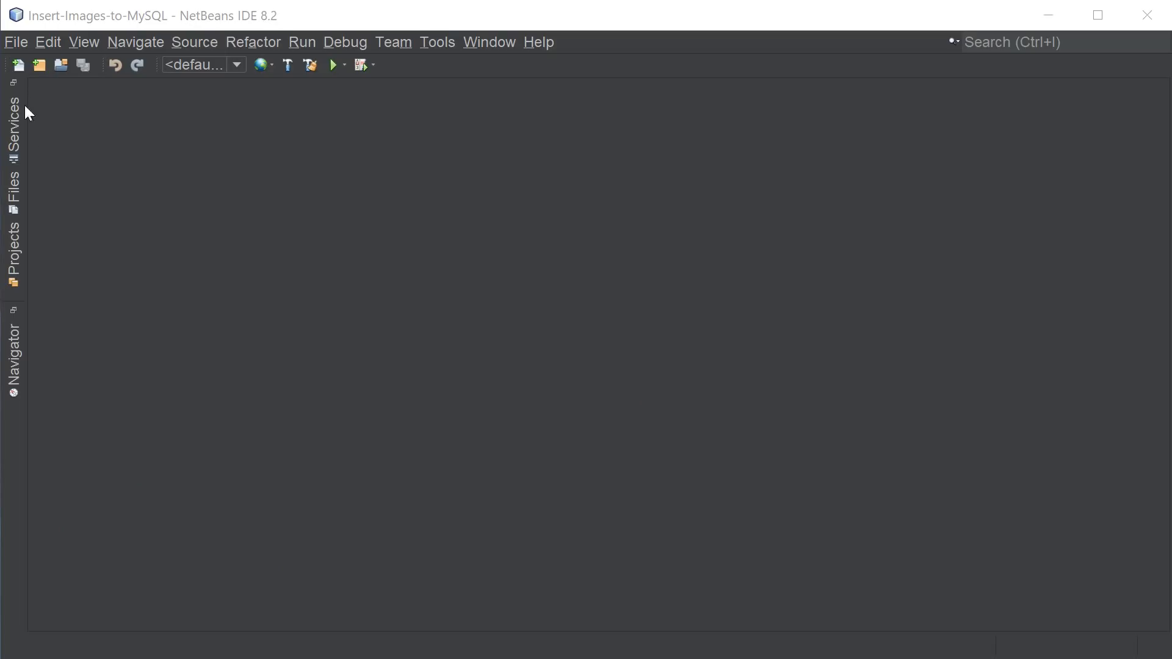
# Step: Start a new HTML5/JavaScript application project from the File menu
pyautogui.click(17, 42)
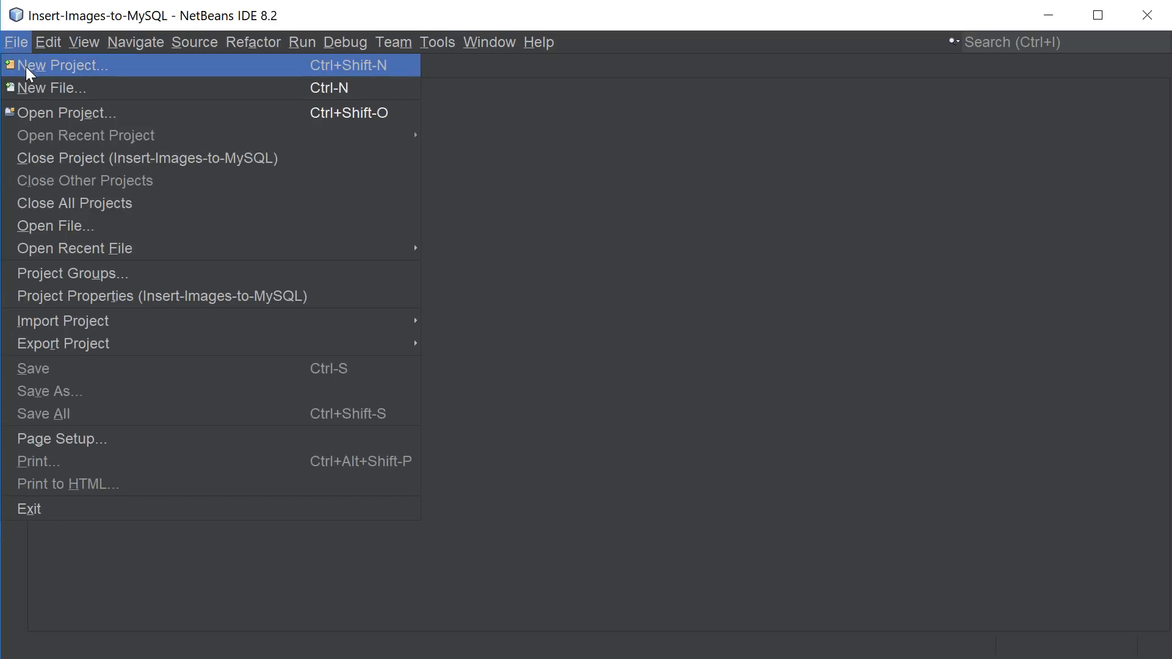
pyautogui.click(55, 65)
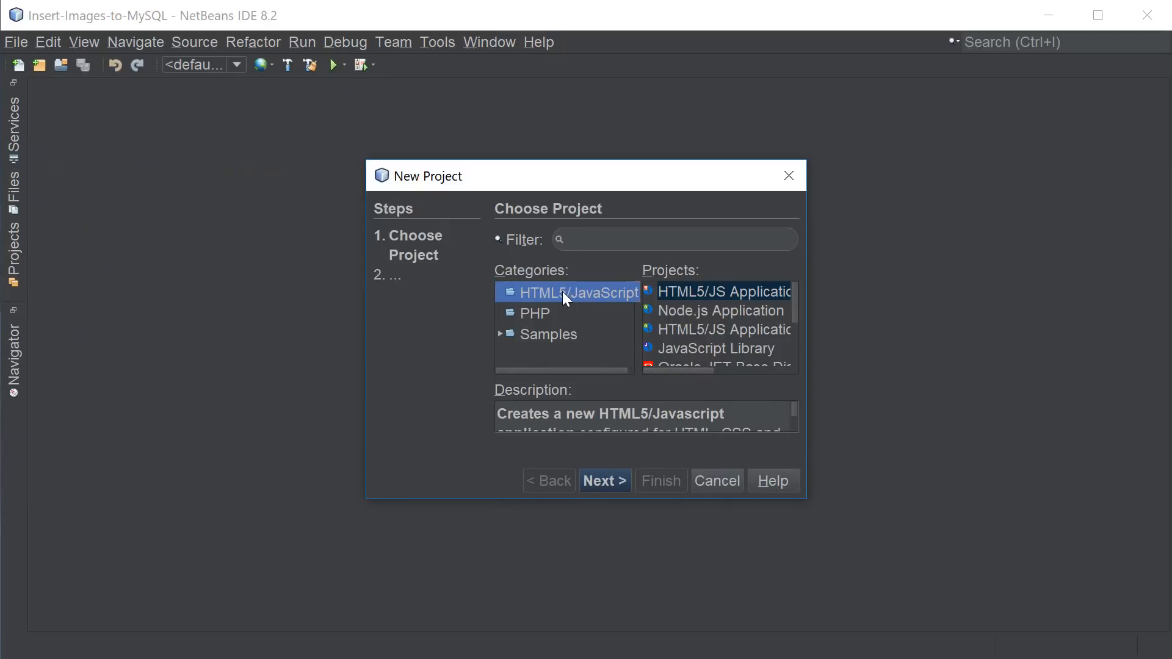
pyautogui.click(604, 481)
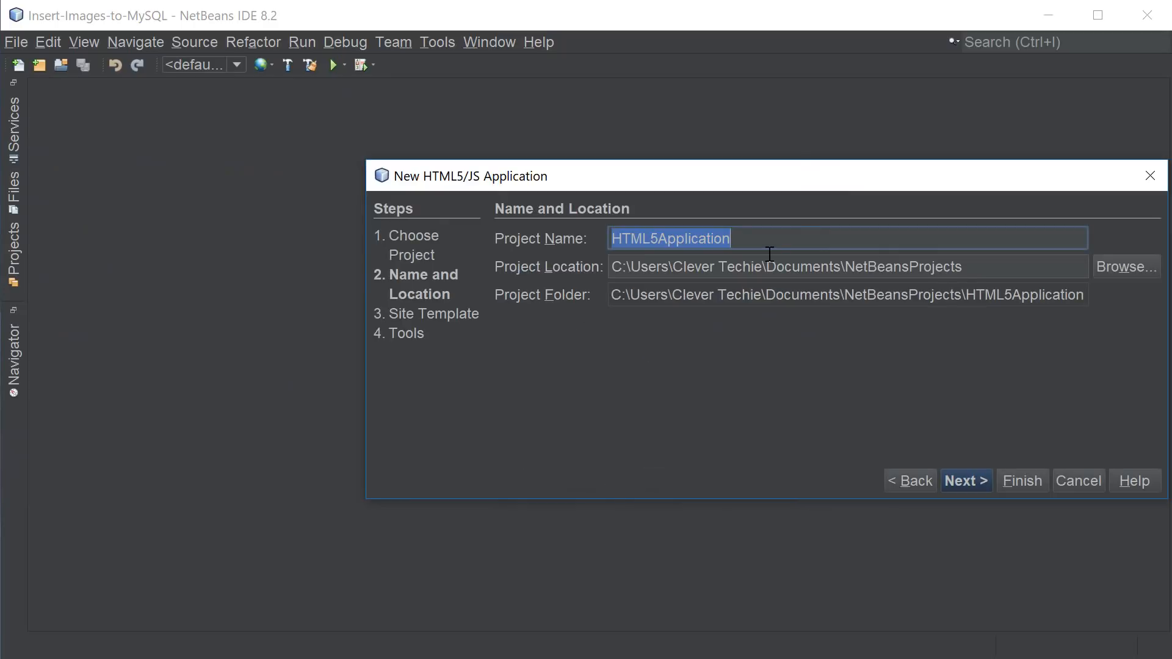
# Step: Name the project Image-Gallery, locate it in the existing Image-Gallery folder and finish creating it
pyautogui.write('Image-G')
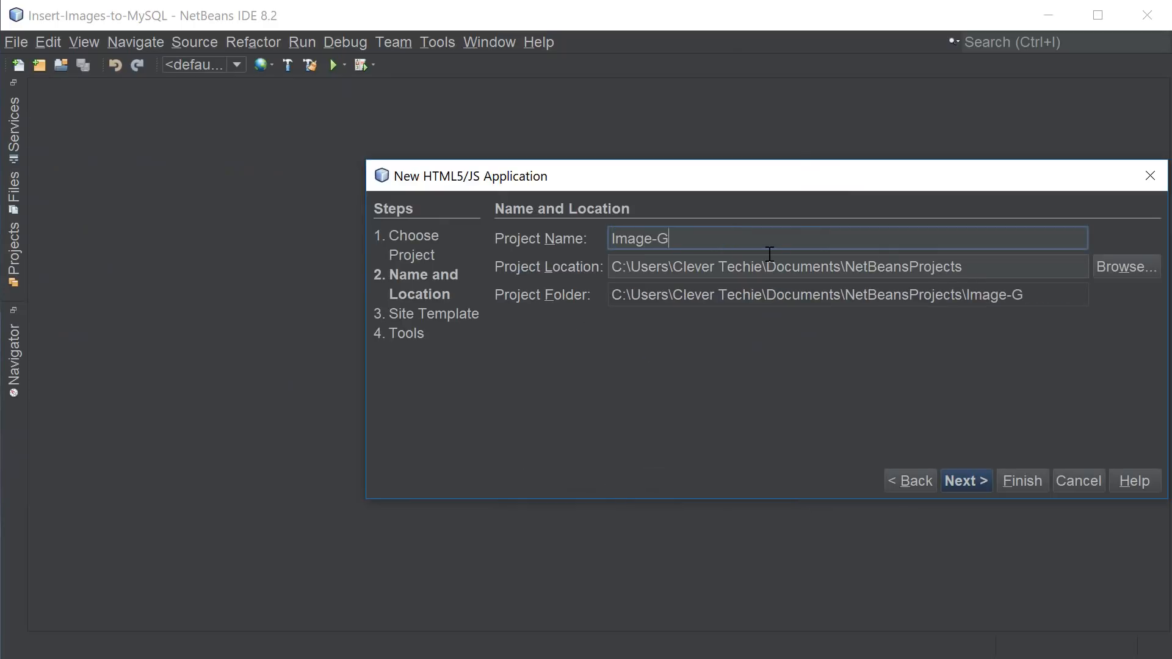
pyautogui.write('allery')
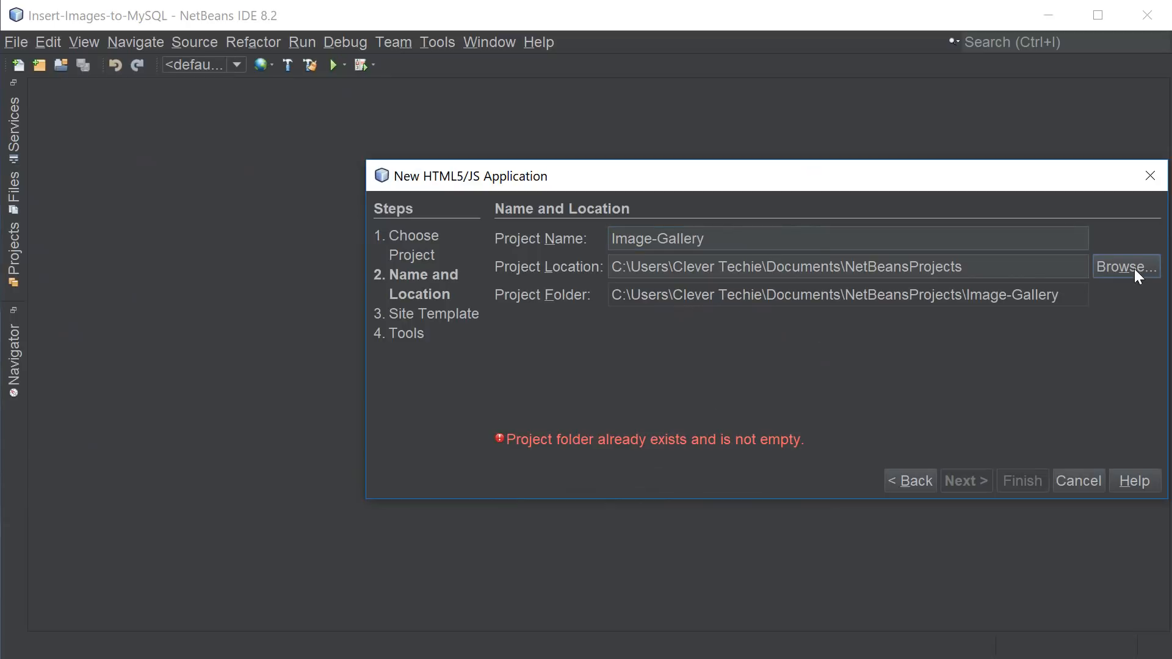
pyautogui.click(1126, 266)
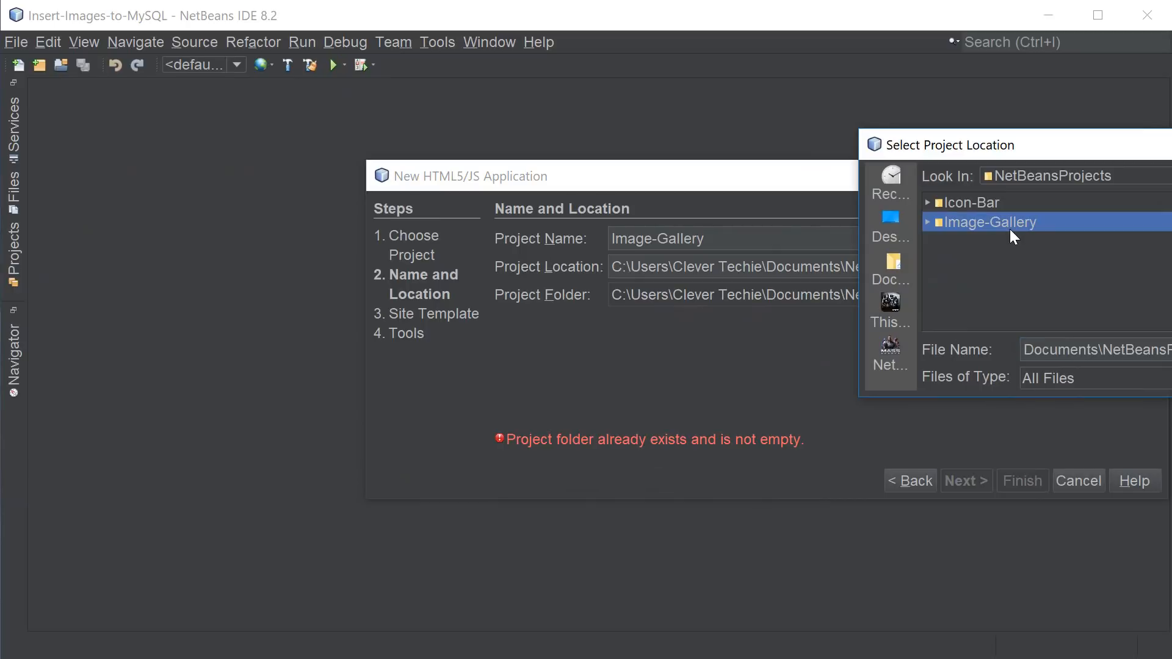
pyautogui.doubleClick(988, 222)
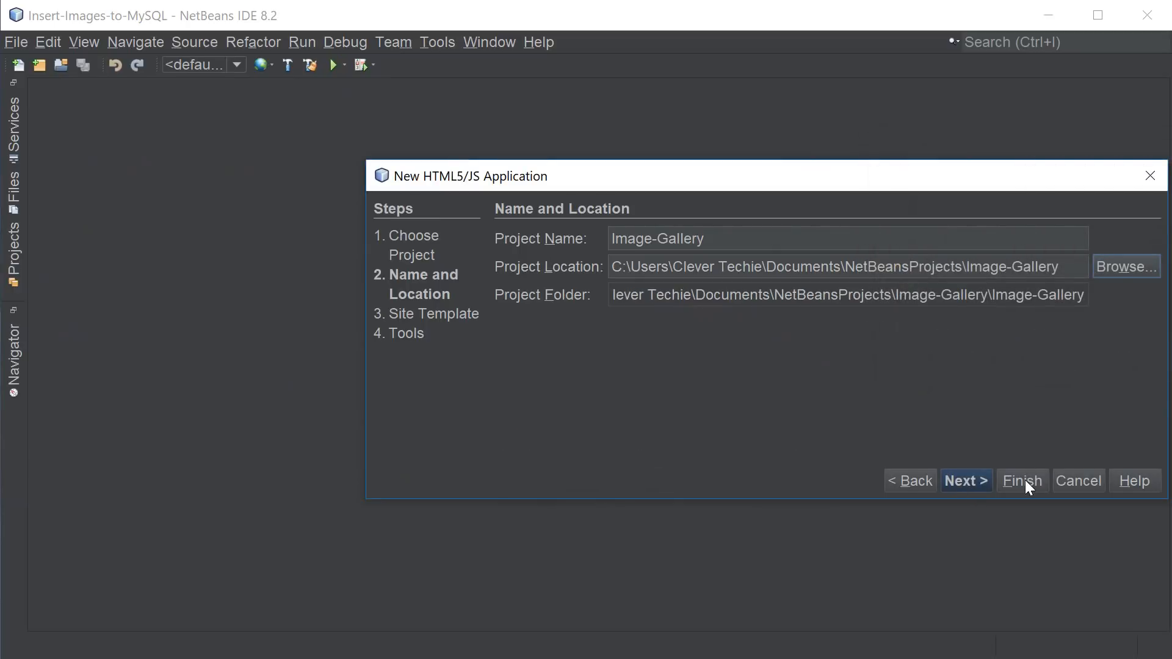
pyautogui.click(1022, 481)
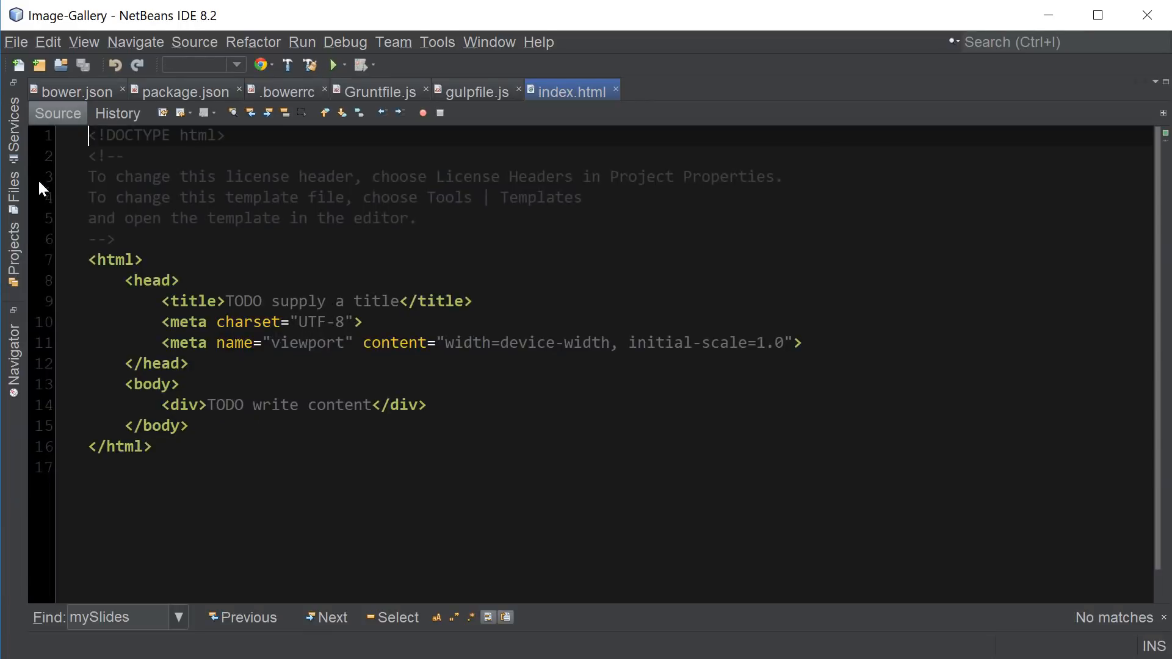
# Step: Close all other editor files and retitle the page Image Gallery
pyautogui.rightClick(569, 91)
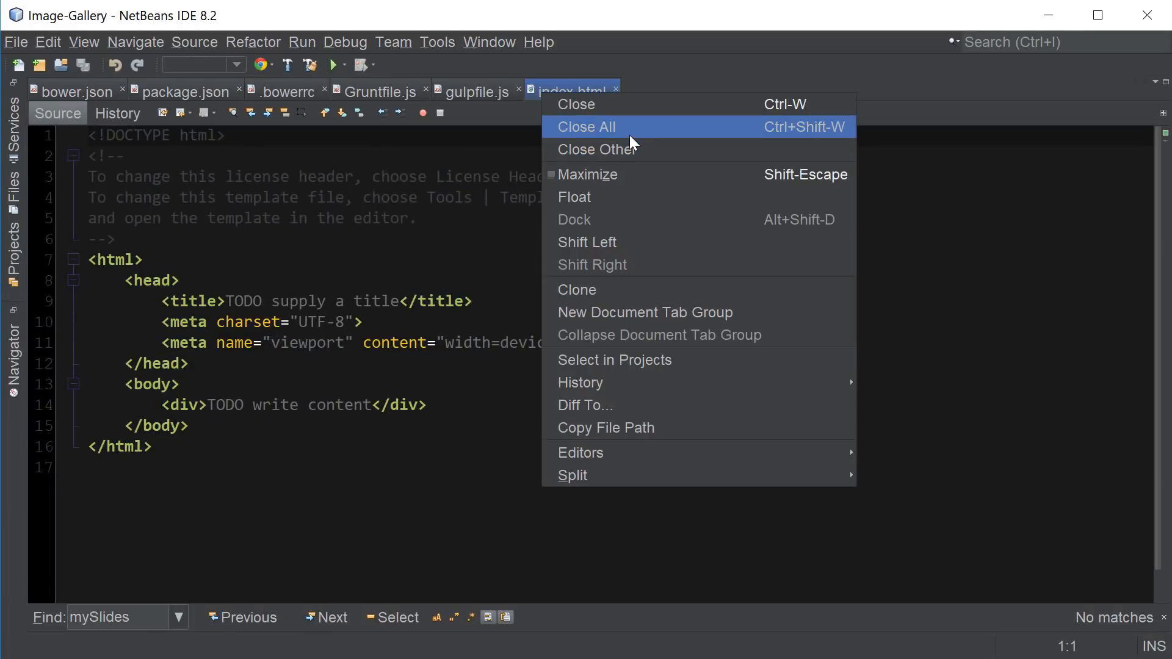
pyautogui.click(595, 149)
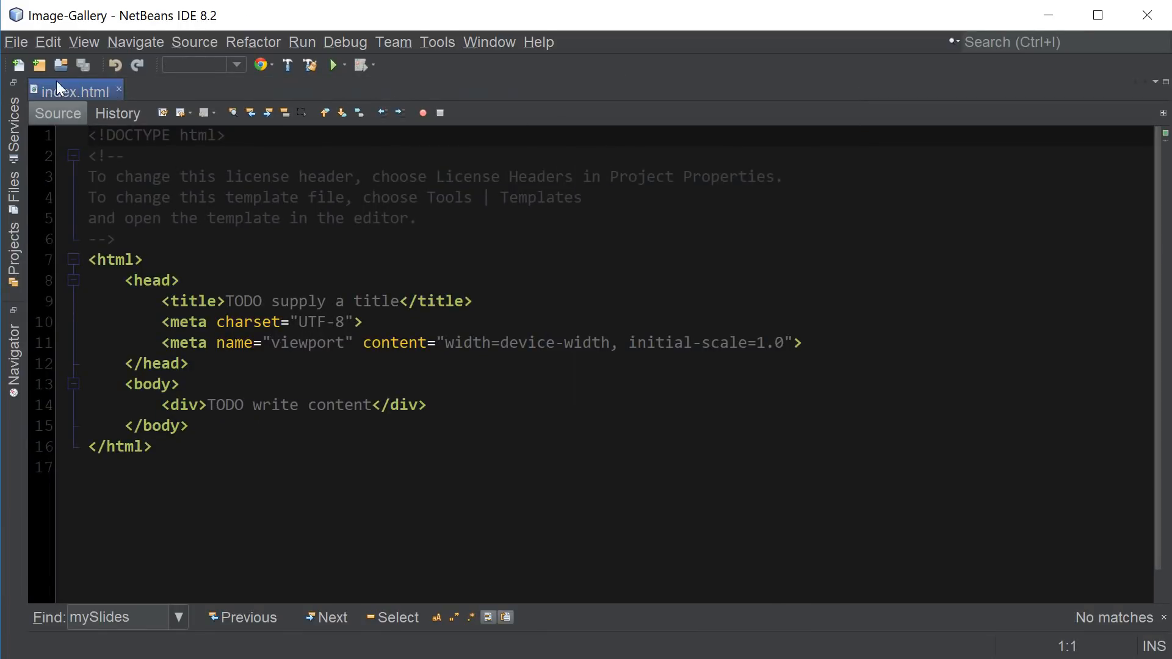
pyautogui.moveTo(227, 300); pyautogui.dragTo(381, 300)
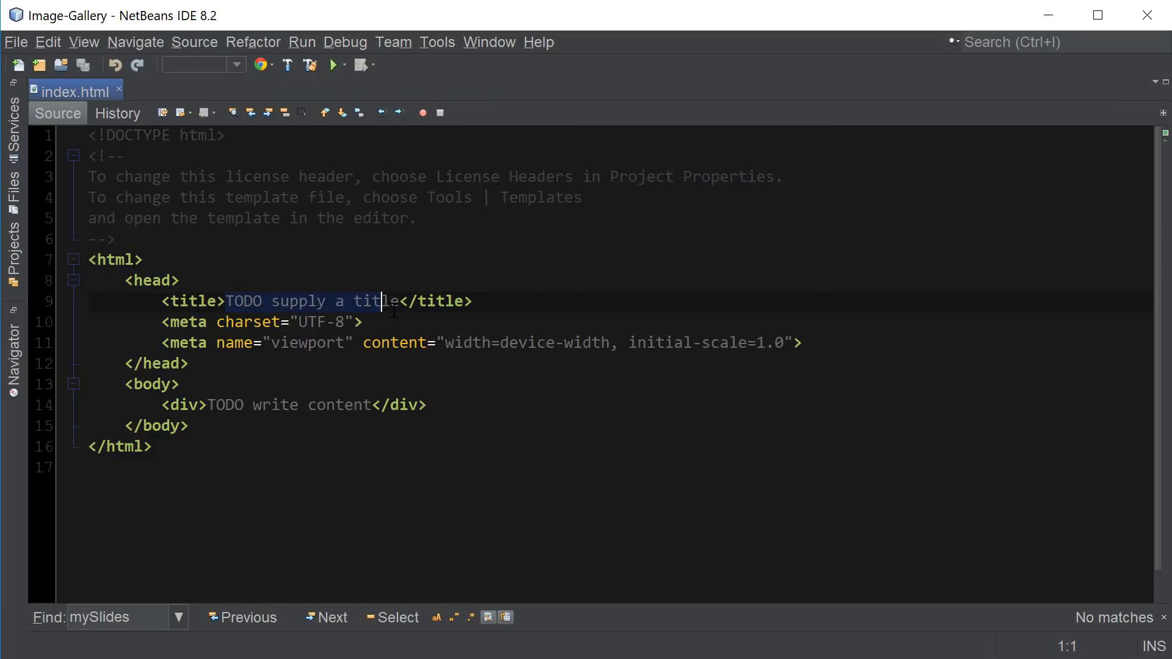
pyautogui.press('Delete')
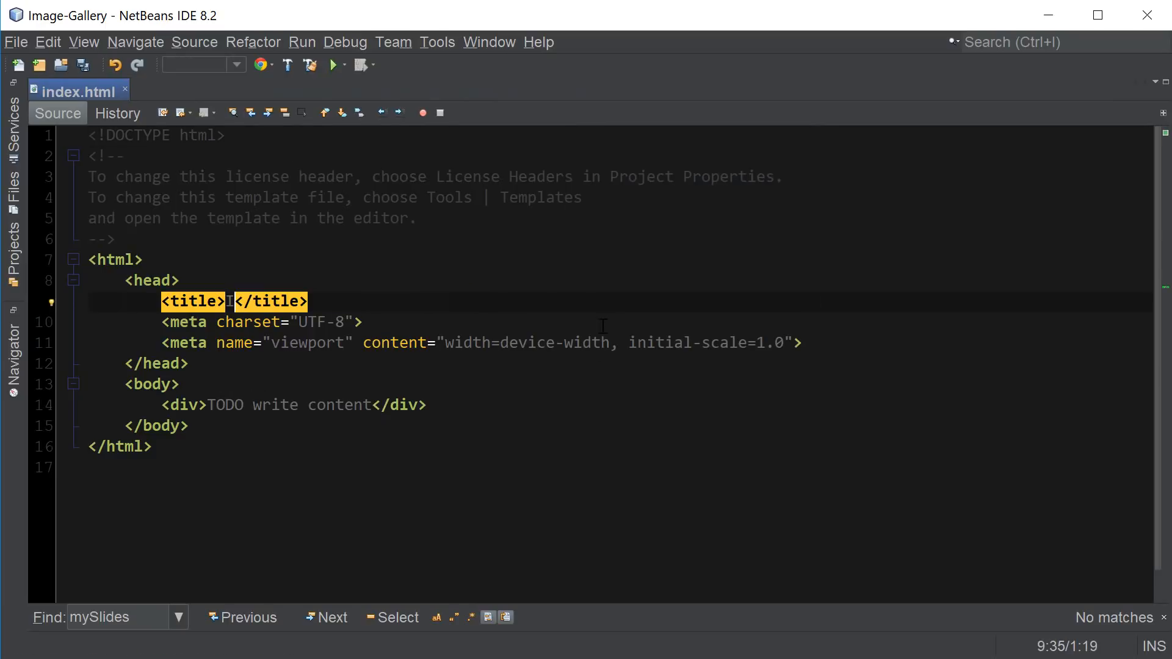
pyautogui.write('Image Gallery')
pyautogui.click(620, 405)
pyautogui.write('<div class="gallery">')
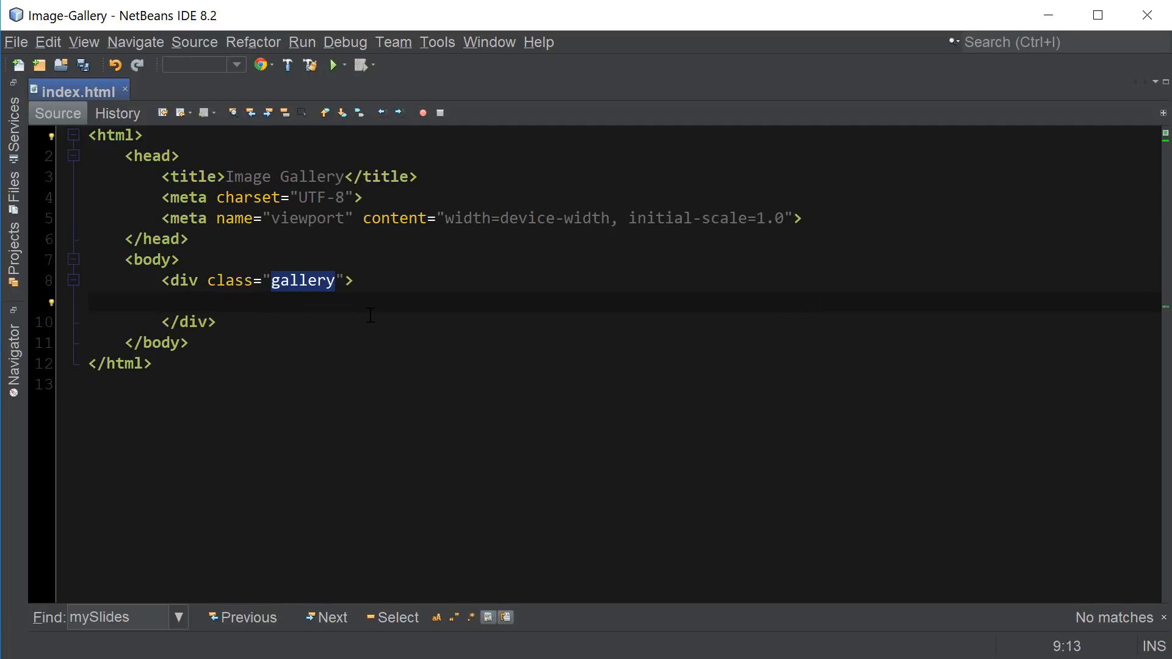
pyautogui.moveTo(415, 403)
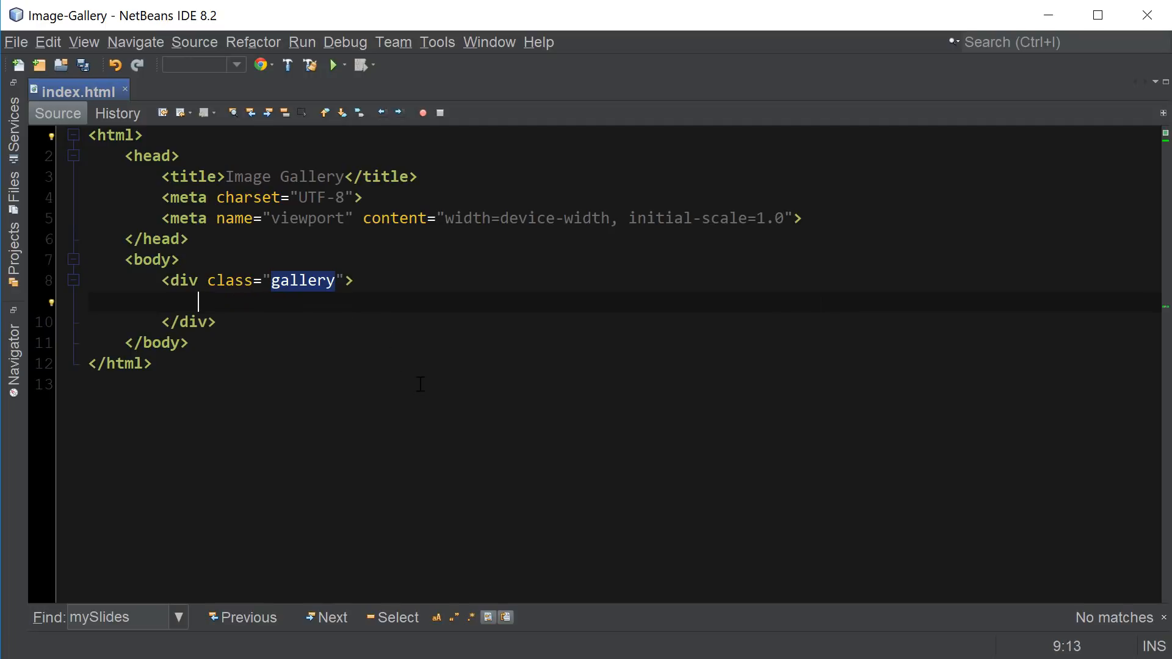
# Step: Add an img element sourcing images/africa-small.jpg inside the gallery div
pyautogui.write('<')
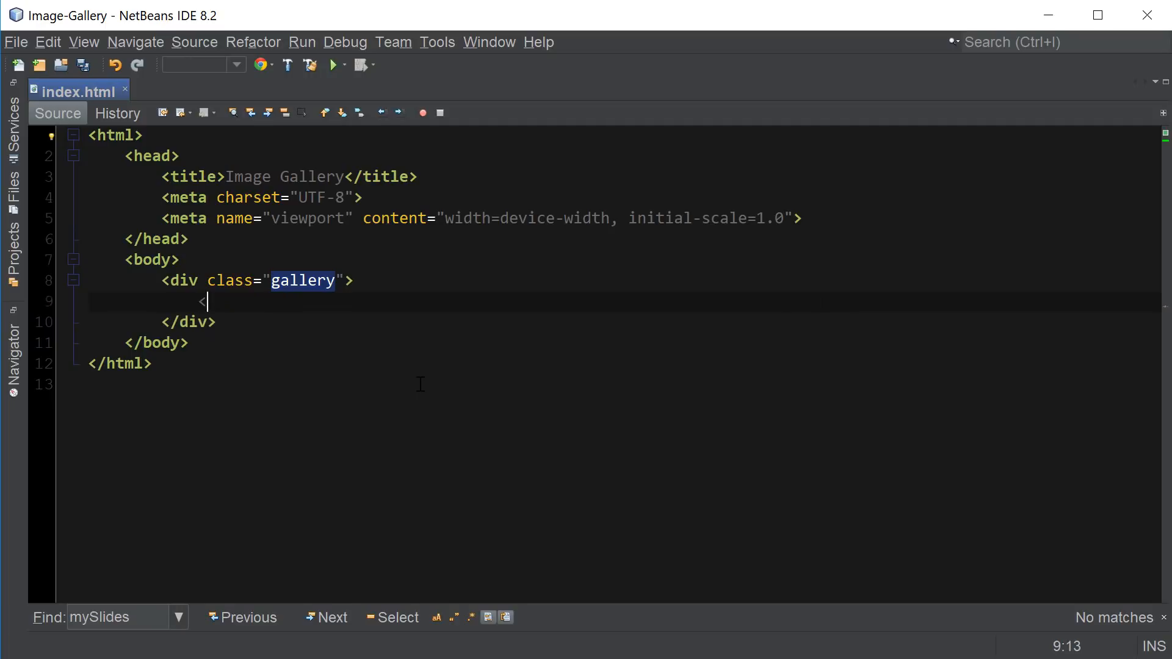
pyautogui.write('<img')
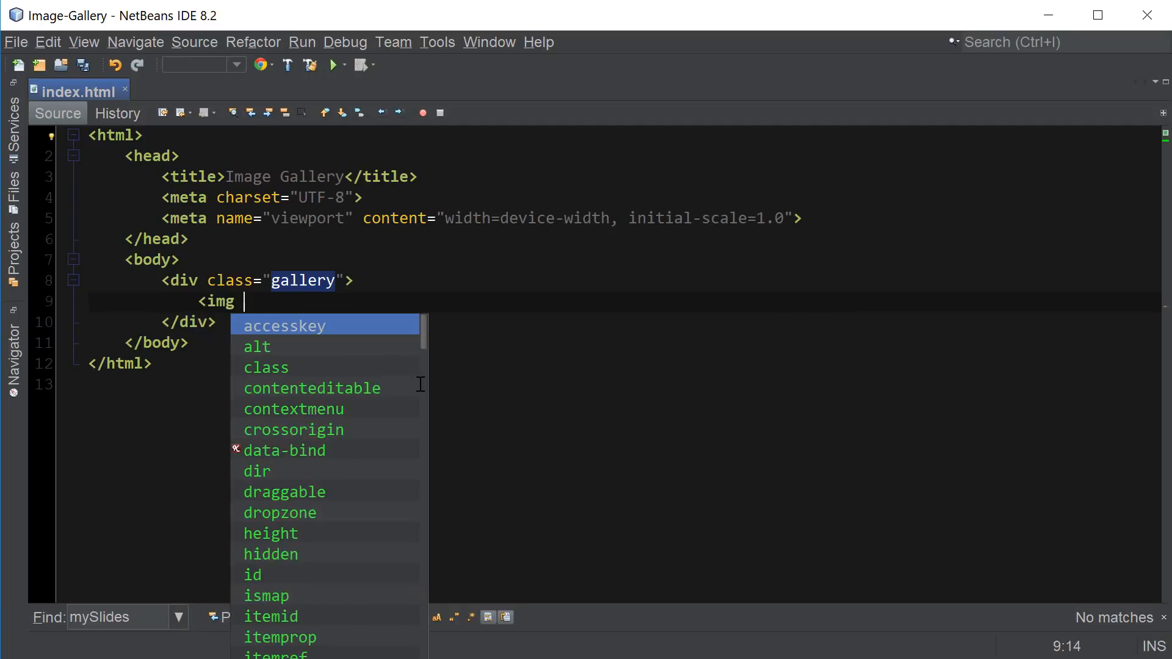
pyautogui.write('src="images/')
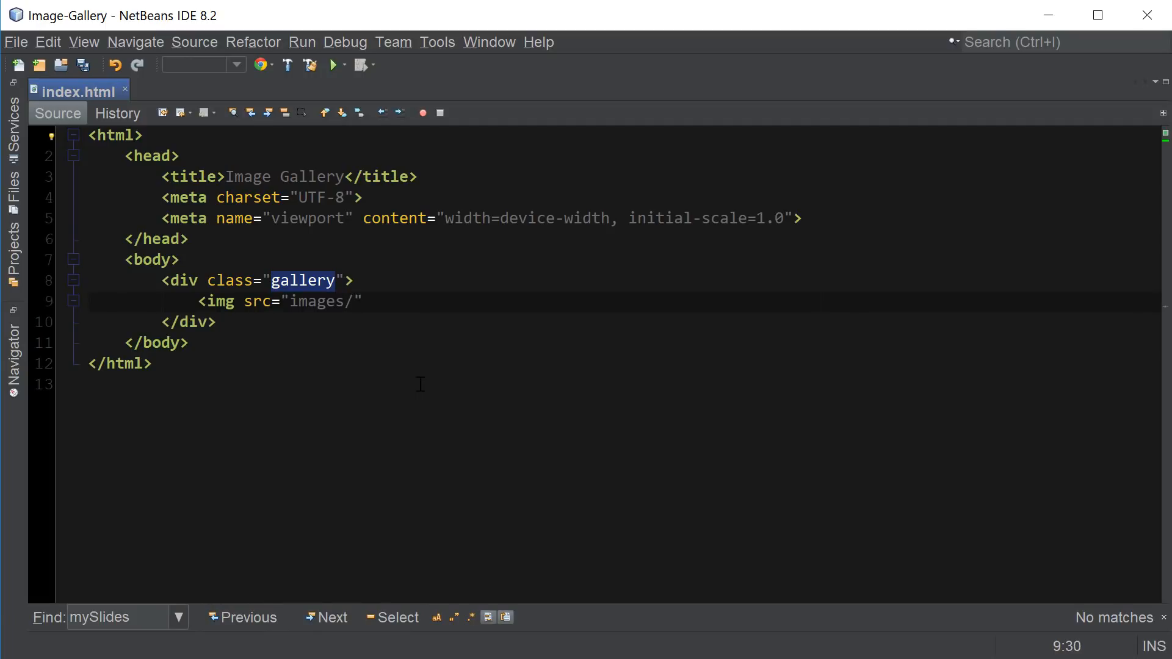
pyautogui.write('af')
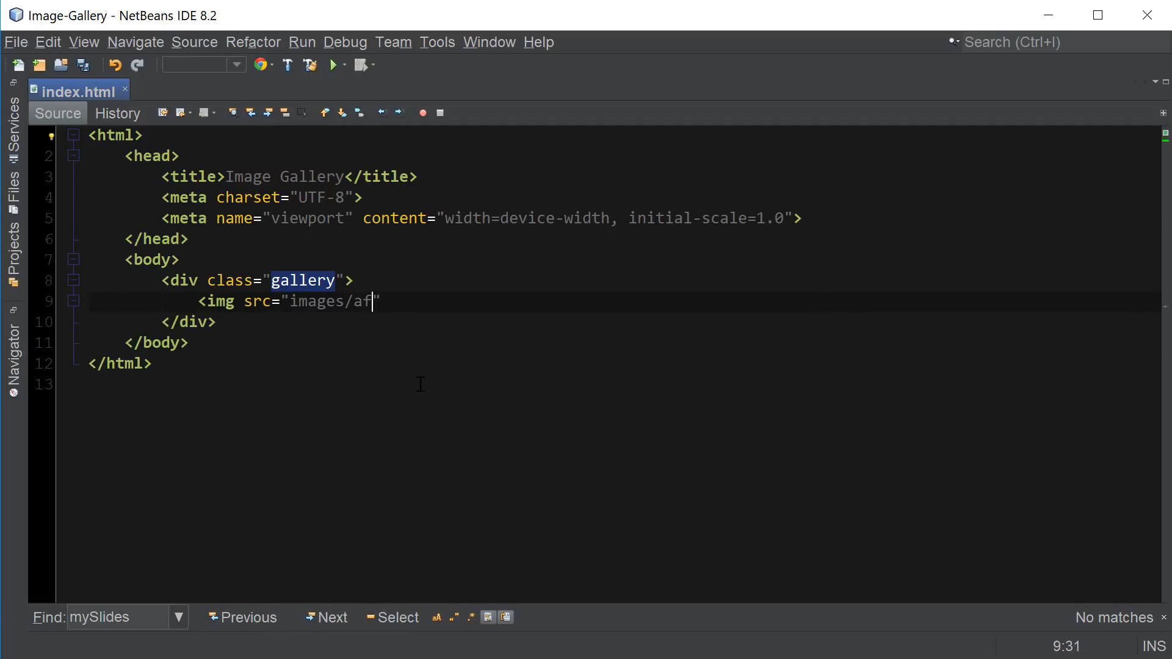
pyautogui.write('rica.jpg')
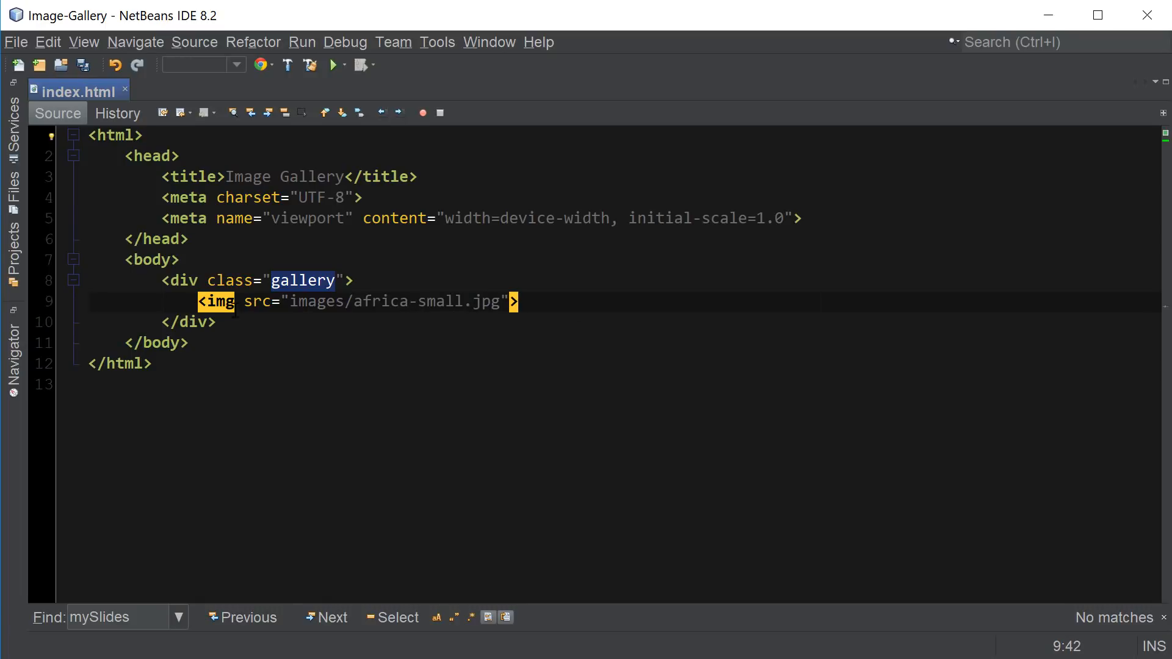
# Step: Wrap the thumbnail in a link to images/africa.jpg
pyautogui.write('<a href=""')
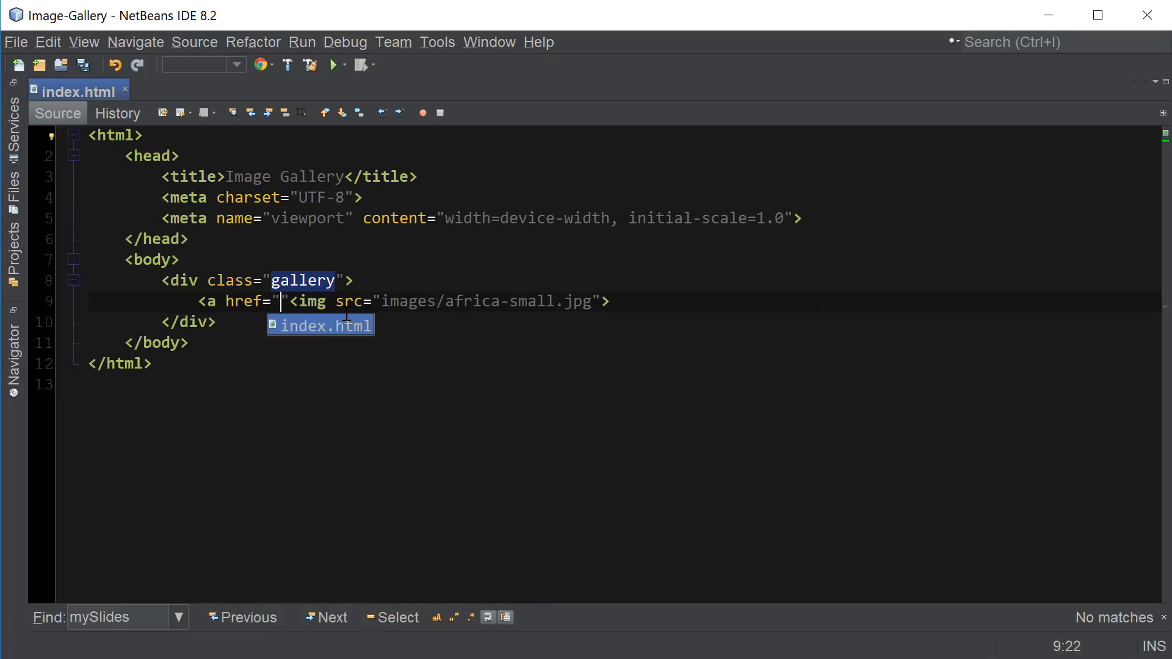
pyautogui.write('images/afri')
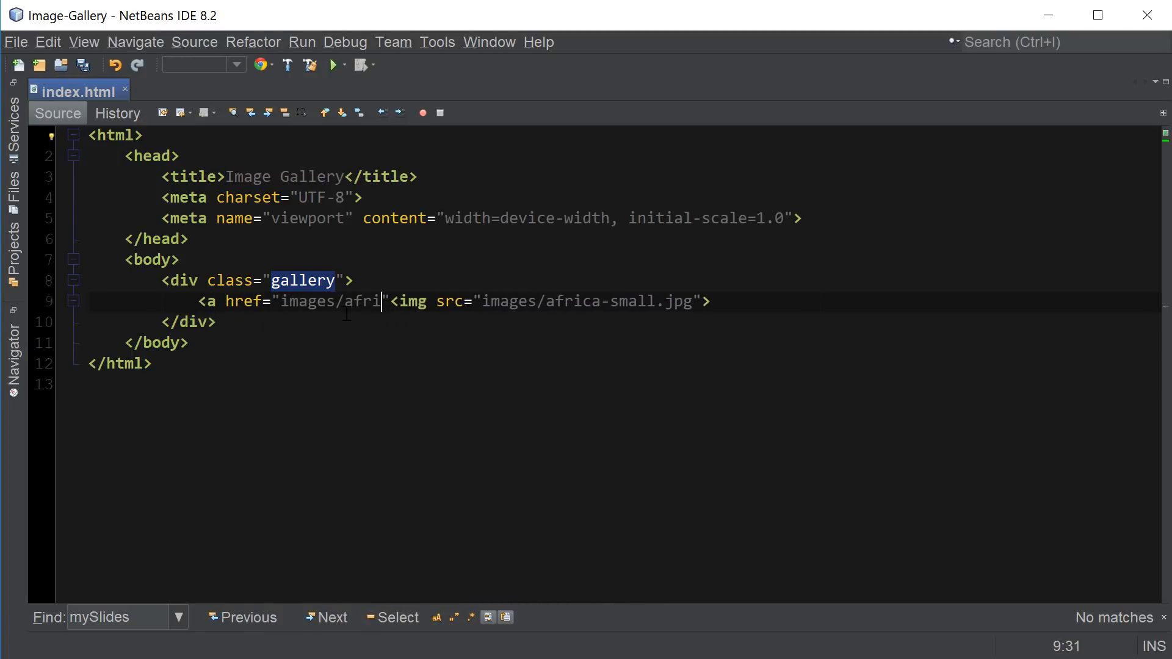
pyautogui.write('ca.jpg')
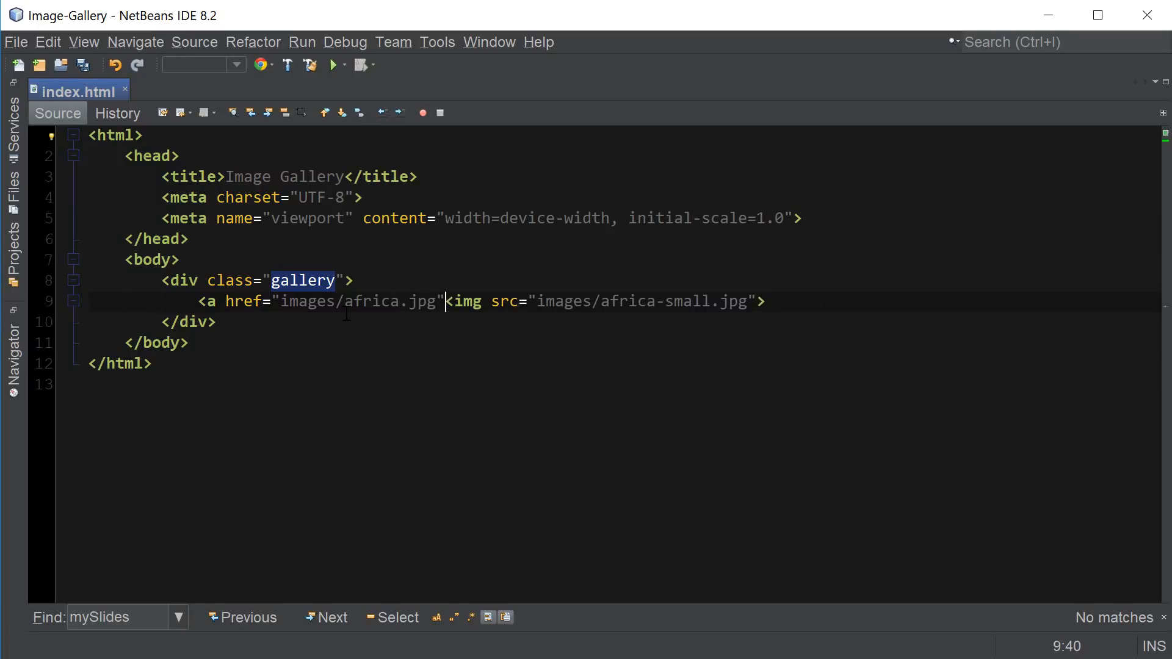
pyautogui.write('>')
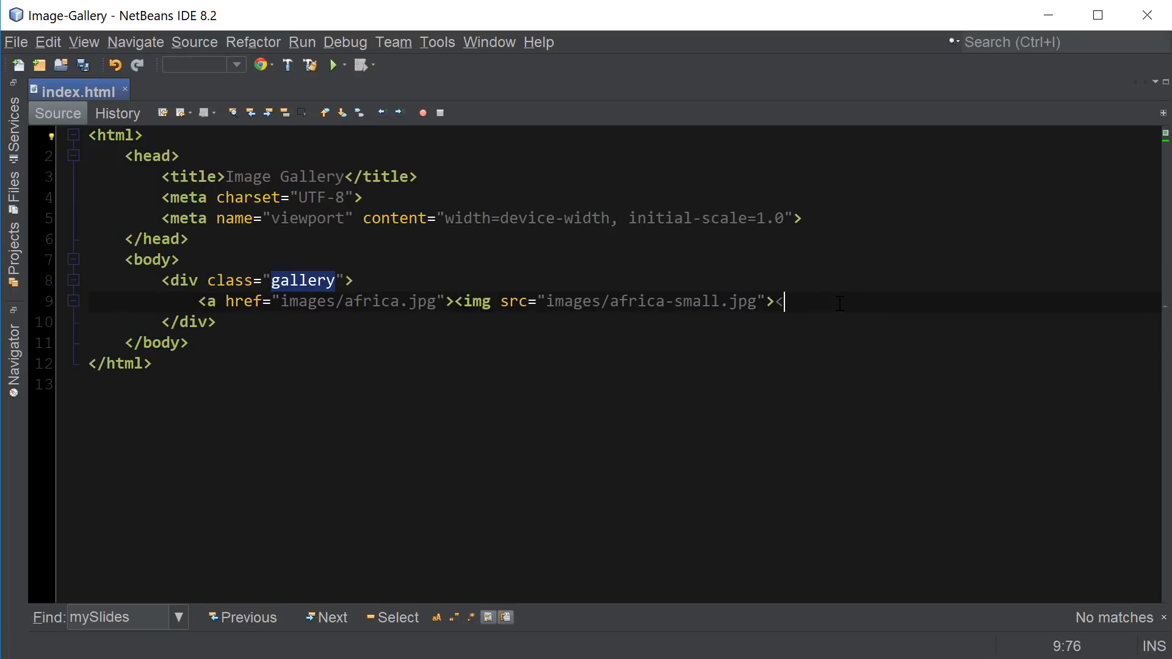
pyautogui.write('</a>')
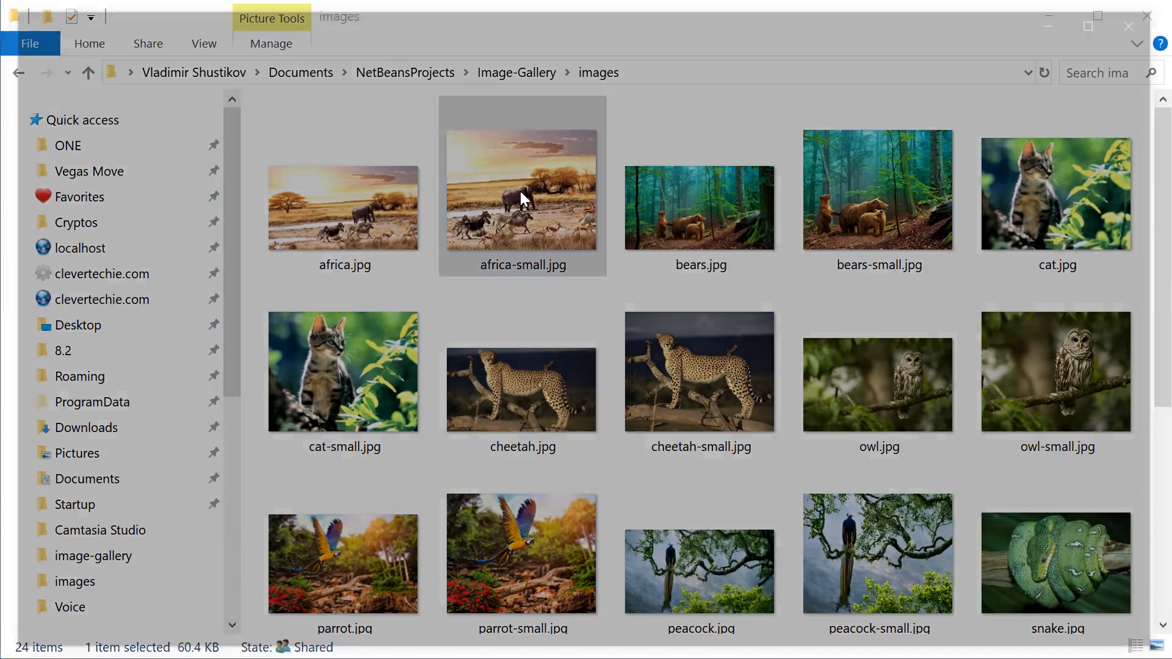
# Step: Follow the africa thumbnail to the full-size image in Chrome and return to the gallery
pyautogui.click(344, 207)
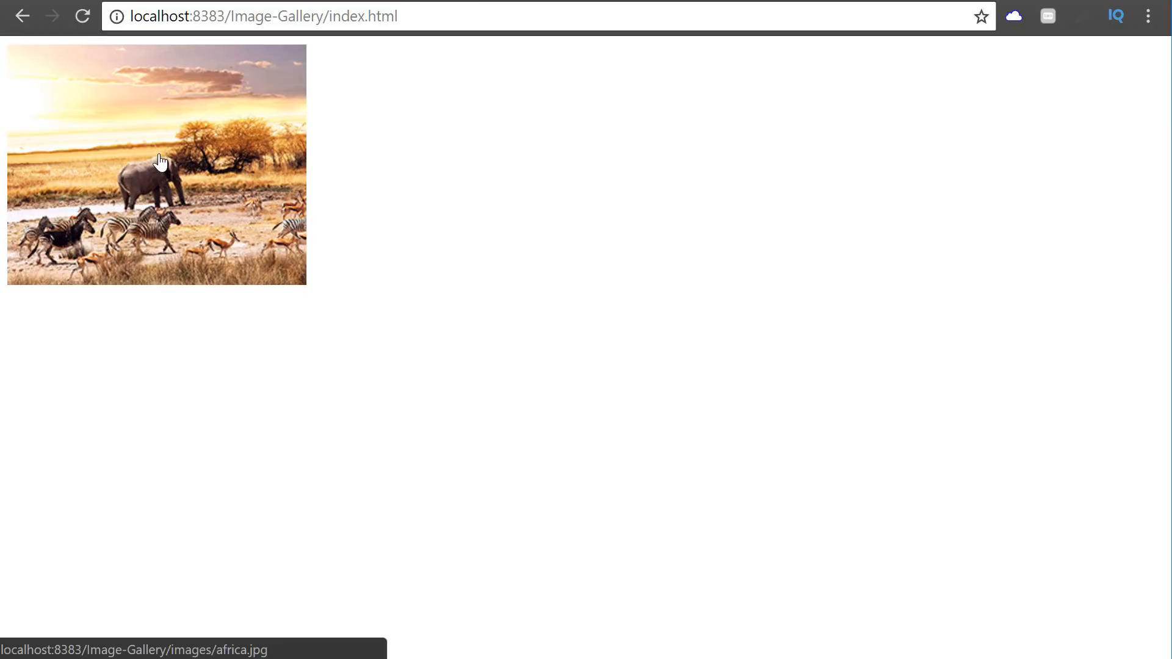
pyautogui.click(160, 163)
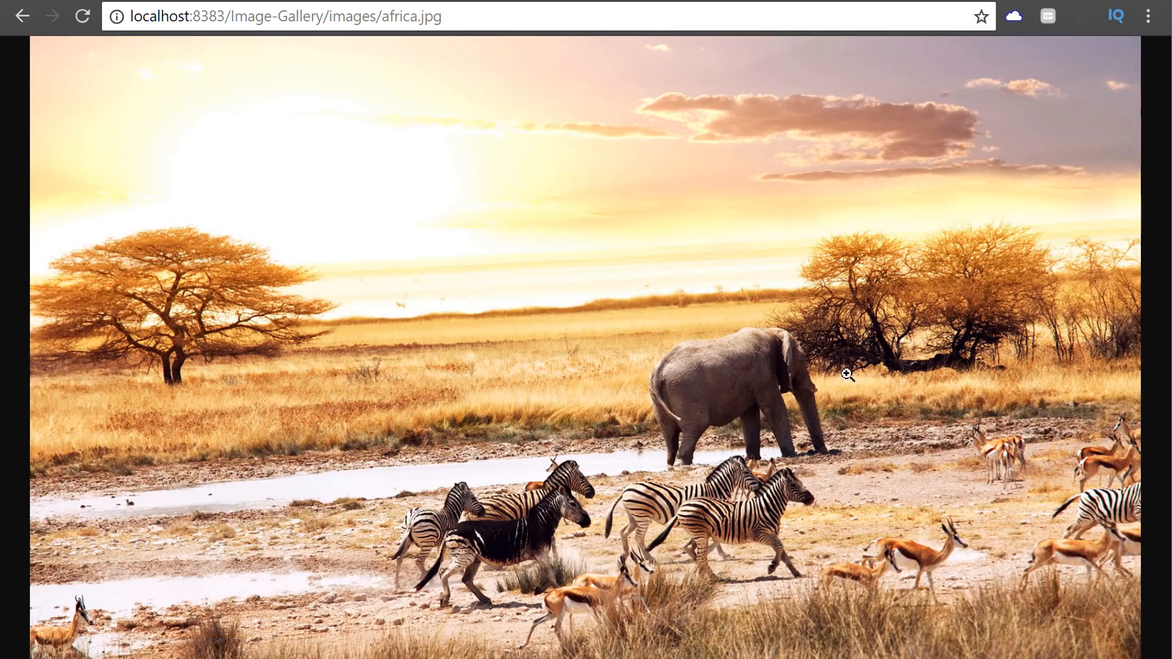
pyautogui.click(23, 17)
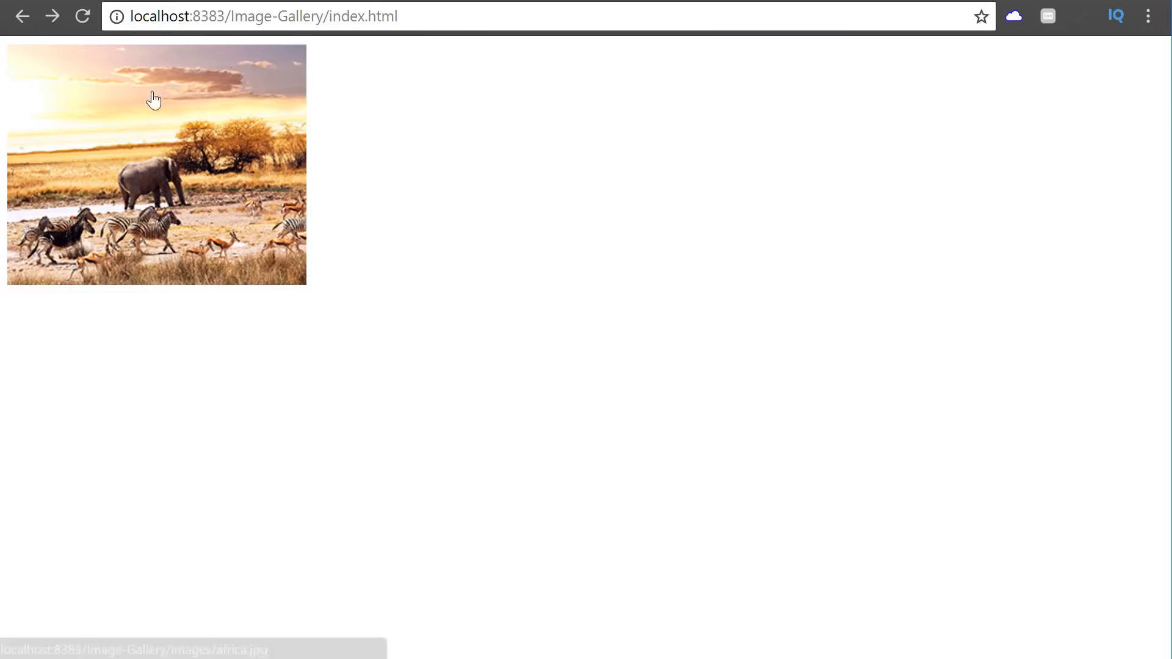
pyautogui.moveTo(356, 170)
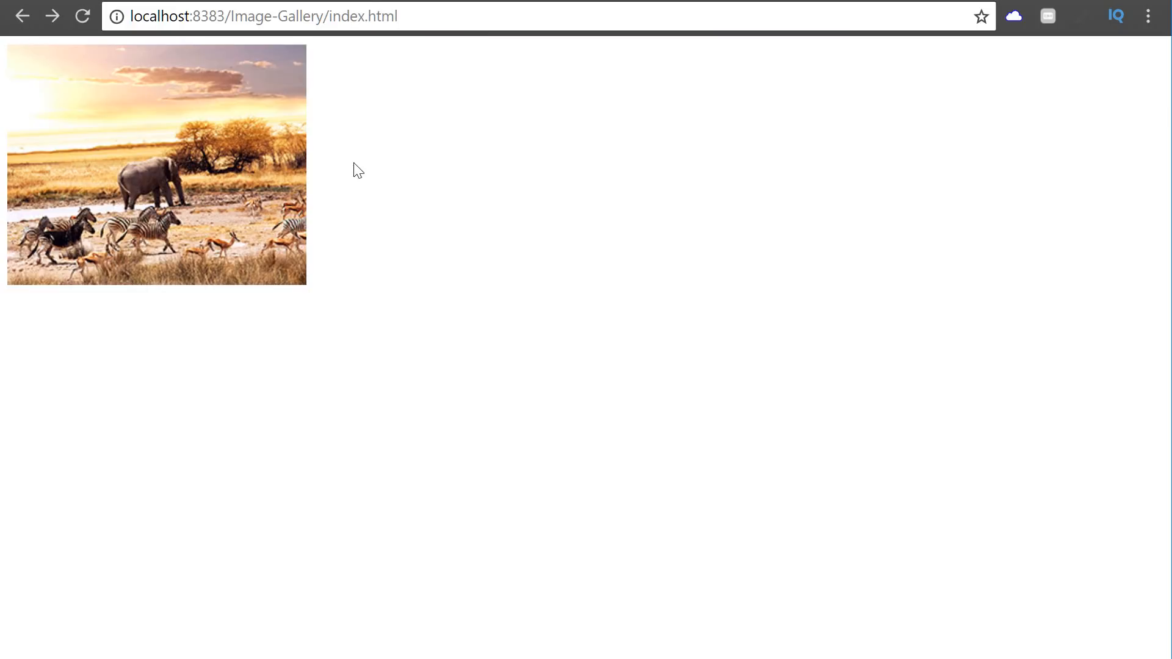
pyautogui.moveTo(764, 198)
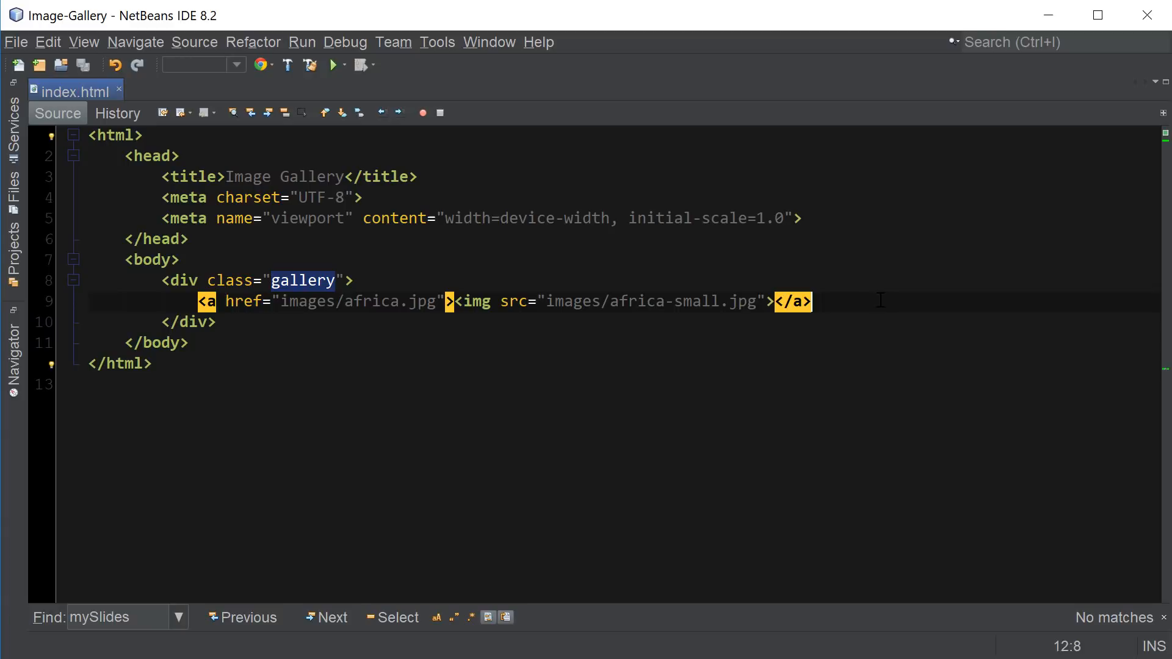
# Step: Insert thumbnail links for bears through parrot and save index.html
pyautogui.press('Enter')
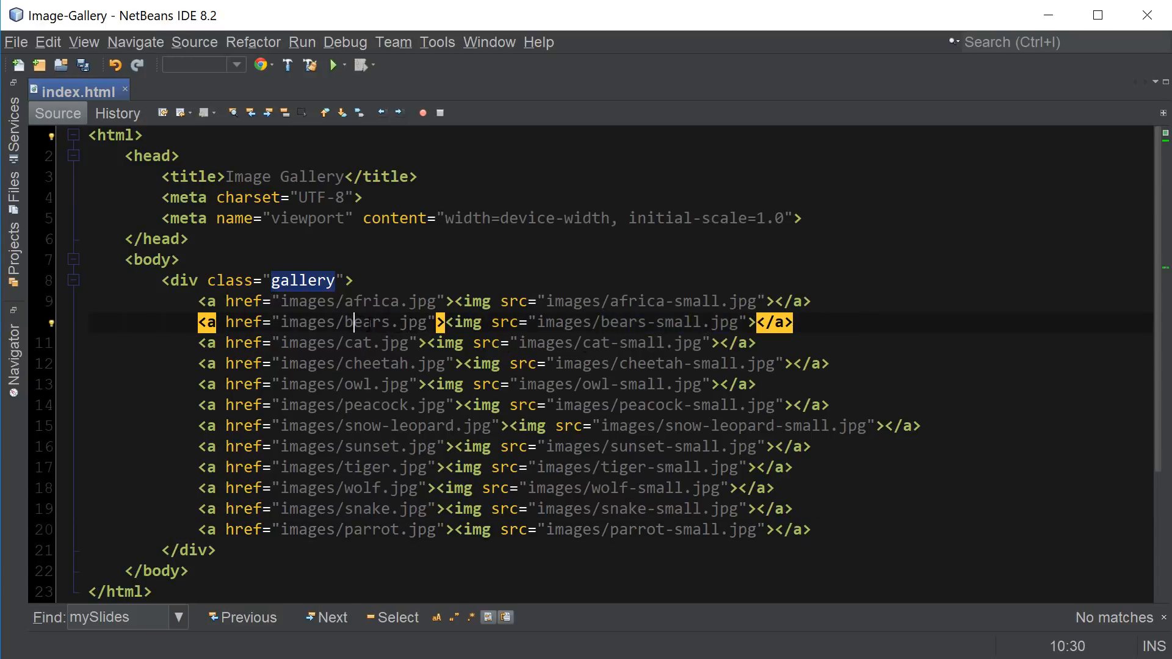
pyautogui.press('ctrl+s')
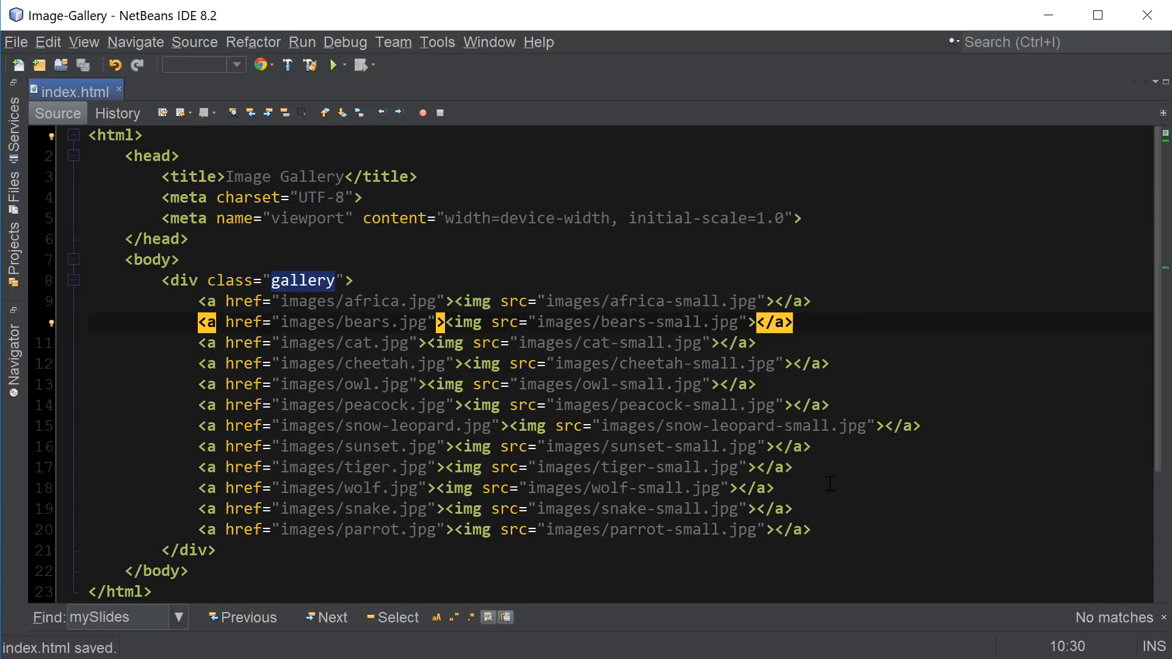
# Step: Preview all twelve thumbnails in Chrome, open the sunset one full size and scroll the grid
pyautogui.click(332, 65)
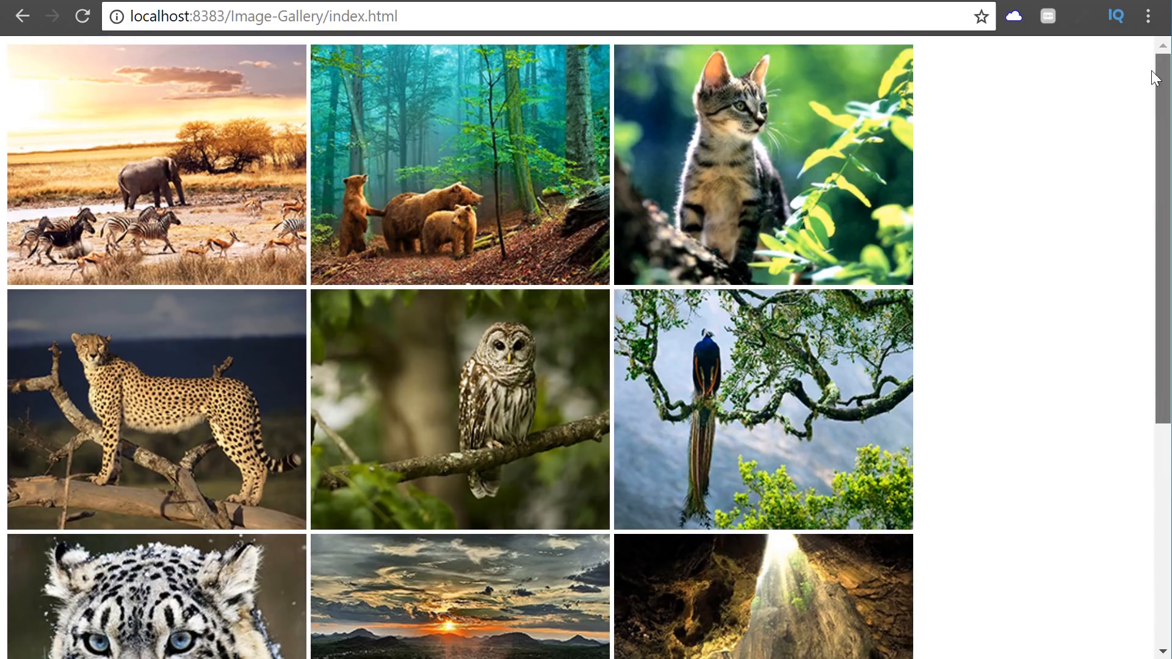
pyautogui.click(459, 615)
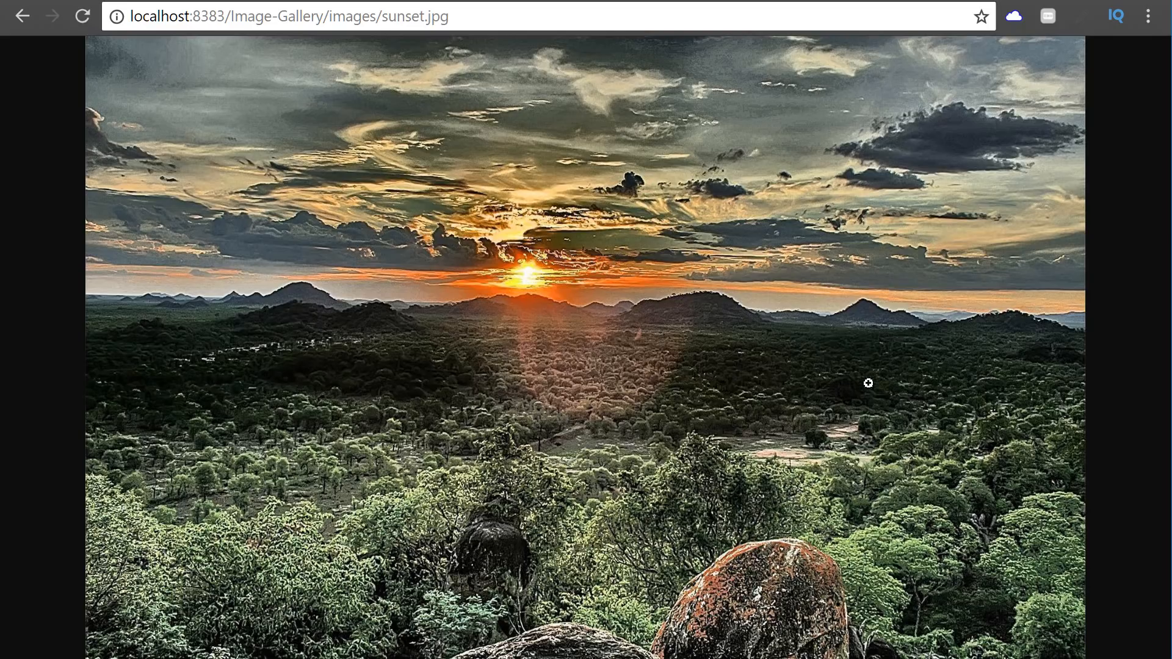
pyautogui.click(19, 17)
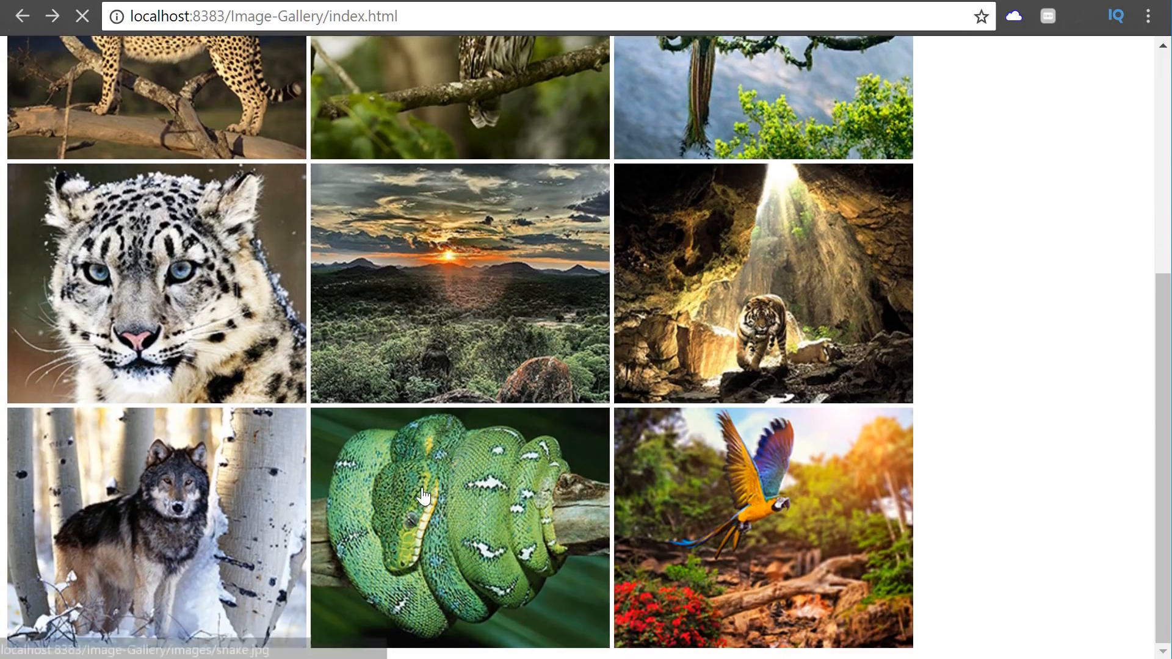
pyautogui.scroll(3)
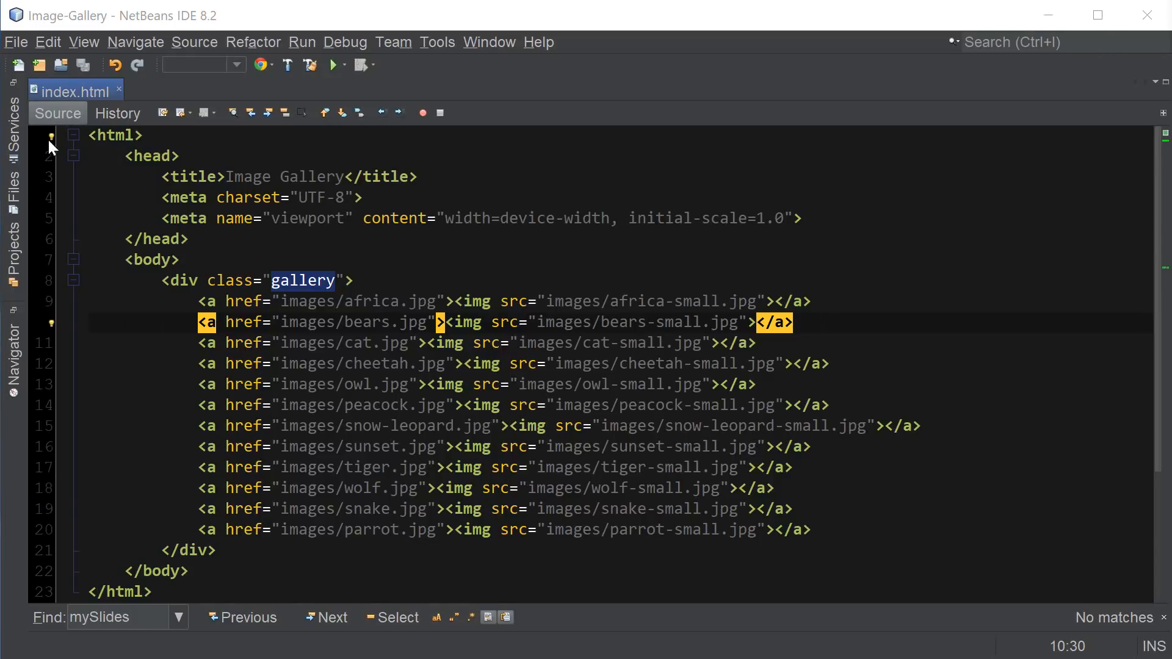
# Step: Create a new Cascading Style Sheet named style in the project and return to index.html
pyautogui.rightClick(86, 133)
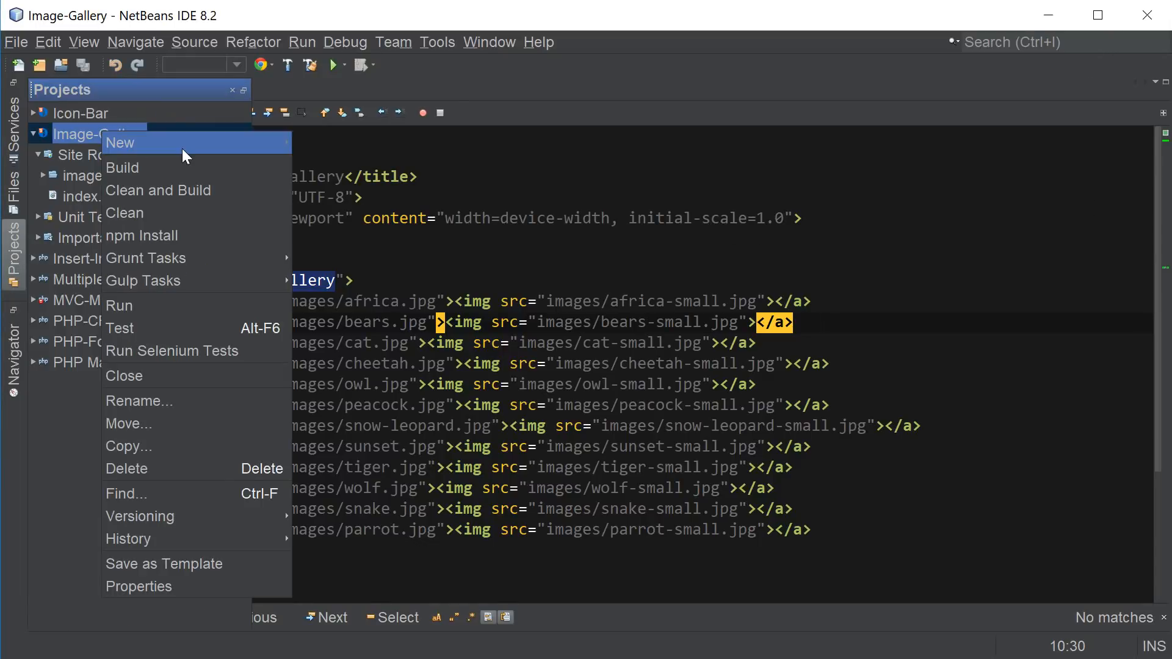
pyautogui.click(448, 218)
pyautogui.write('style')
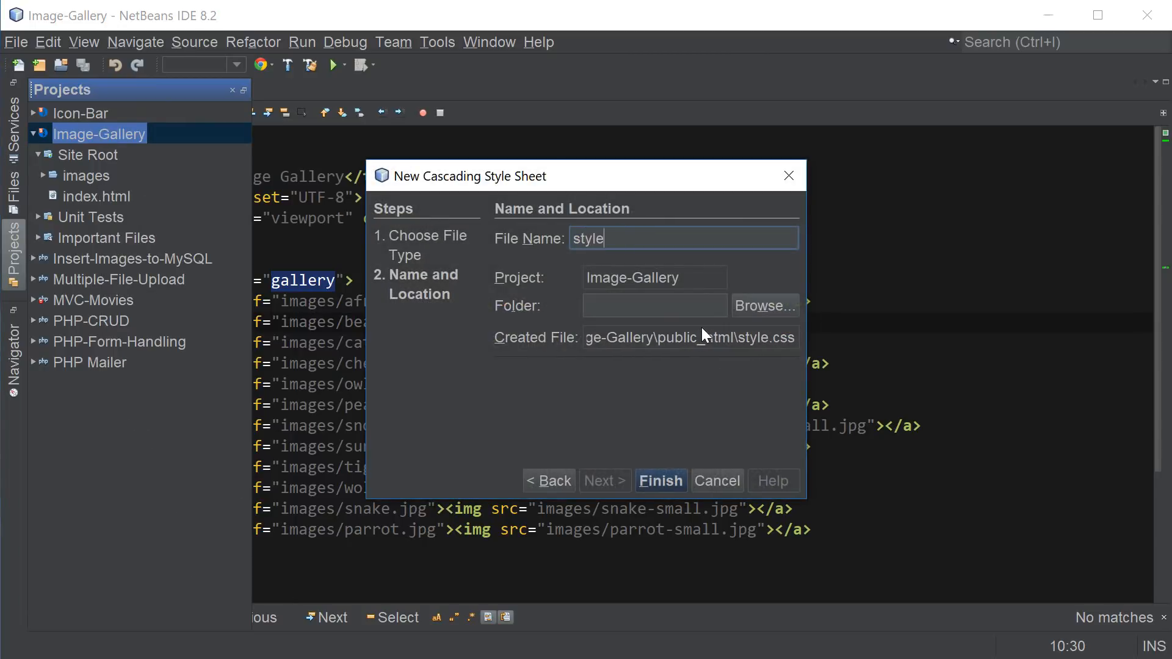
pyautogui.click(660, 481)
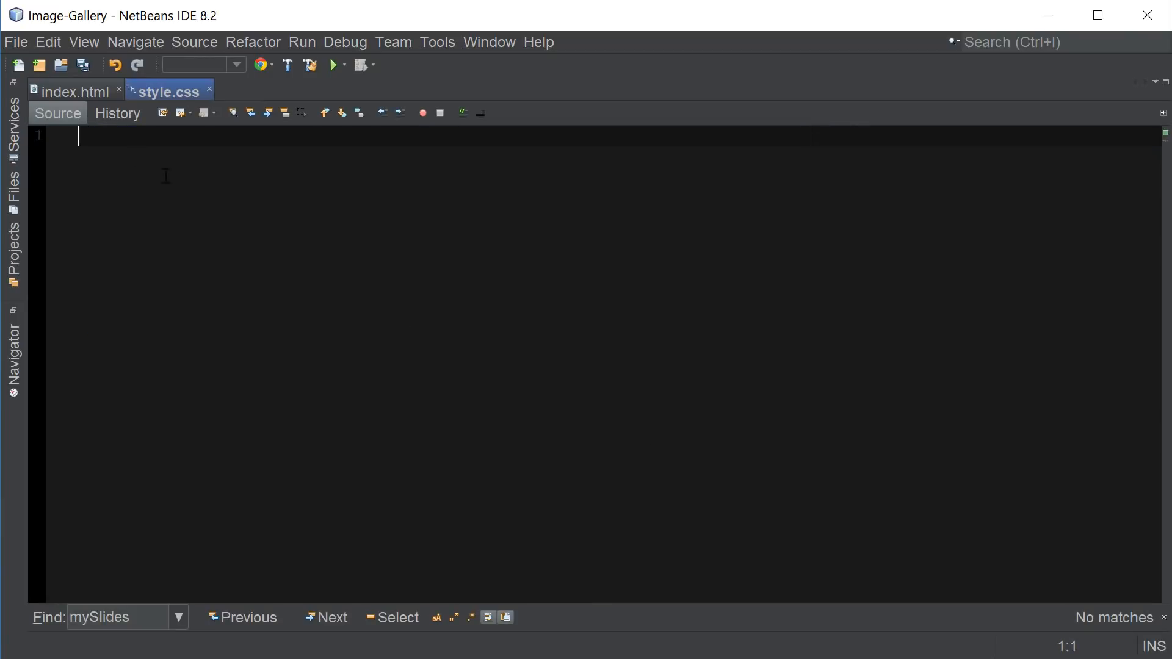
pyautogui.click(73, 93)
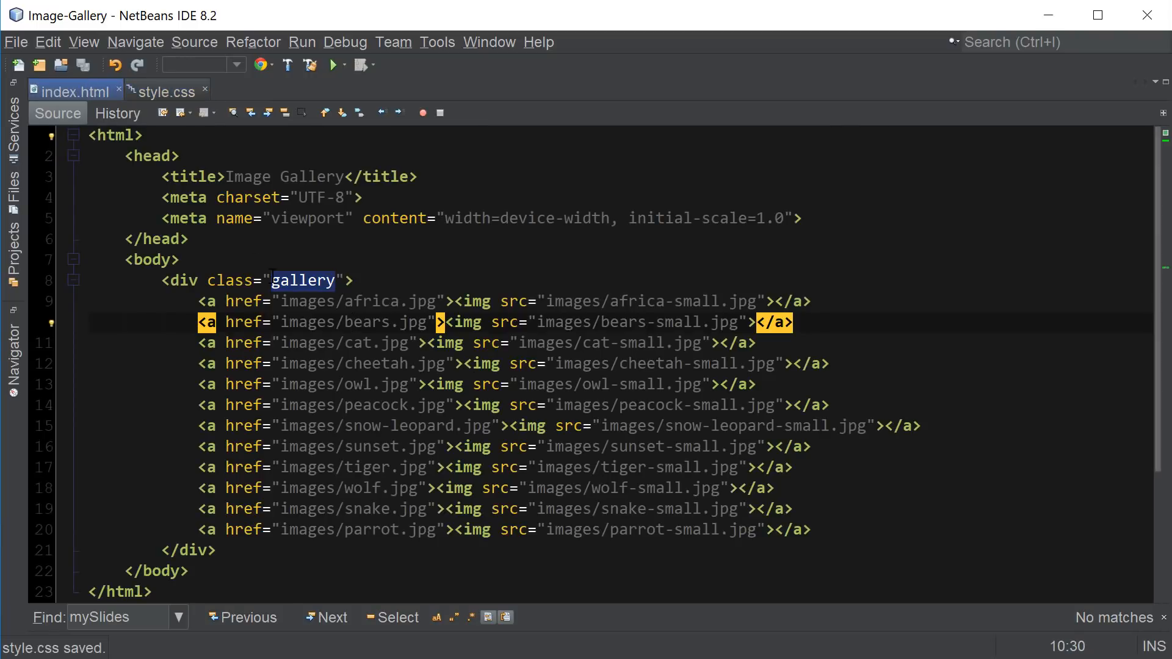
# Step: Give the gallery a 10px 50px margin rule in style.css and save it
pyautogui.click(164, 90)
pyautogui.write('margin:')
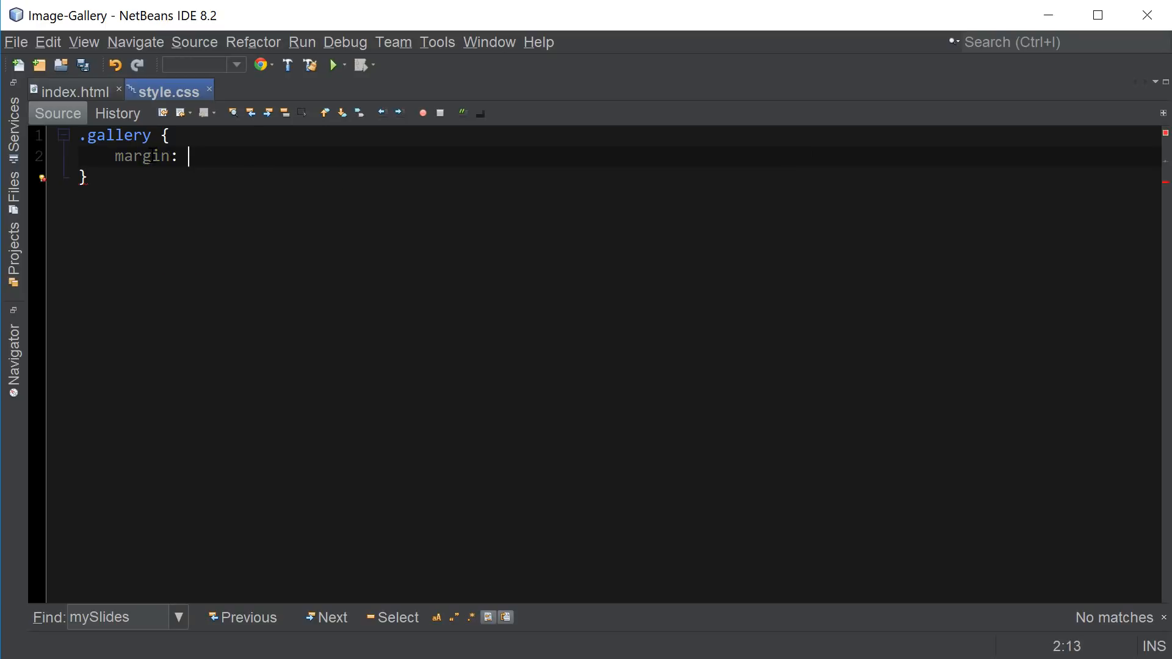
pyautogui.write('10px')
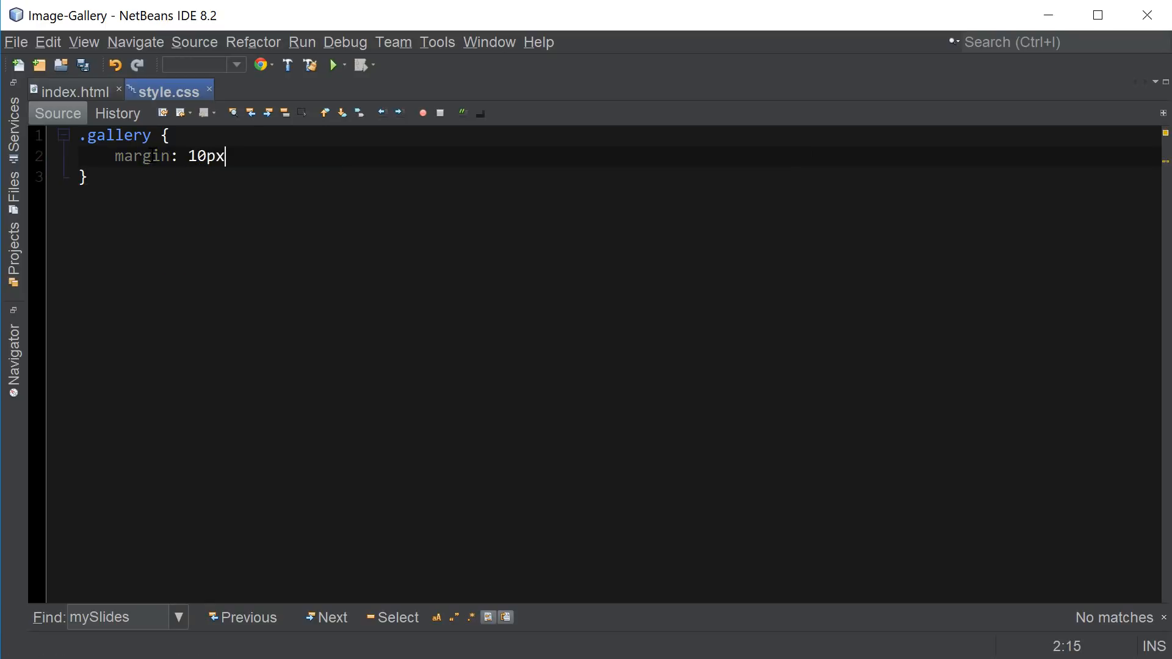
pyautogui.write('50px;')
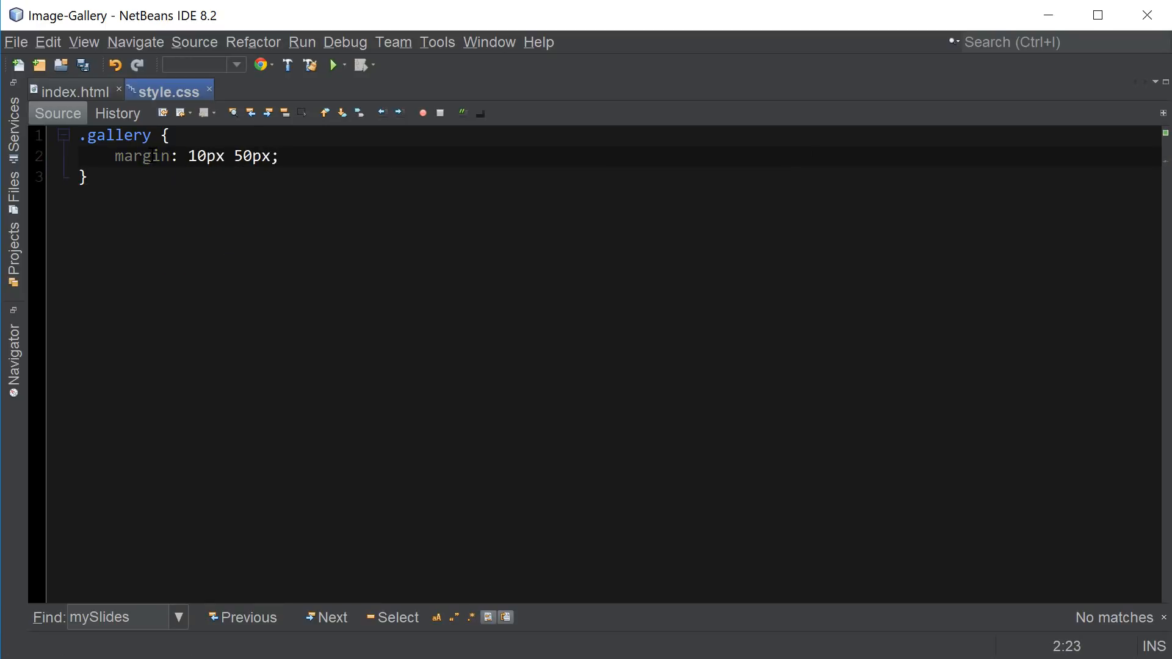
pyautogui.press('Ctrl+s')
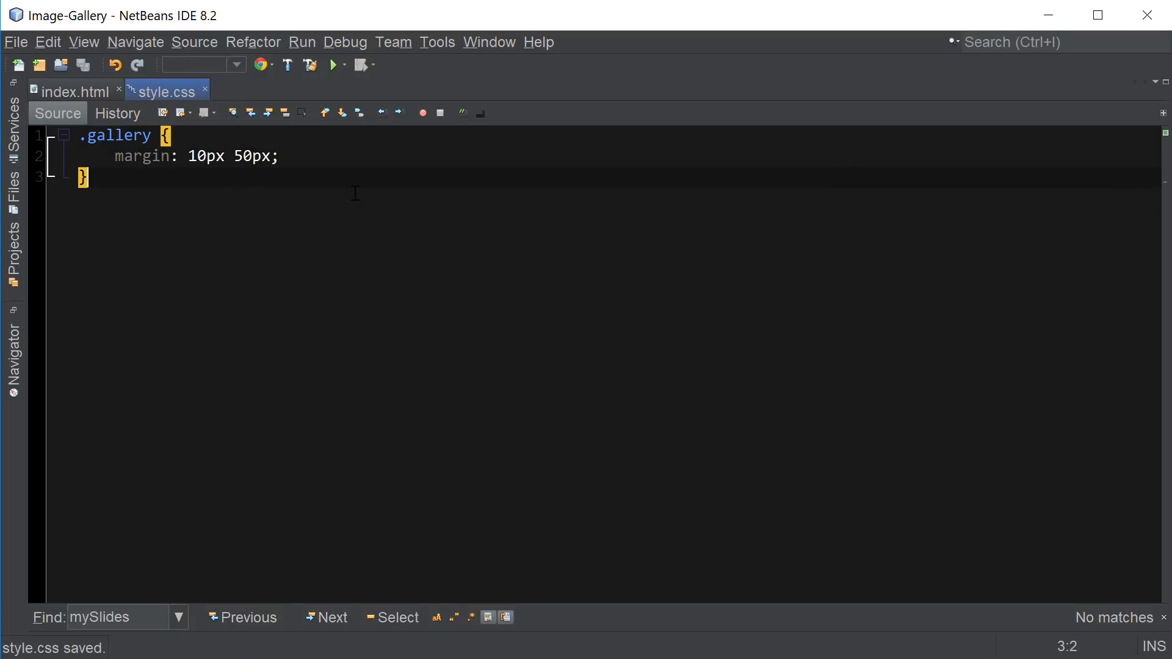
# Step: Add a .gallery img rule with 1s transition, 15px padding and 200px width
pyautogui.write('.gal')
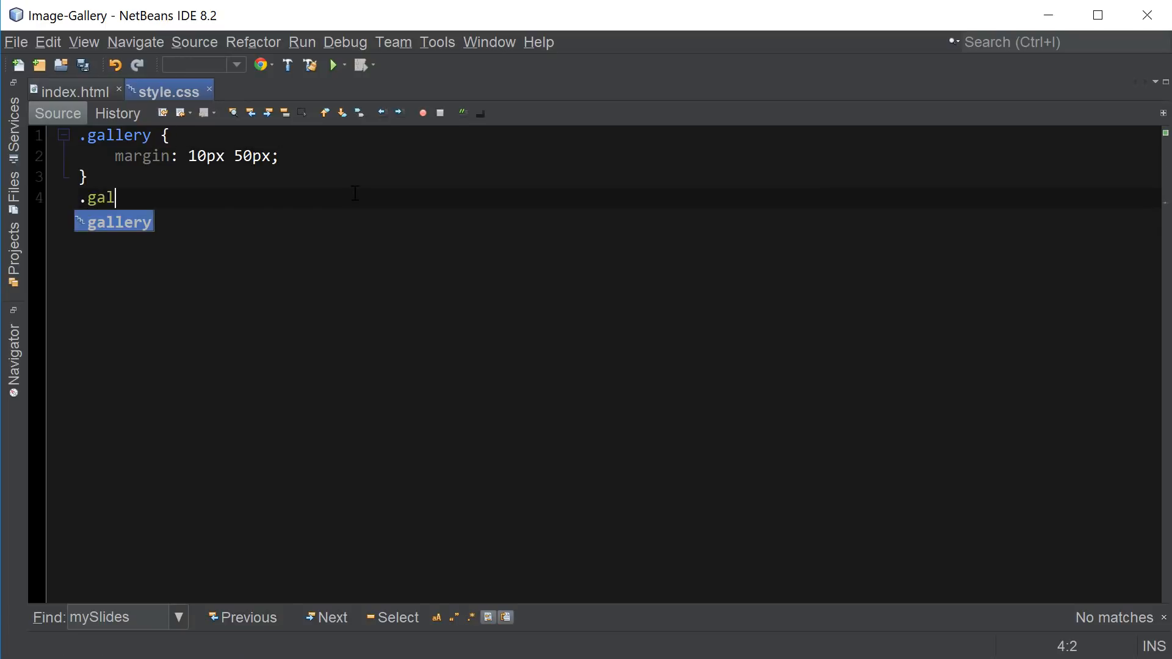
pyautogui.write('lery img {')
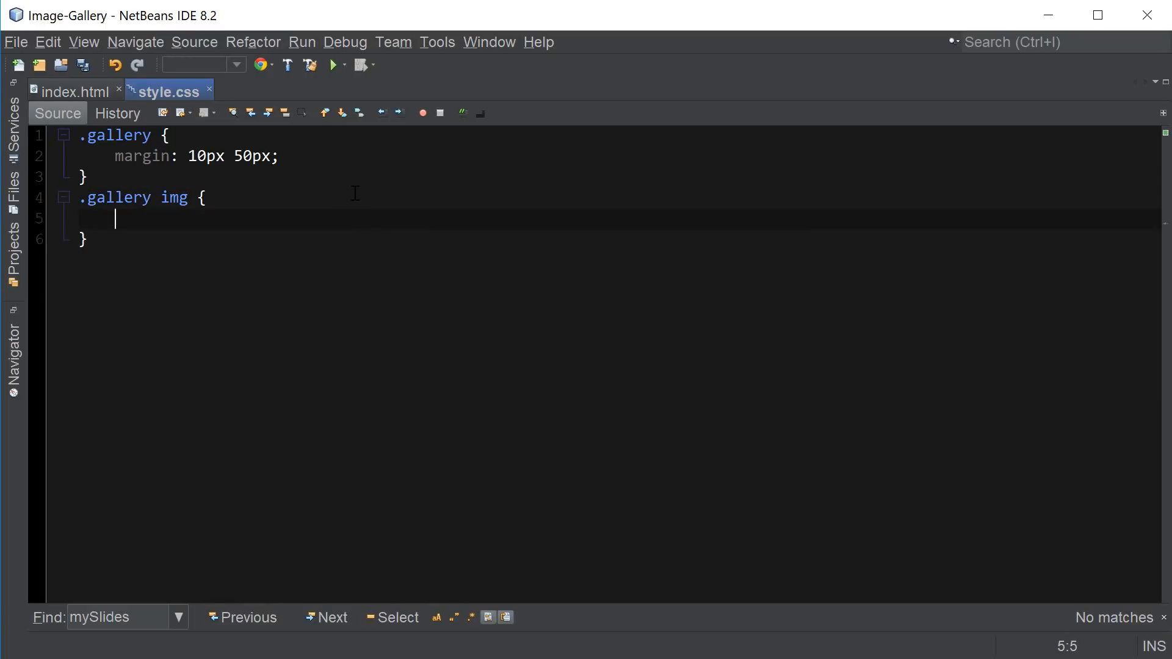
pyautogui.write('transition: 1')
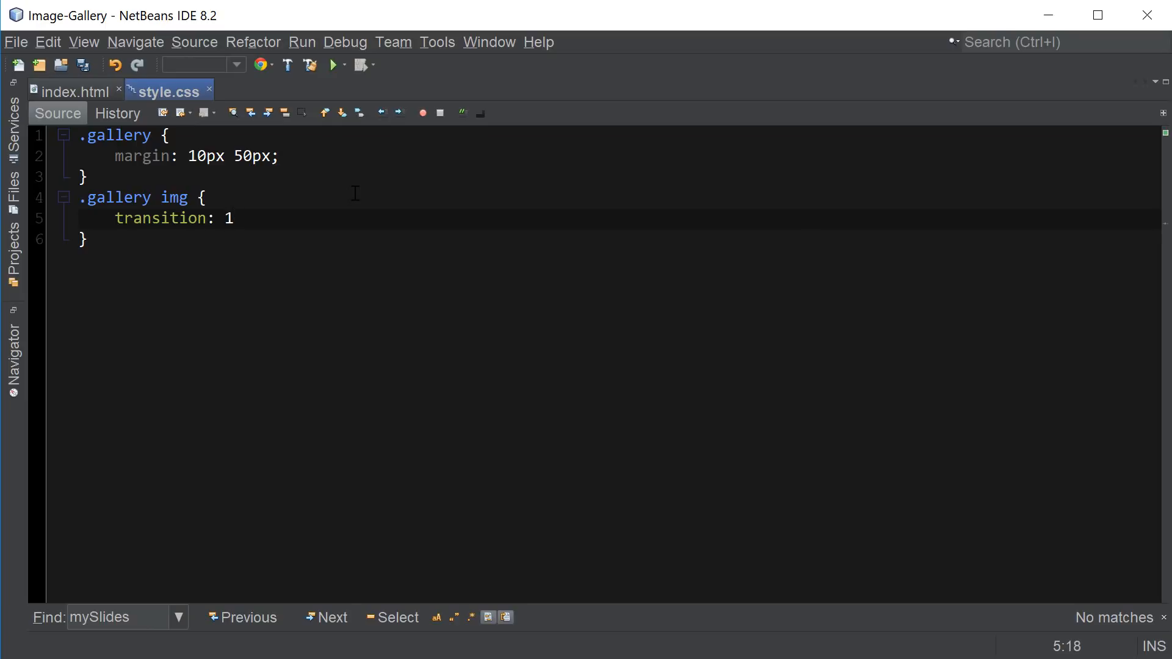
pyautogui.write('s;')
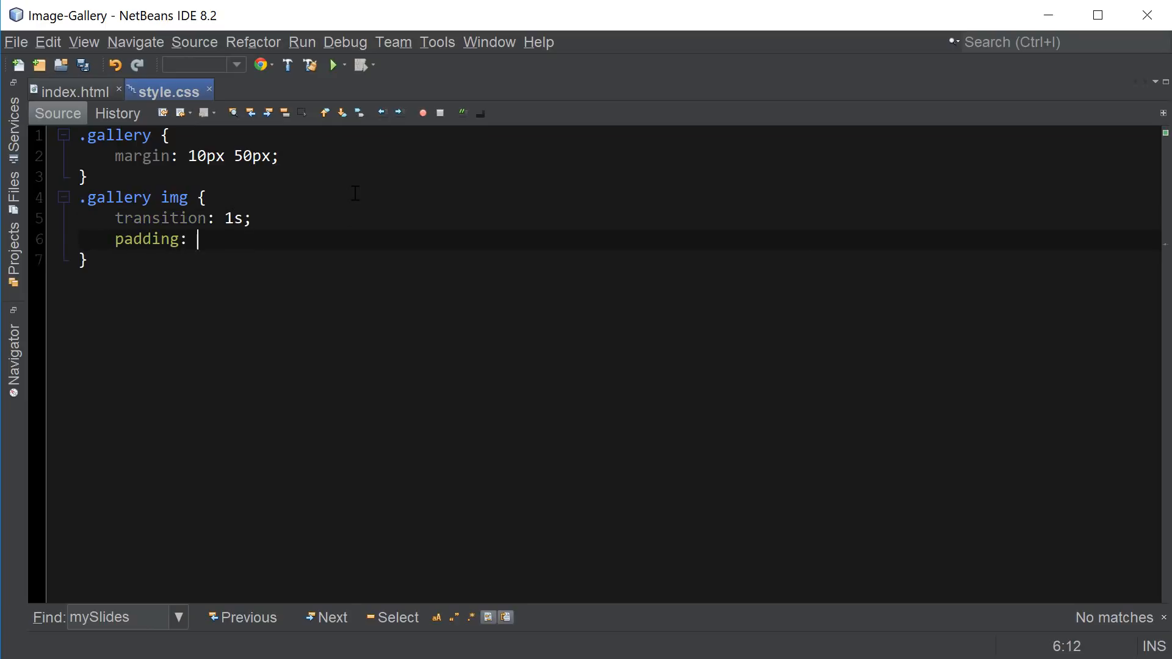
pyautogui.write('15px;')
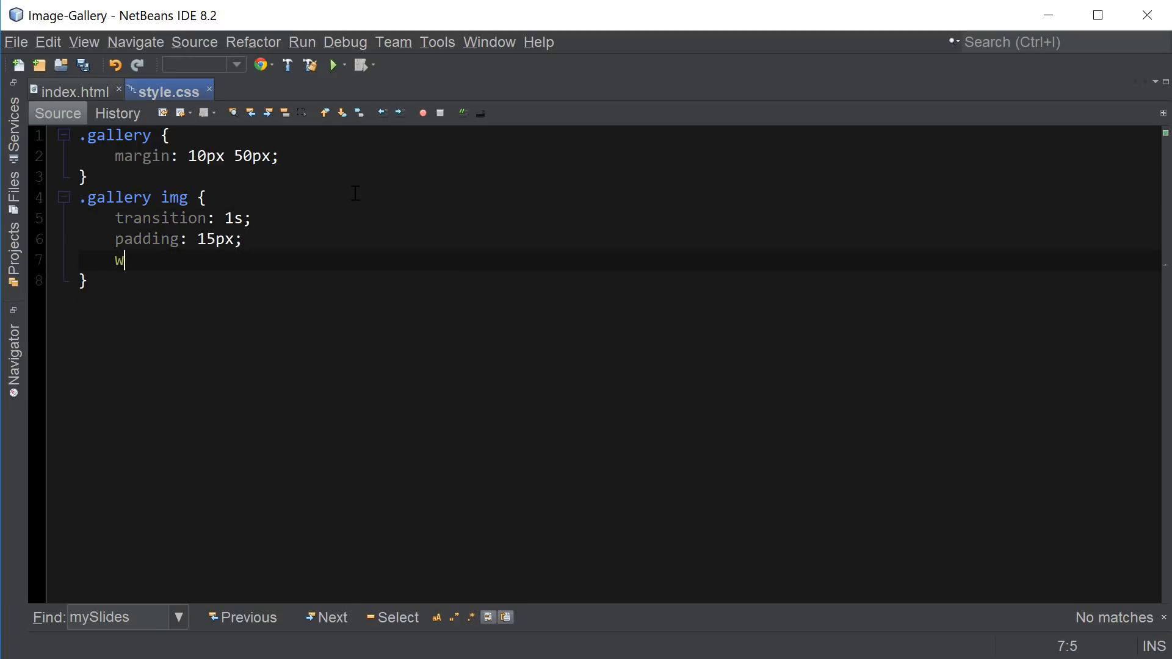
pyautogui.write('idth: 200px;')
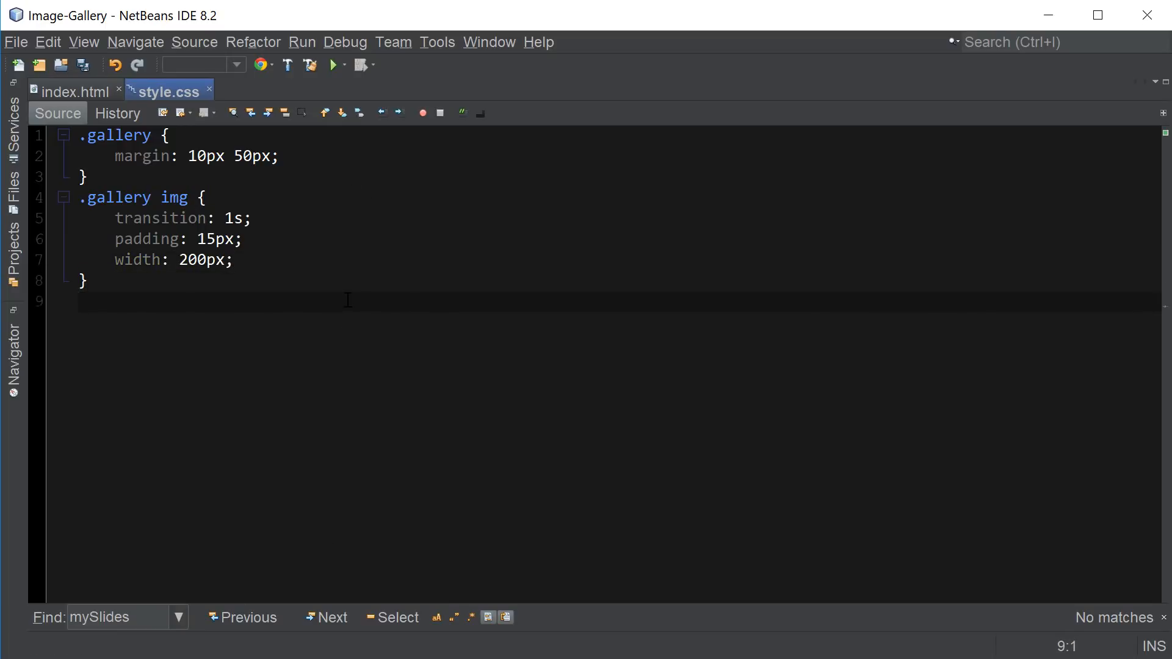
# Step: Add a .gallery img:hover rule with grayscale(100%) filter and scale(1.1) transform
pyautogui.write('.gallery')
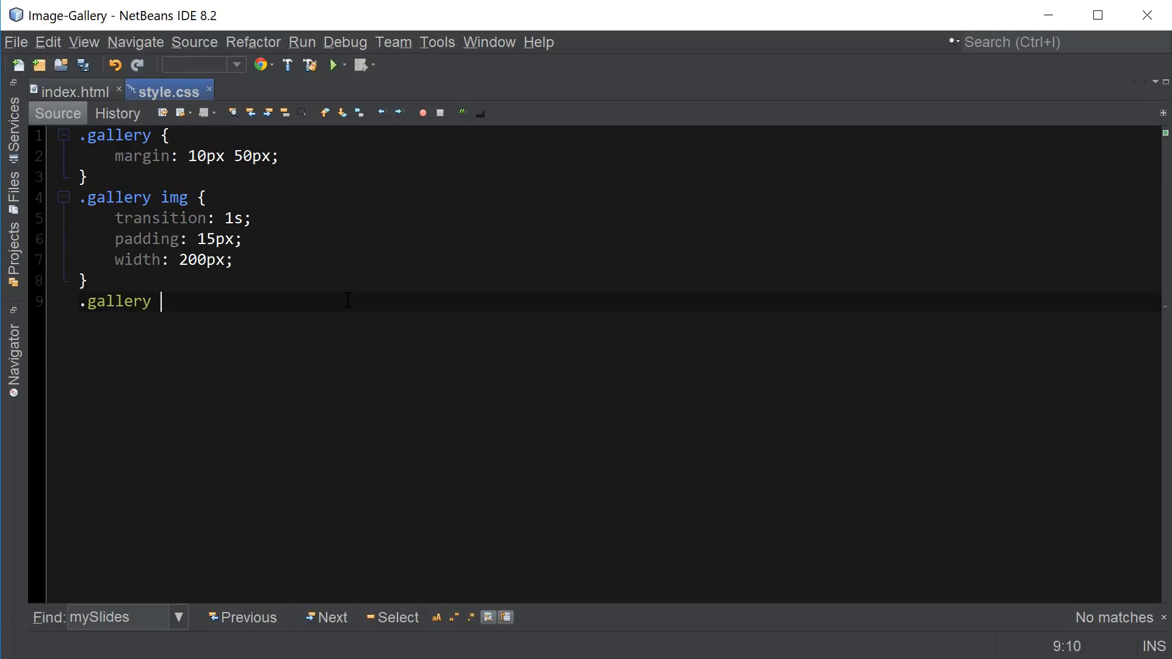
pyautogui.write('img:hover {')
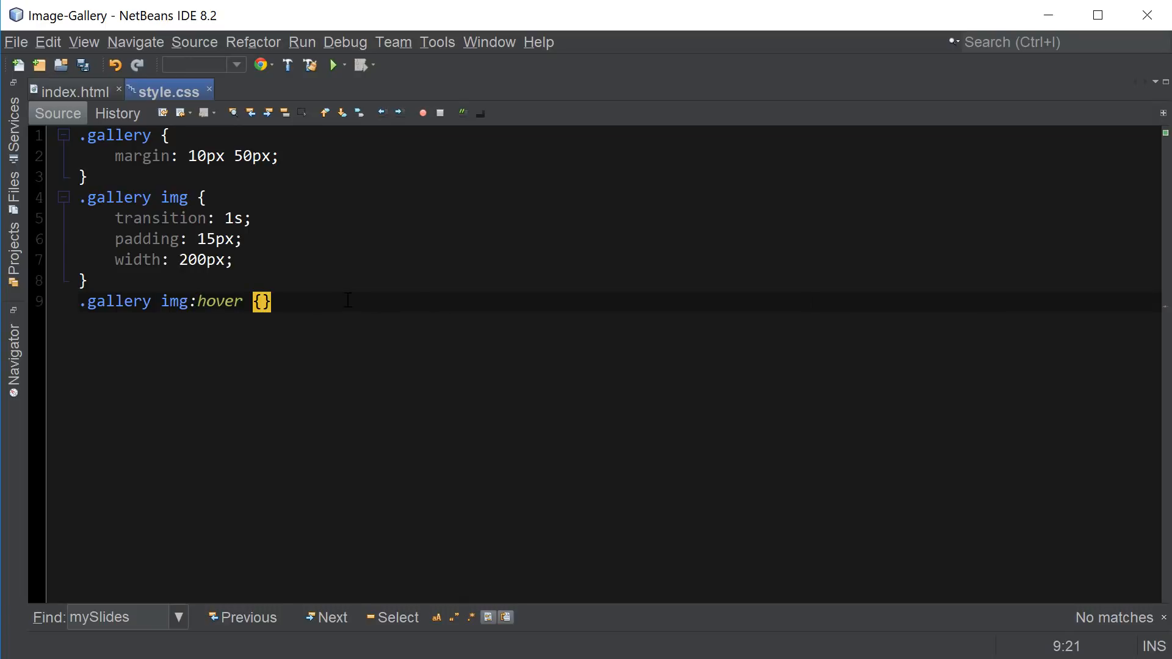
pyautogui.press('Enter')
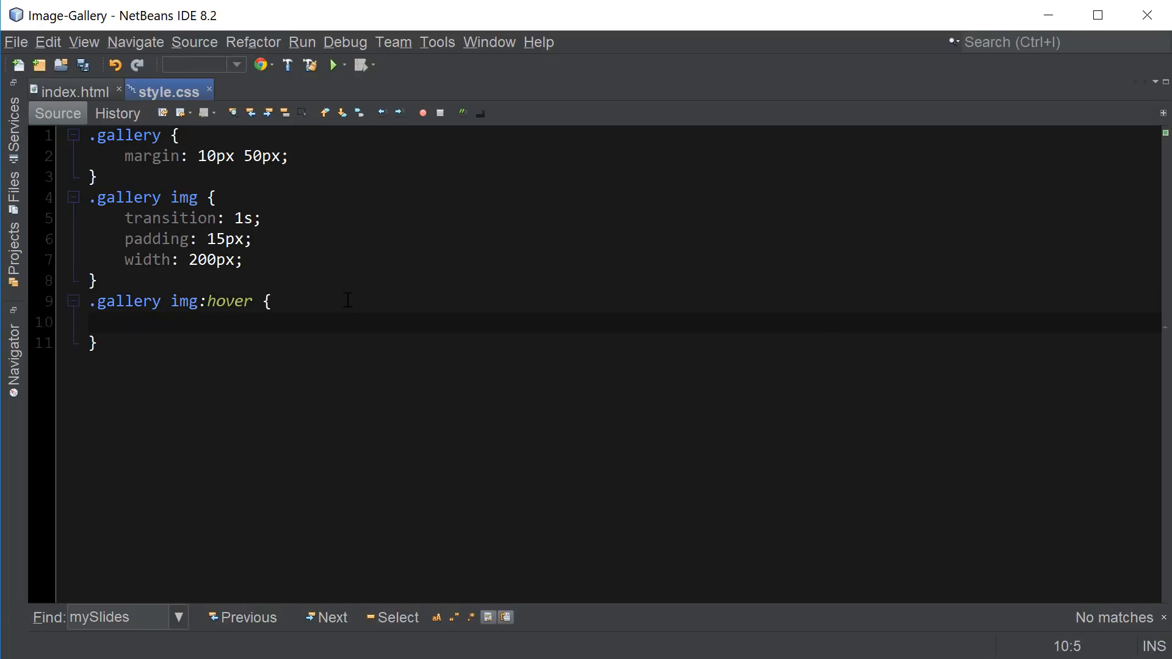
pyautogui.write('filter:')
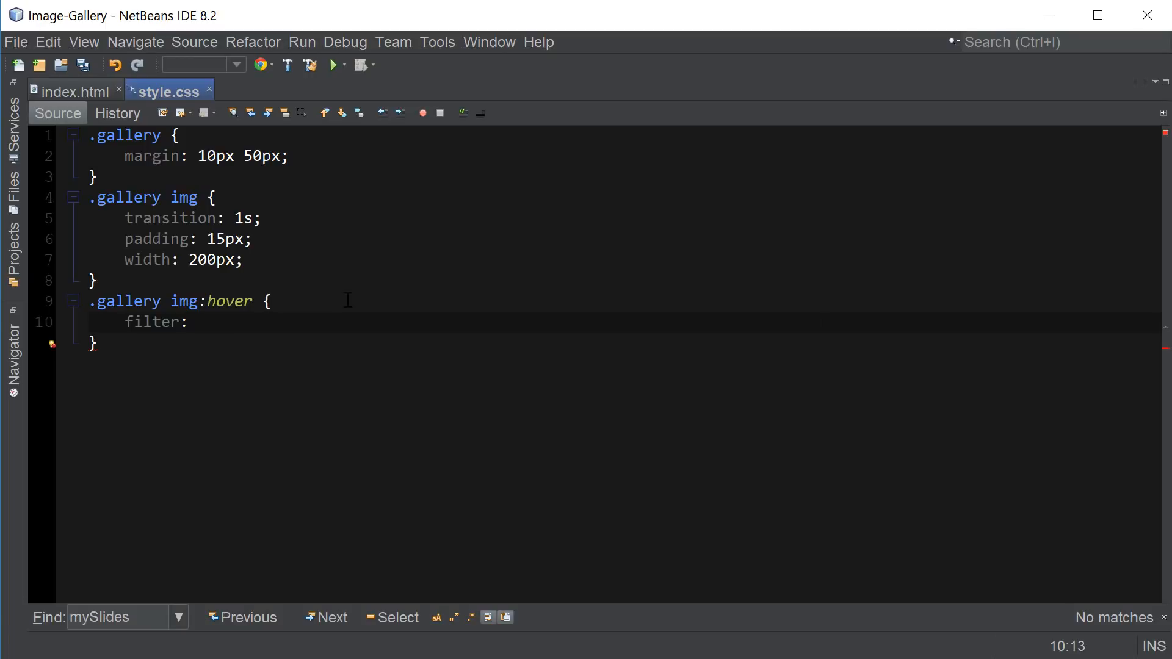
pyautogui.write('grayscale()')
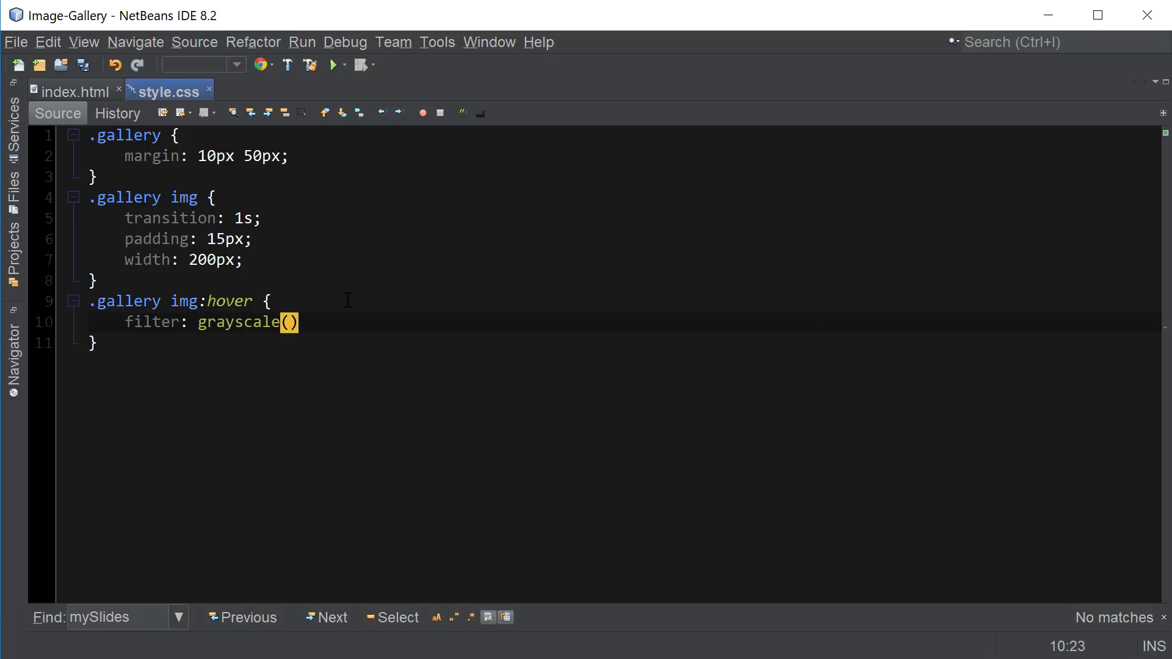
pyautogui.write('100')
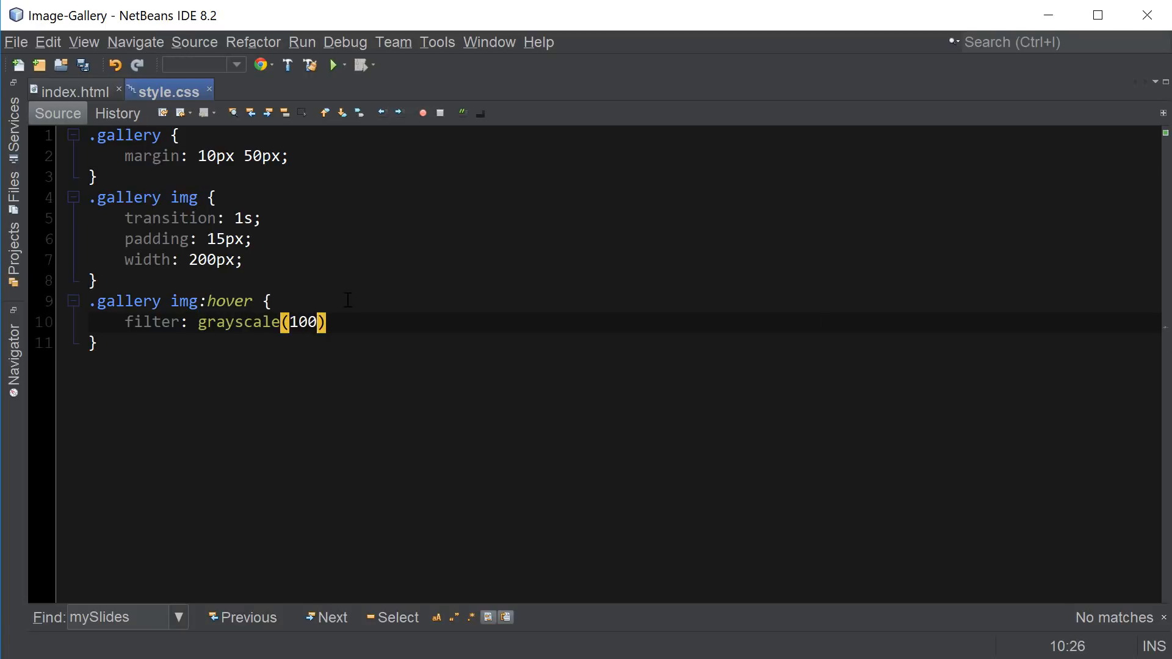
pyautogui.write('%;')
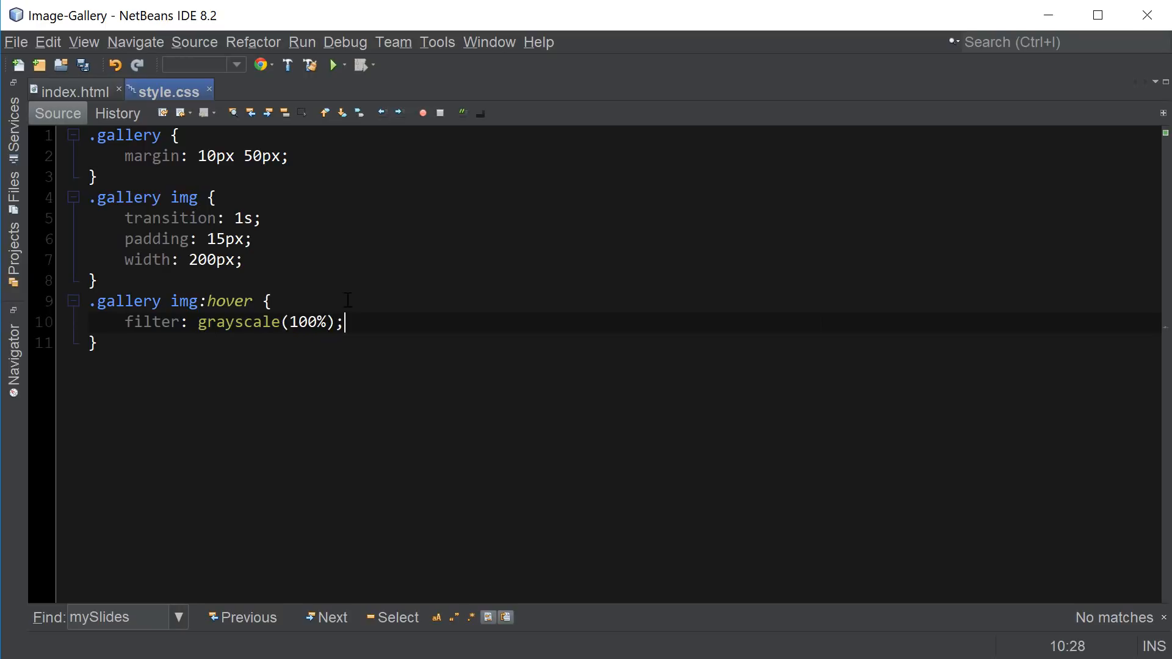
pyautogui.press('Enter')
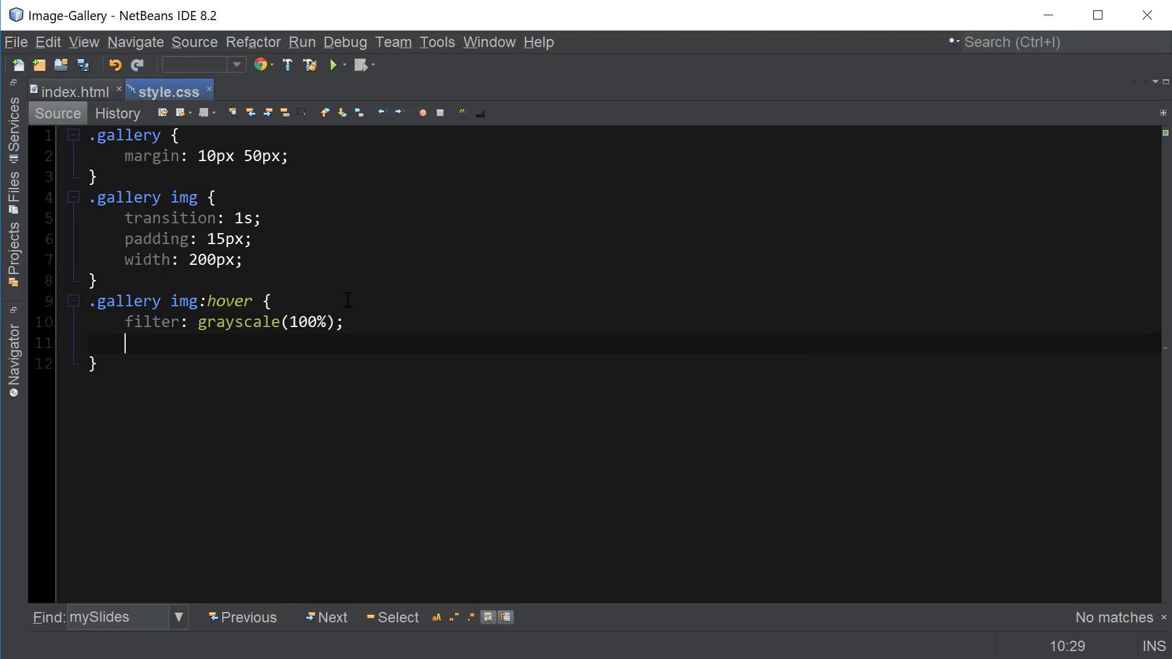
pyautogui.write('transfor')
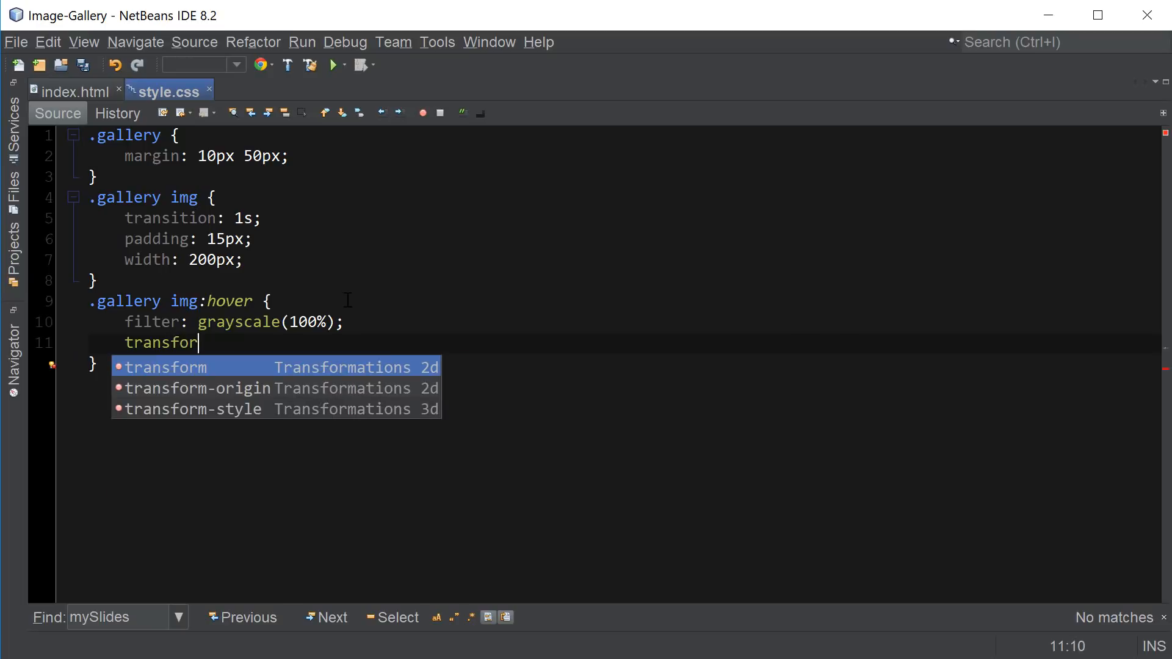
pyautogui.write('m: scale')
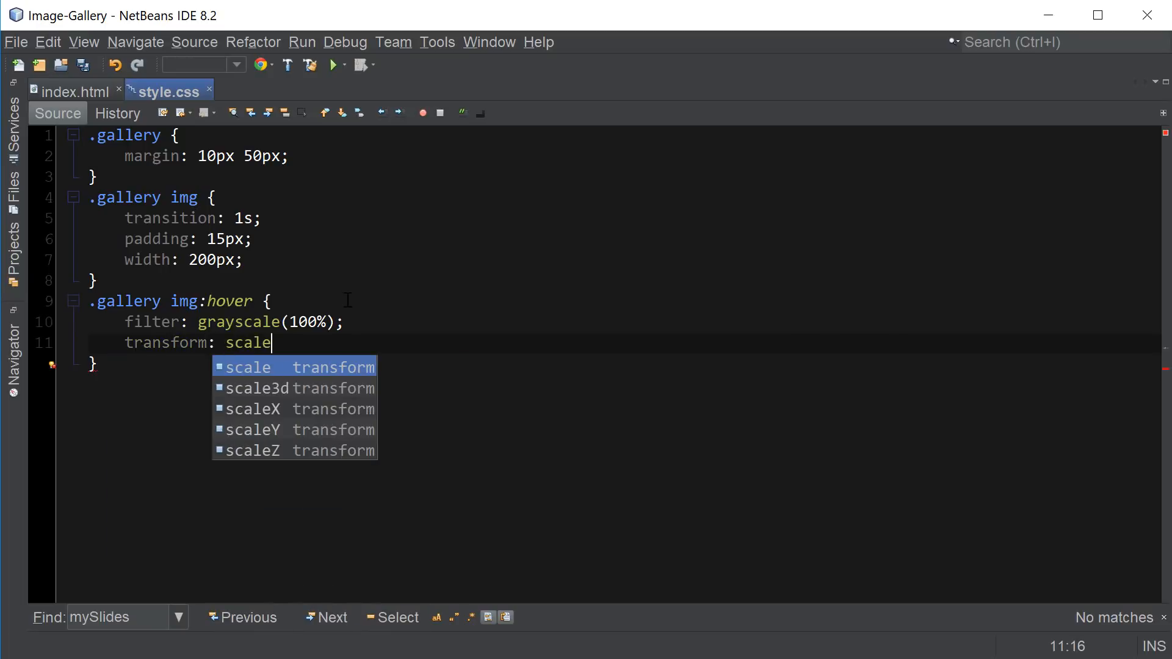
pyautogui.write('(1.1);')
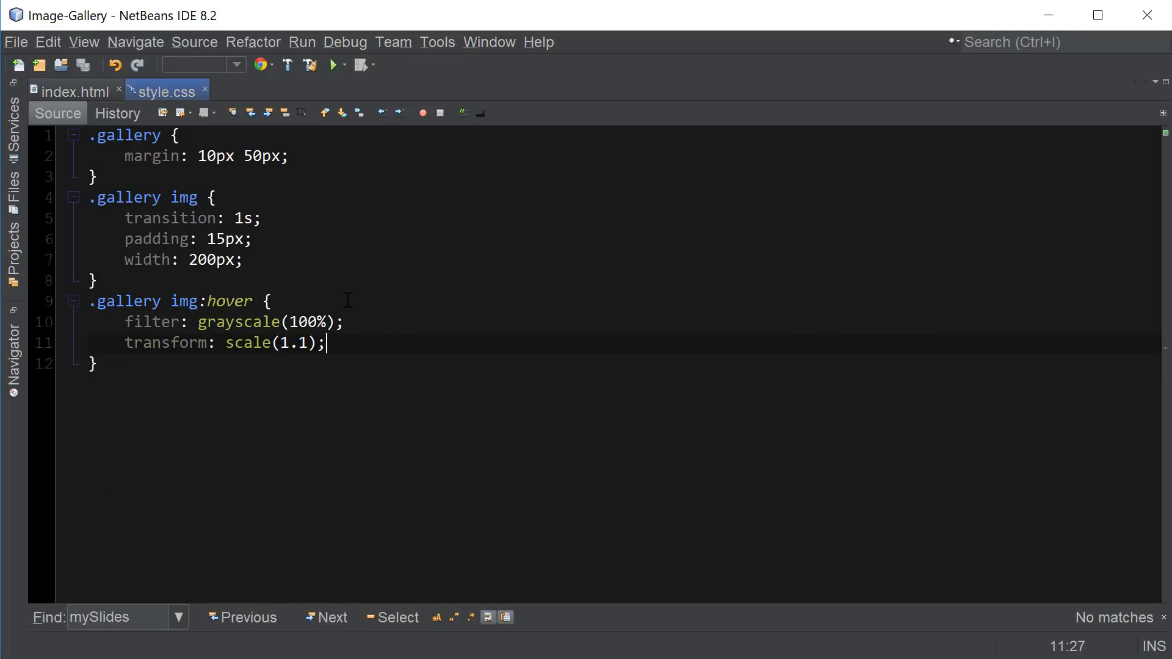
pyautogui.click(76, 92)
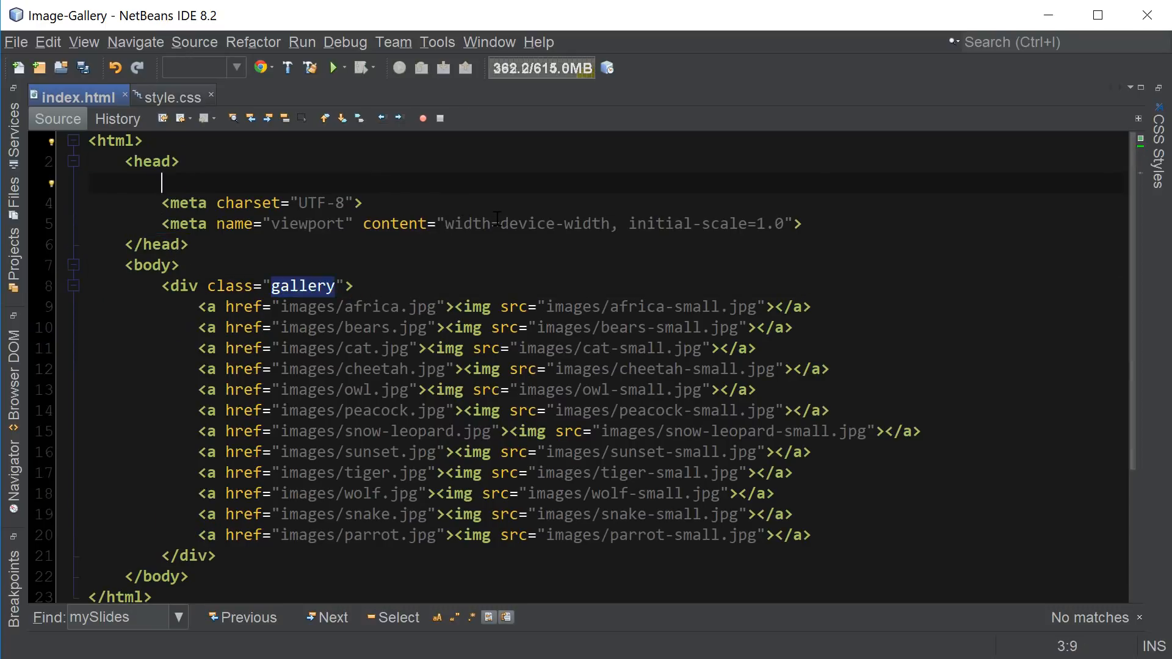
# Step: Link the style.css stylesheet from the head of index.html
pyautogui.write('<link rel')
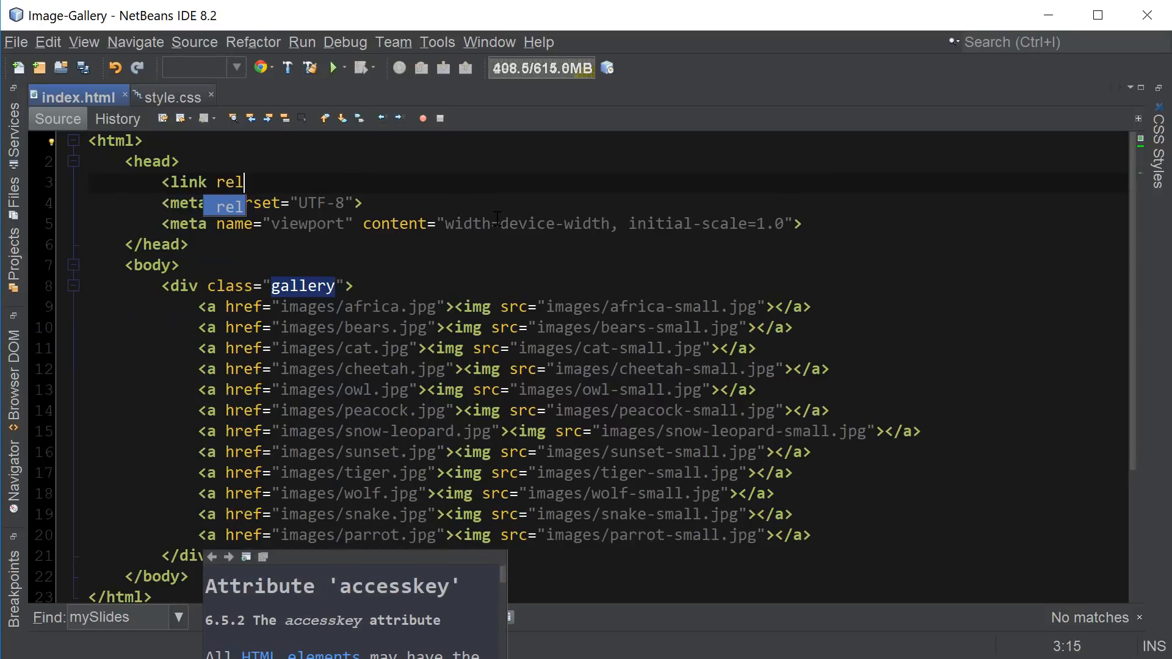
pyautogui.write('="style"')
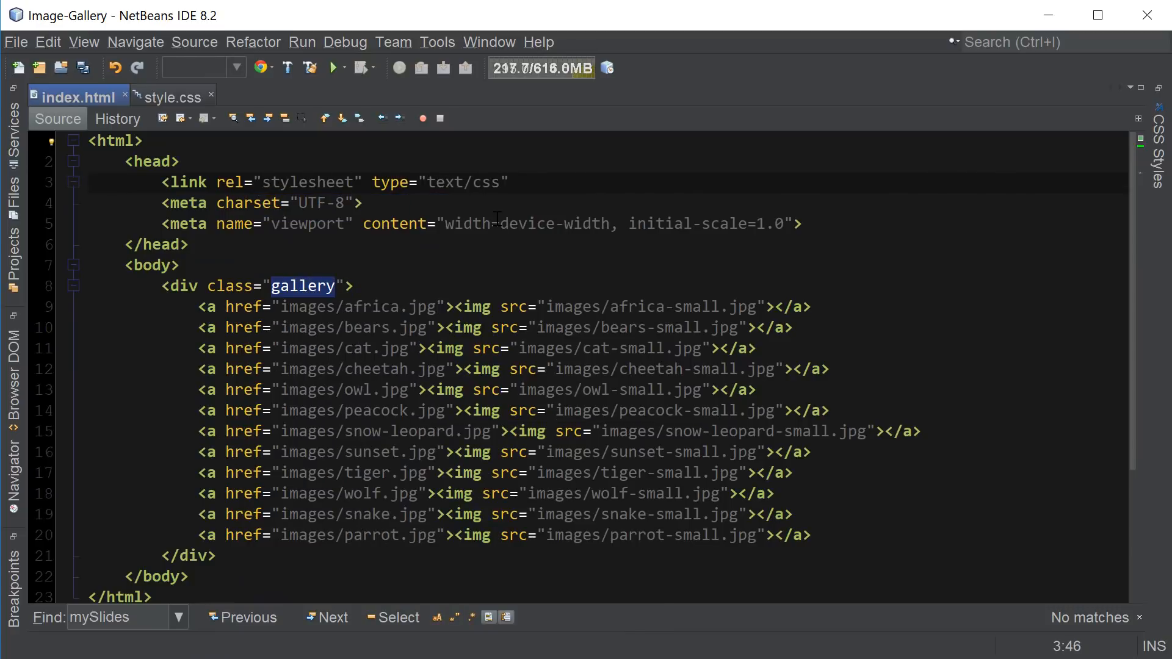
pyautogui.write('href')
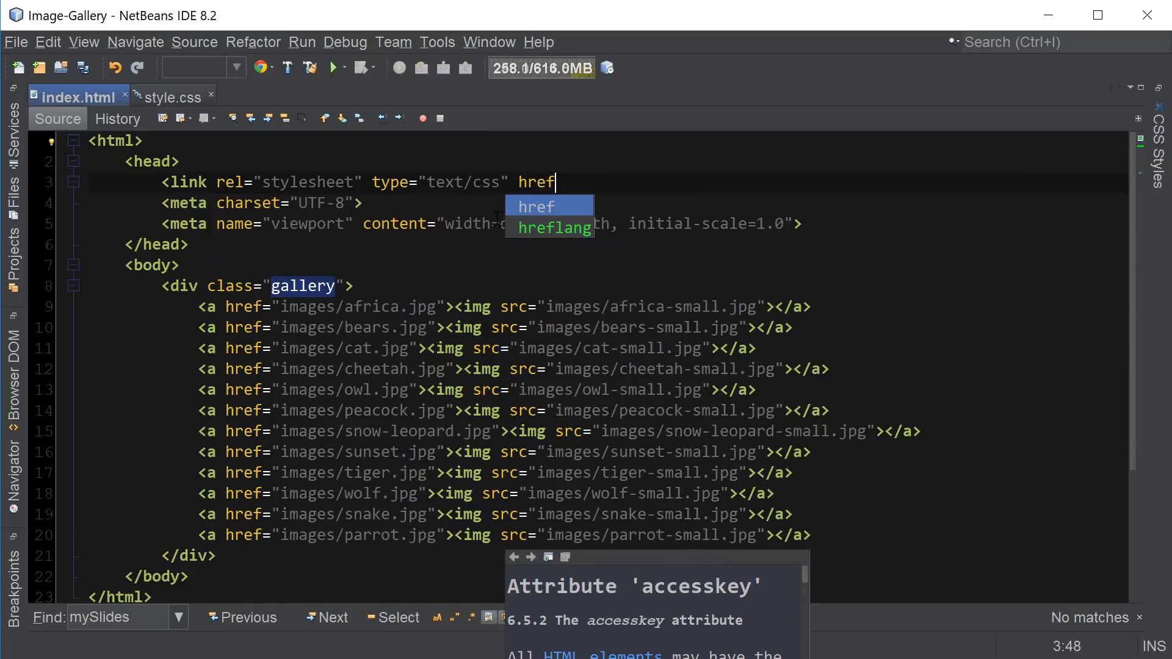
pyautogui.write('="')
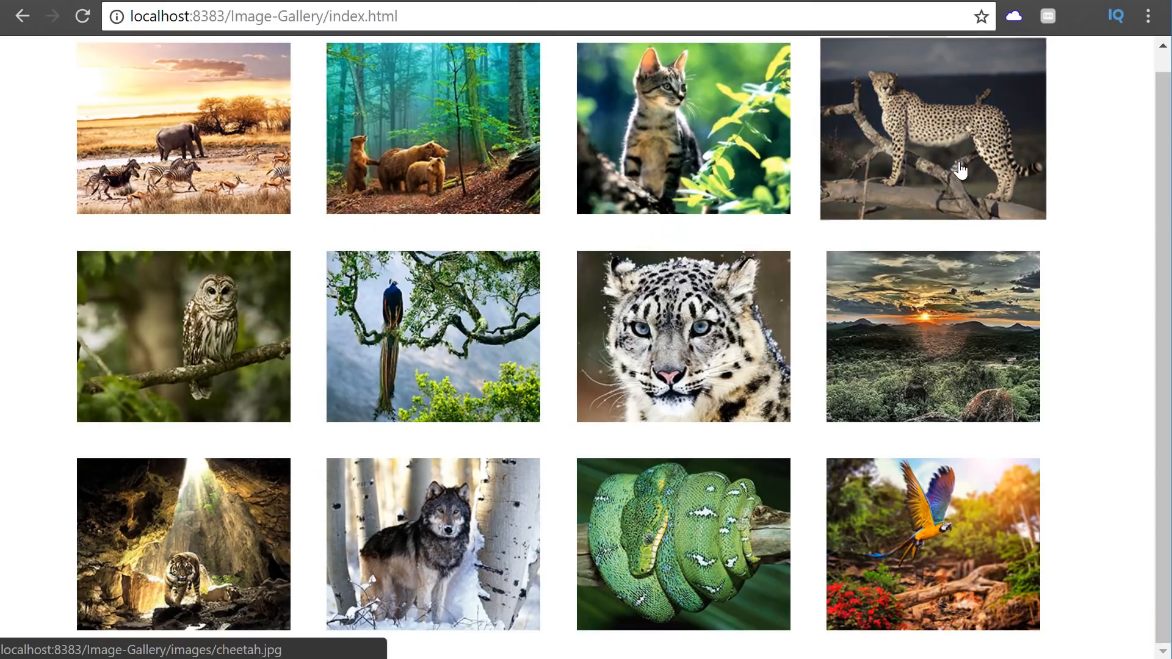
pyautogui.moveTo(471, 153)
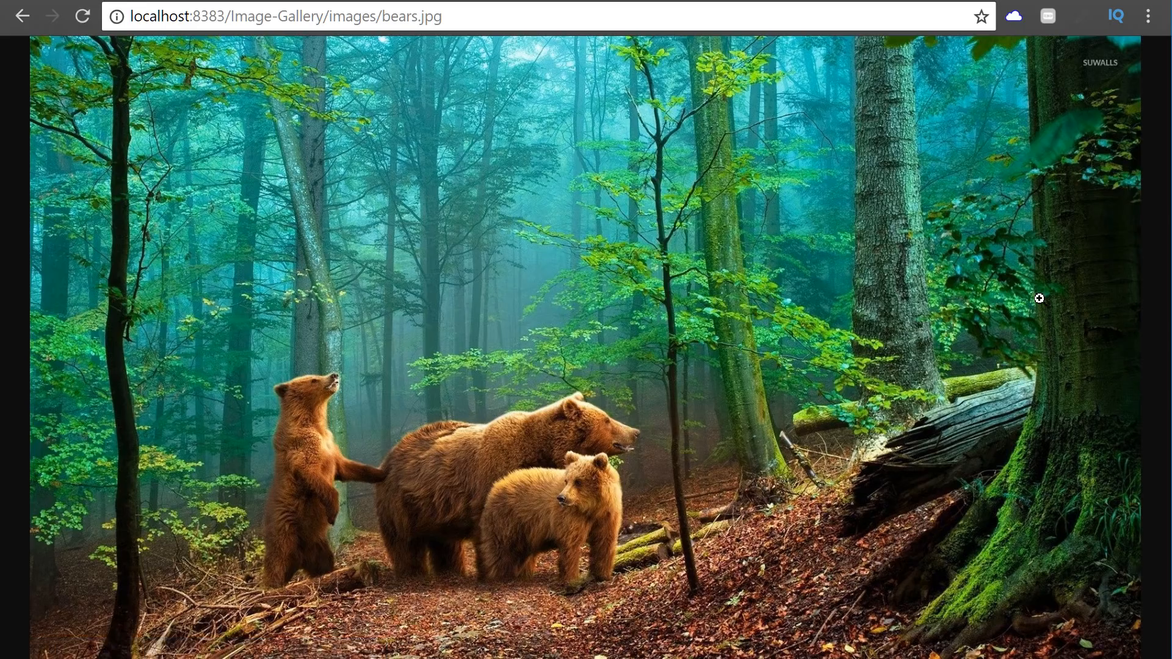
pyautogui.moveTo(24, 18)
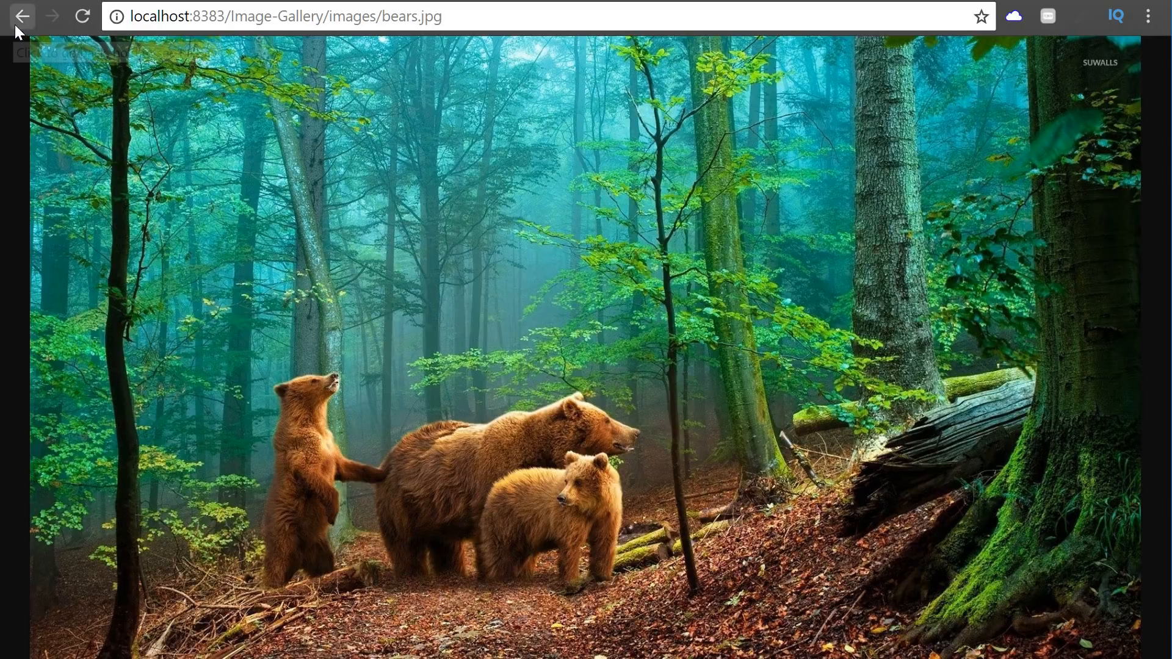
pyautogui.click(20, 18)
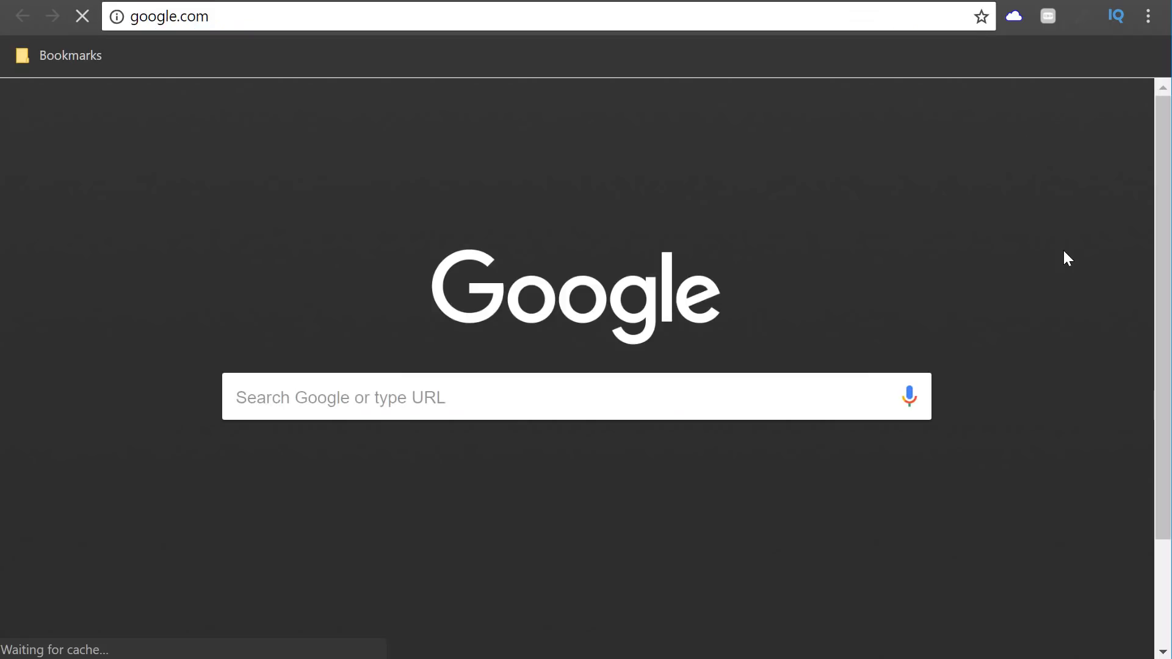
# Step: Search Google for download lightbox, reach the Lightbox2 site and download and open lightbox2-master.zip
pyautogui.write('downl')
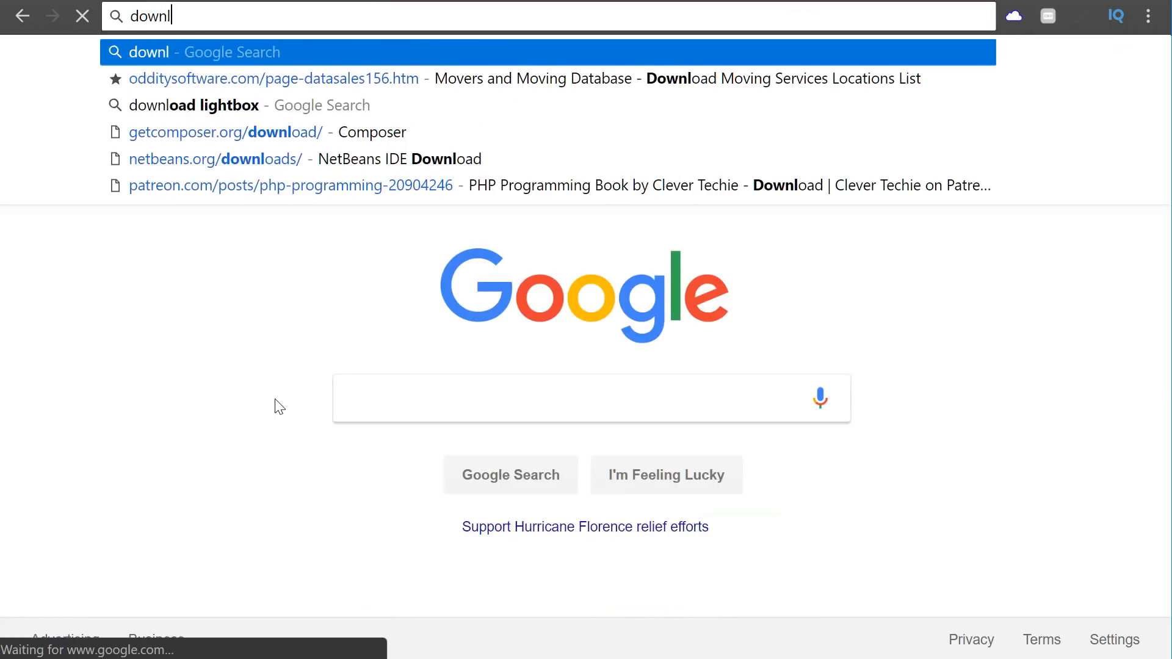
pyautogui.click(193, 105)
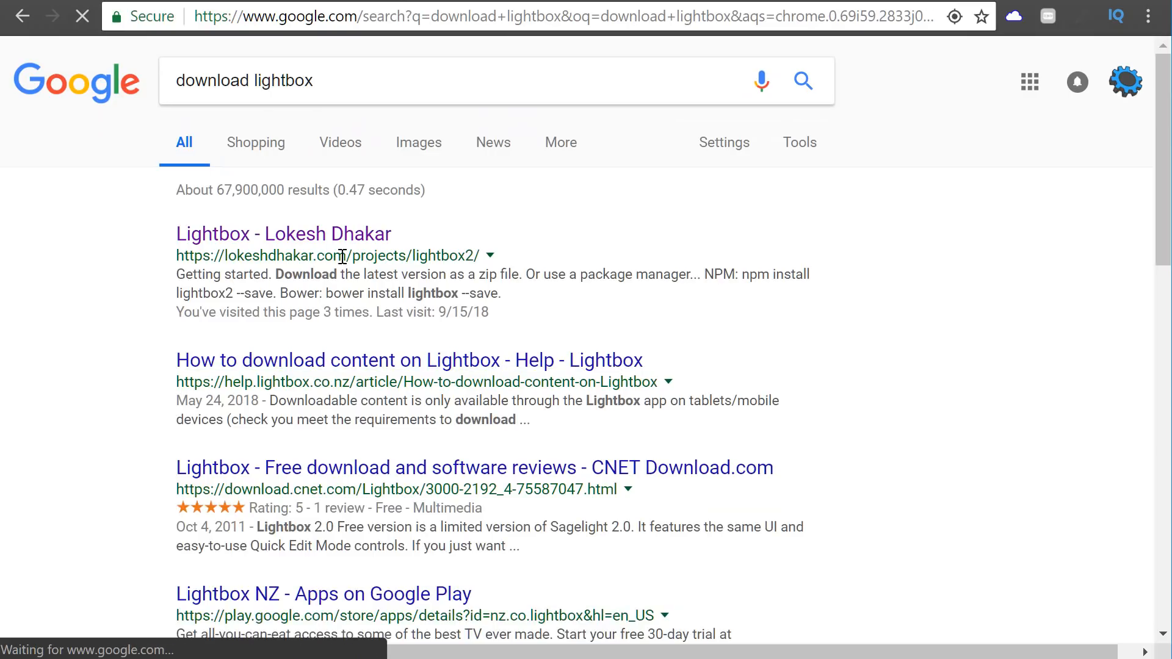
pyautogui.click(283, 233)
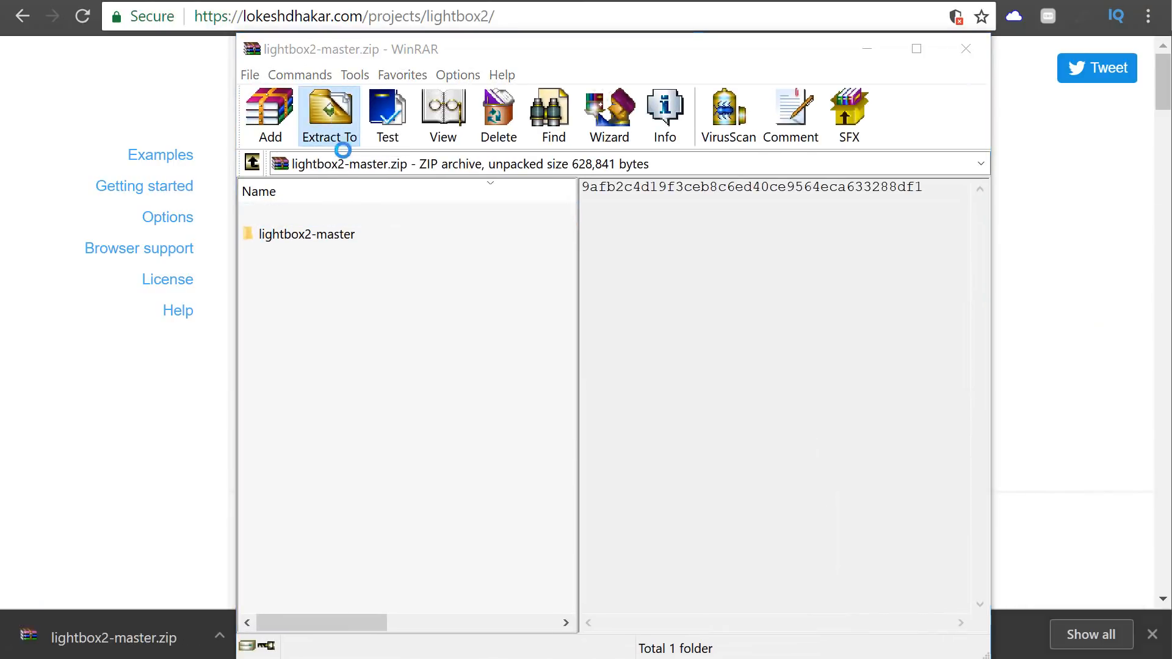
pyautogui.click(328, 110)
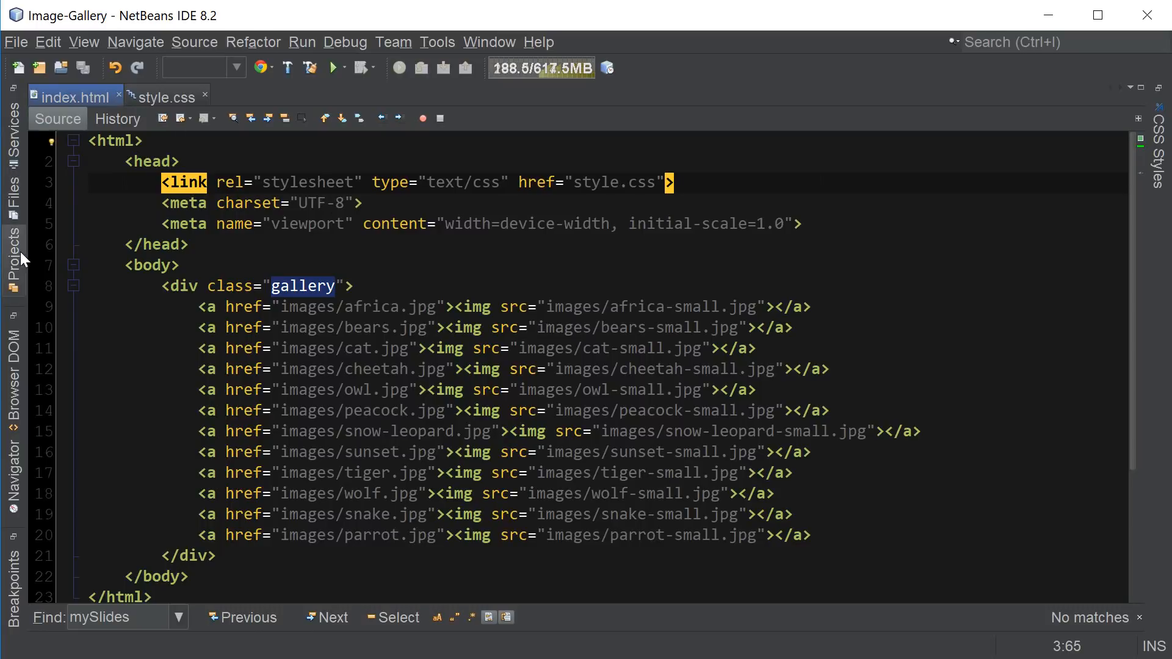
# Step: Open the Image-Gallery project's folder on disk from its Projects context menu
pyautogui.rightClick(67, 137)
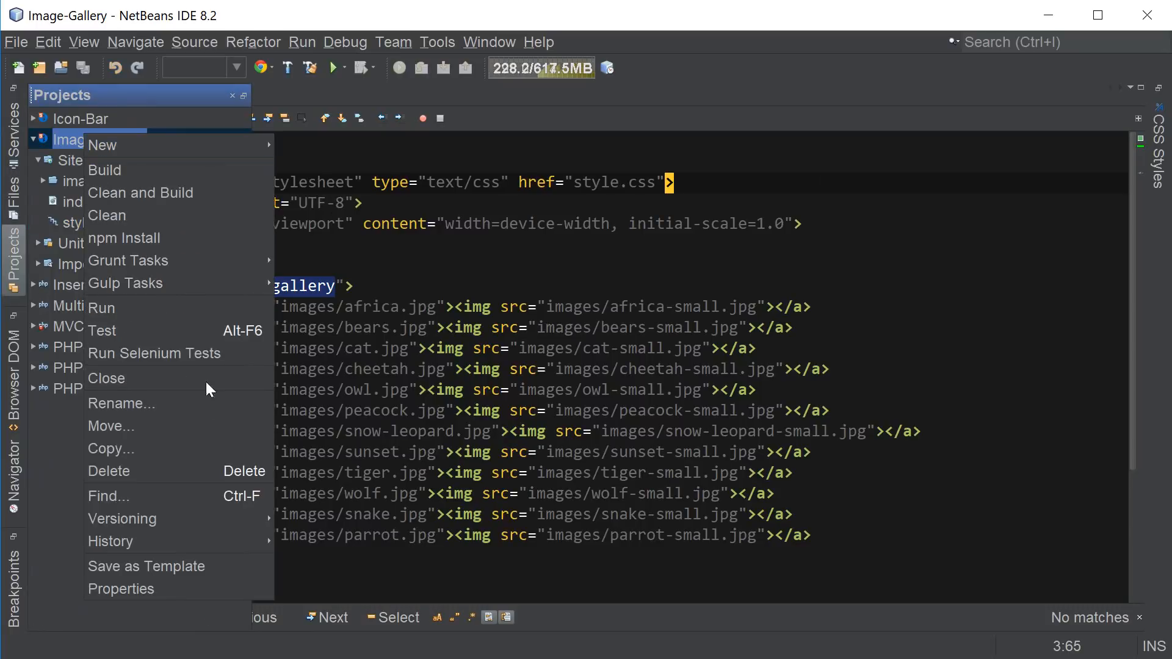
pyautogui.click(120, 590)
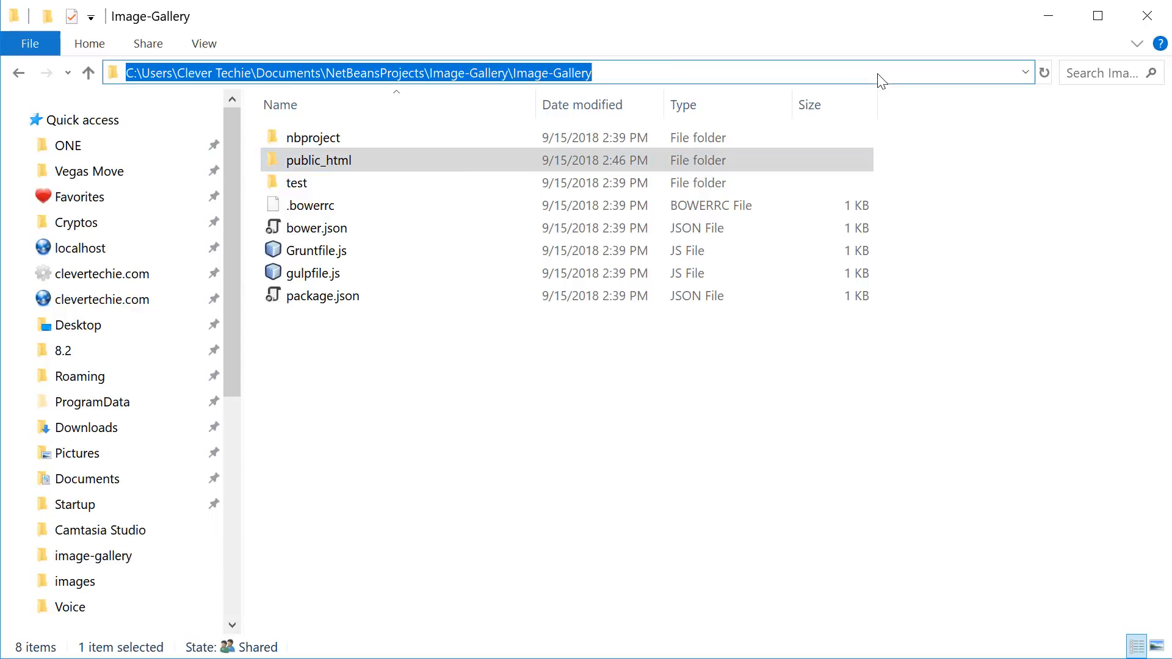
# Step: Extract the archive to the NetBeansProjects Image-Gallery public_html path instead of Downloads
pyautogui.doubleClick(319, 160)
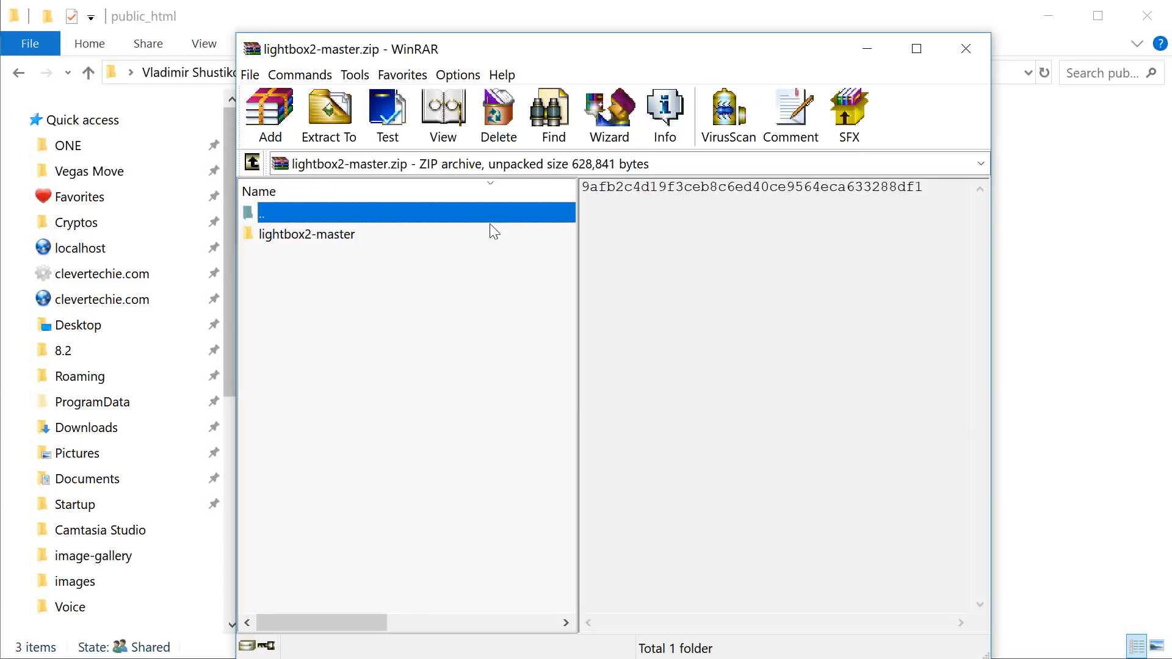
pyautogui.click(329, 113)
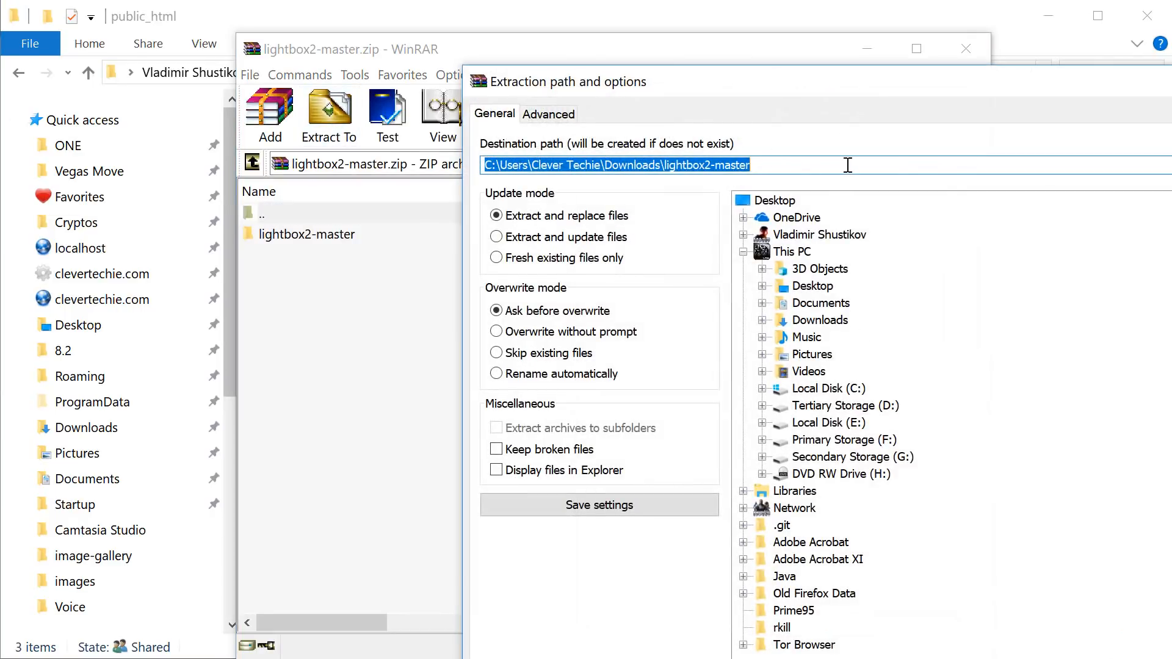
pyautogui.write('C:\\Users\\Clever Techie\\Documents\\NetBeansProjects\\Image-Gallery\\Image-Gallery\\public_html')
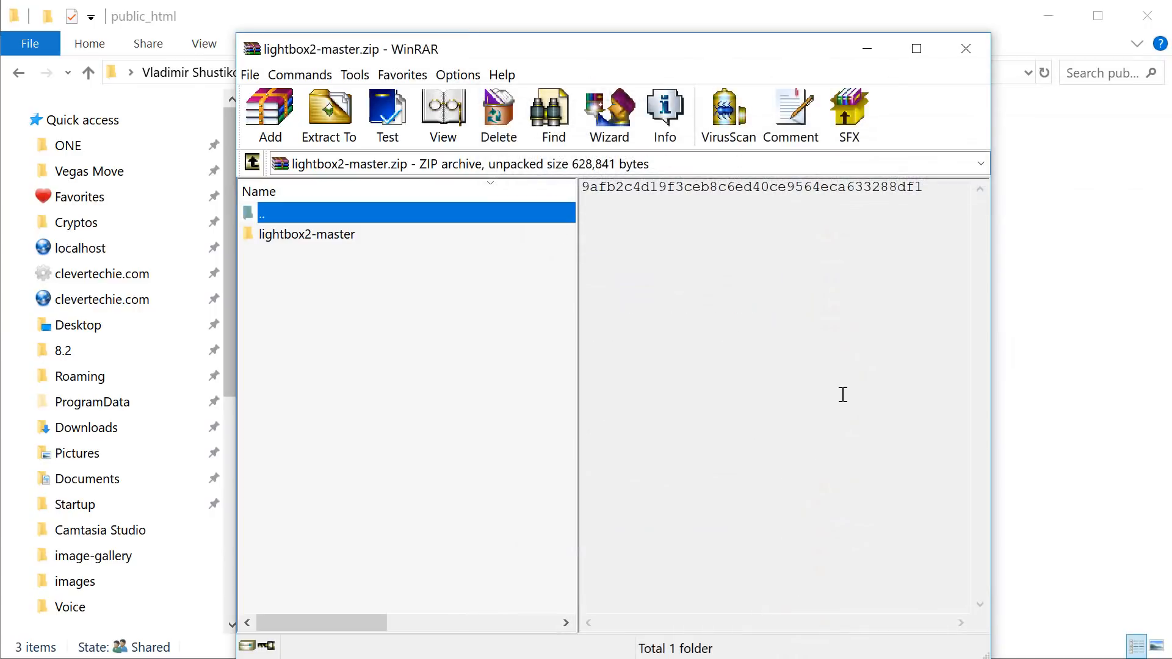
pyautogui.click(966, 49)
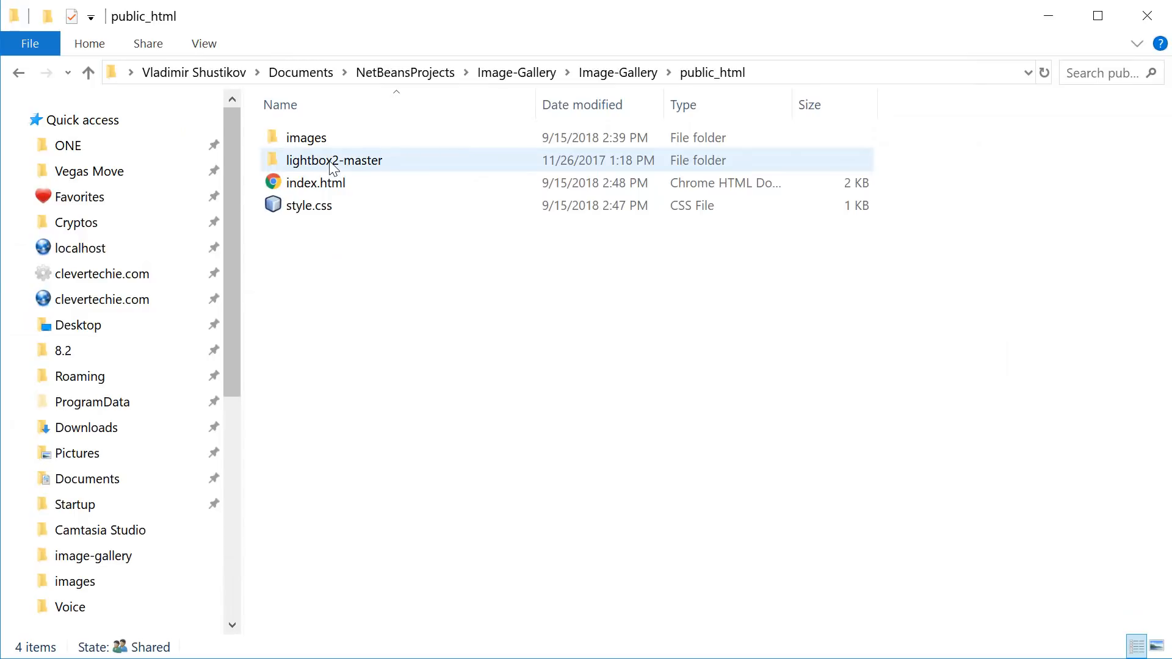
# Step: Copy lightbox.min.css and lightbox-plus-jquery.min.js from lightbox2-master\dist into public_html
pyautogui.doubleClick(332, 160)
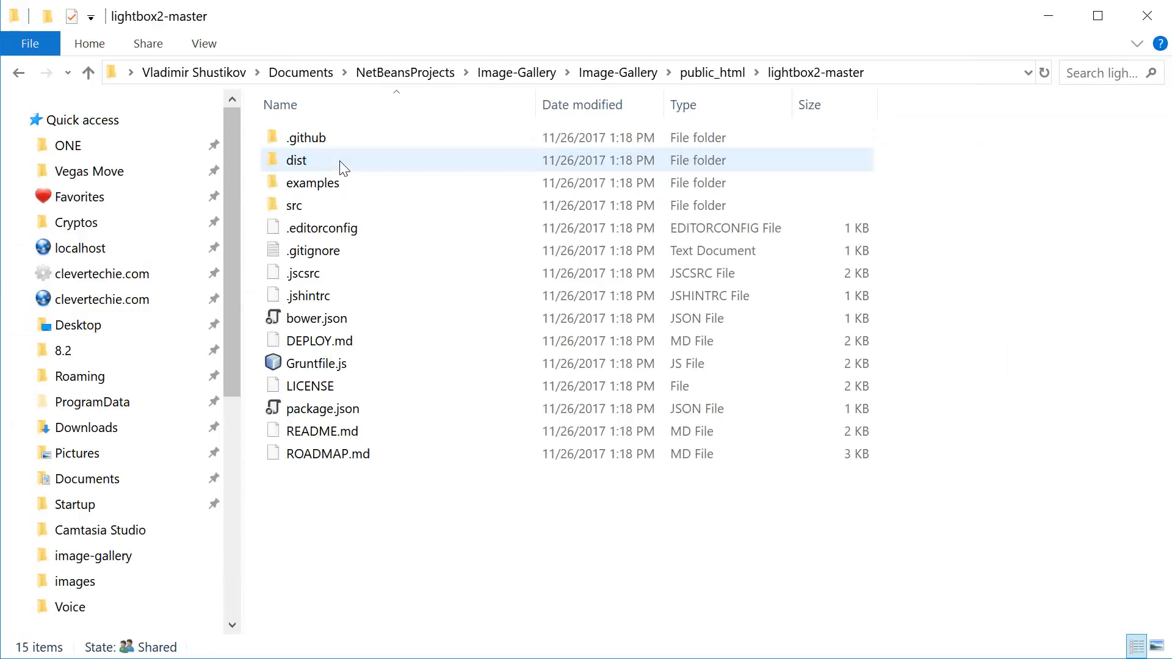
pyautogui.click(293, 205)
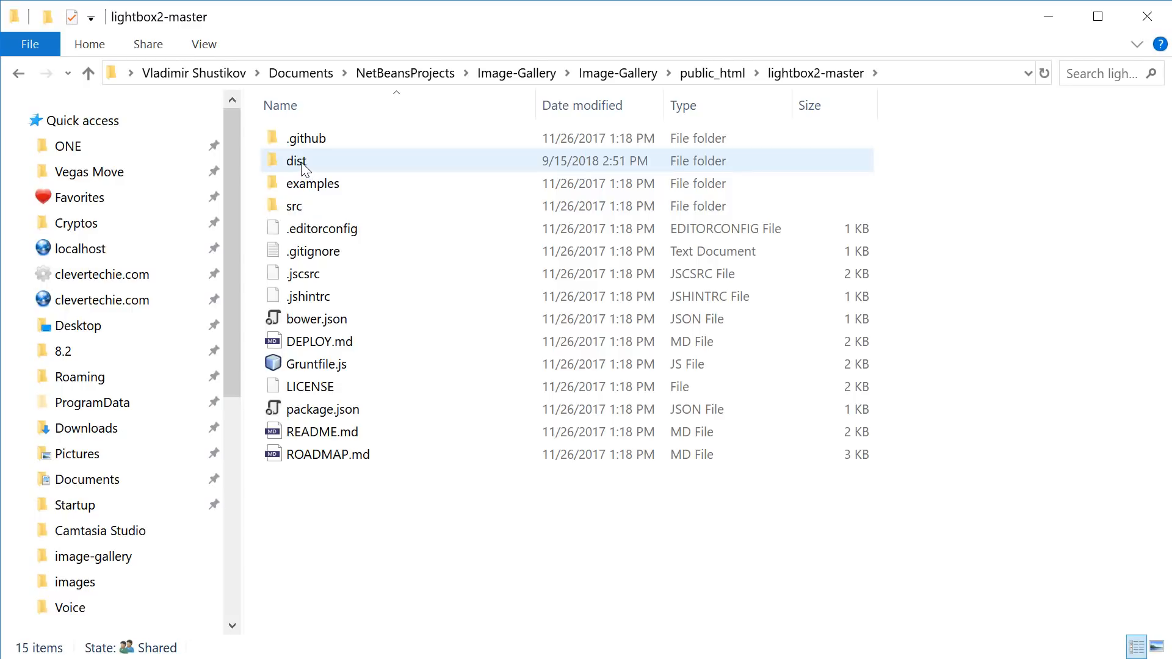
pyautogui.doubleClick(294, 161)
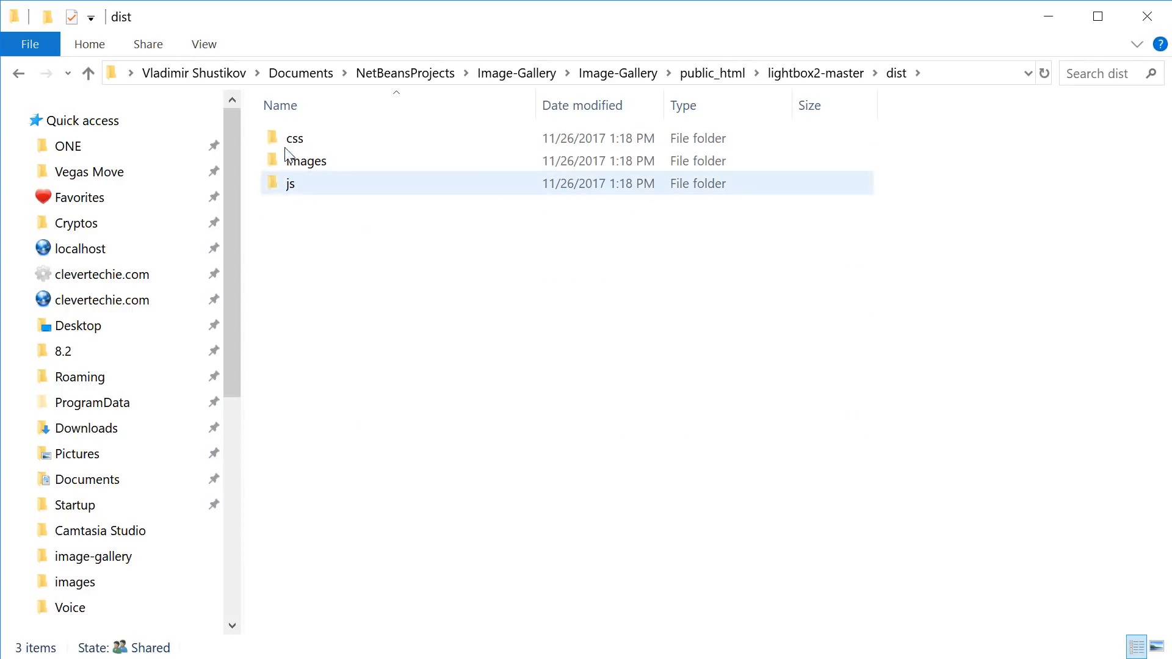
pyautogui.click(294, 138)
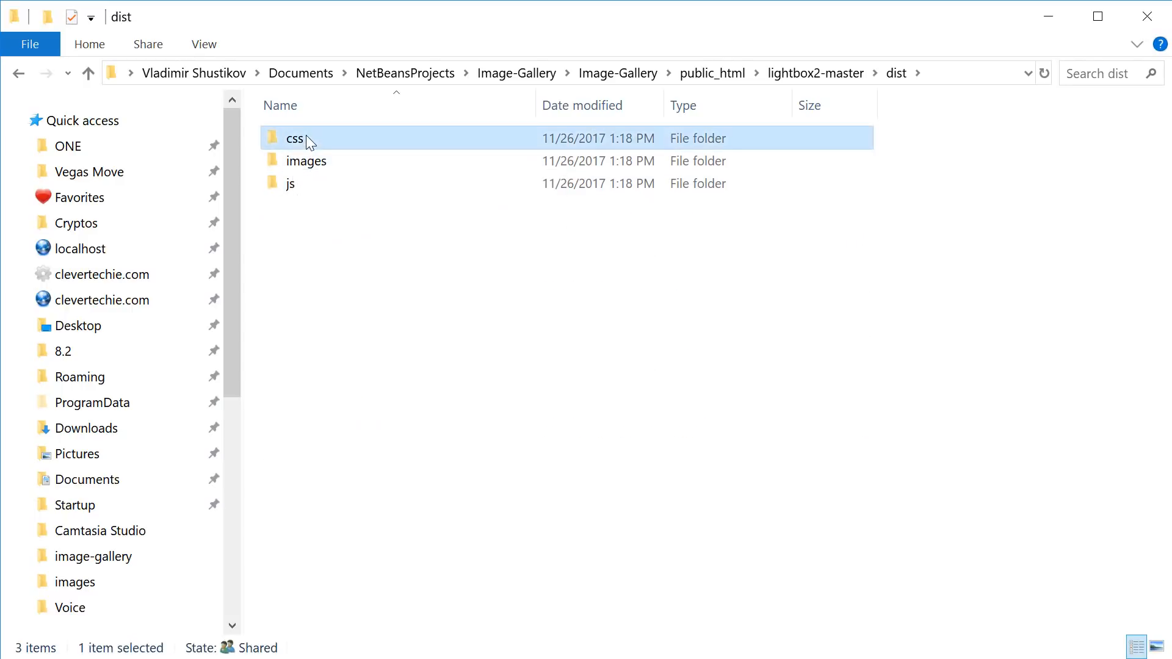
pyautogui.doubleClick(293, 138)
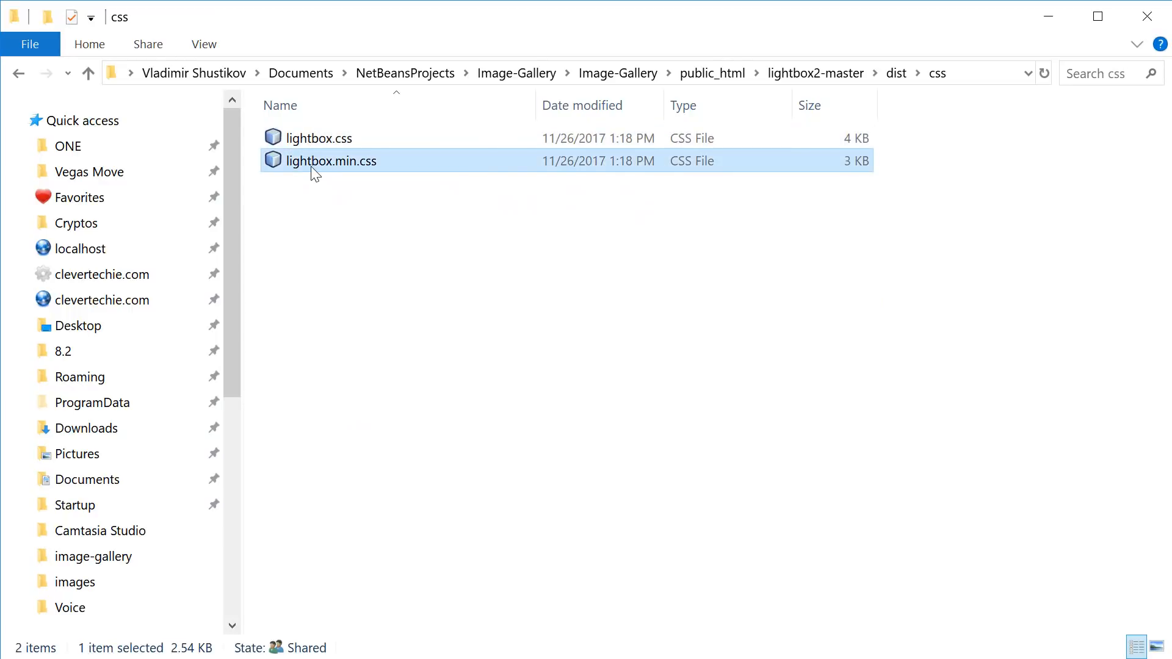
pyautogui.click(368, 222)
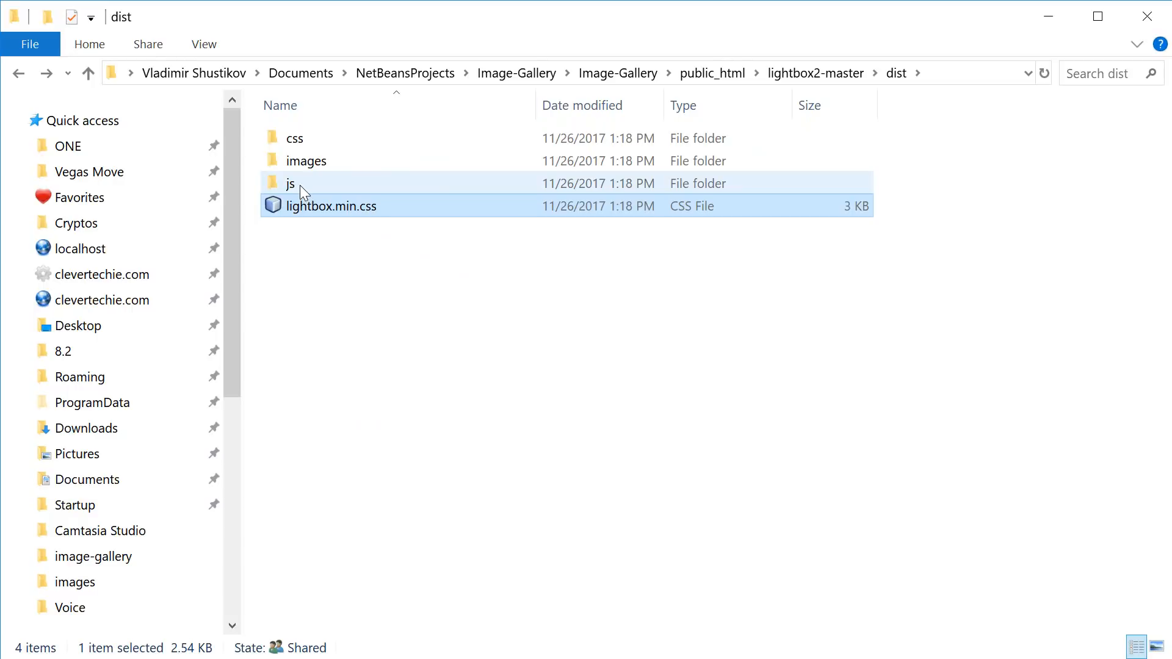
pyautogui.doubleClick(290, 183)
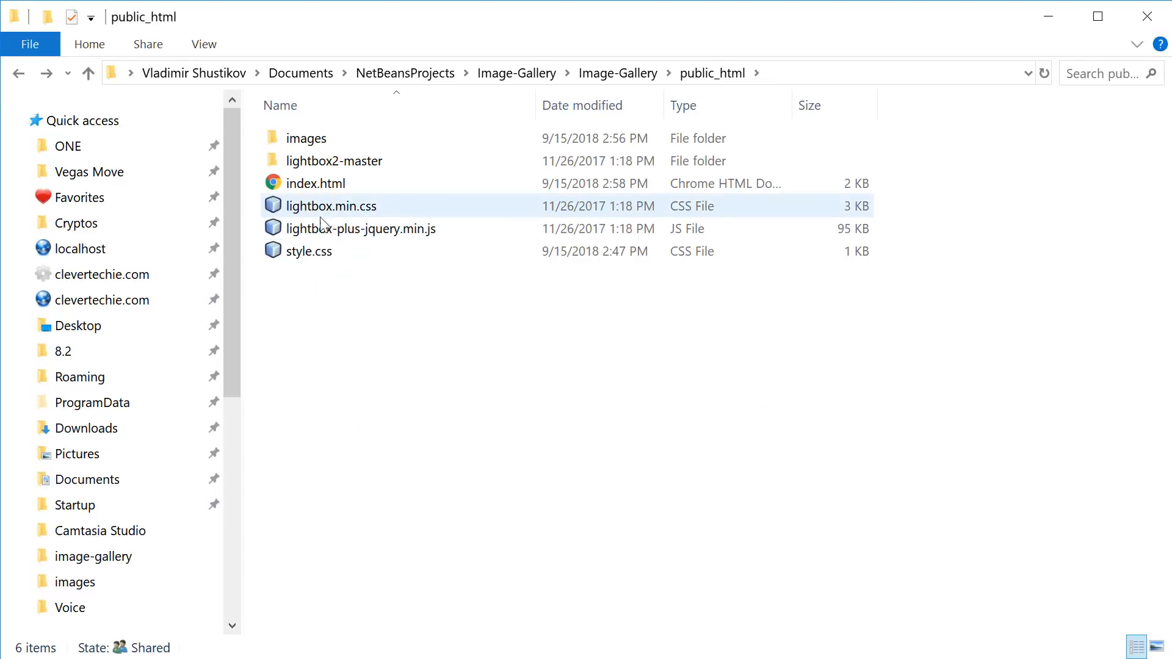
# Step: Create css and js folders in public_html and move the stylesheets and script into them
pyautogui.click(324, 315)
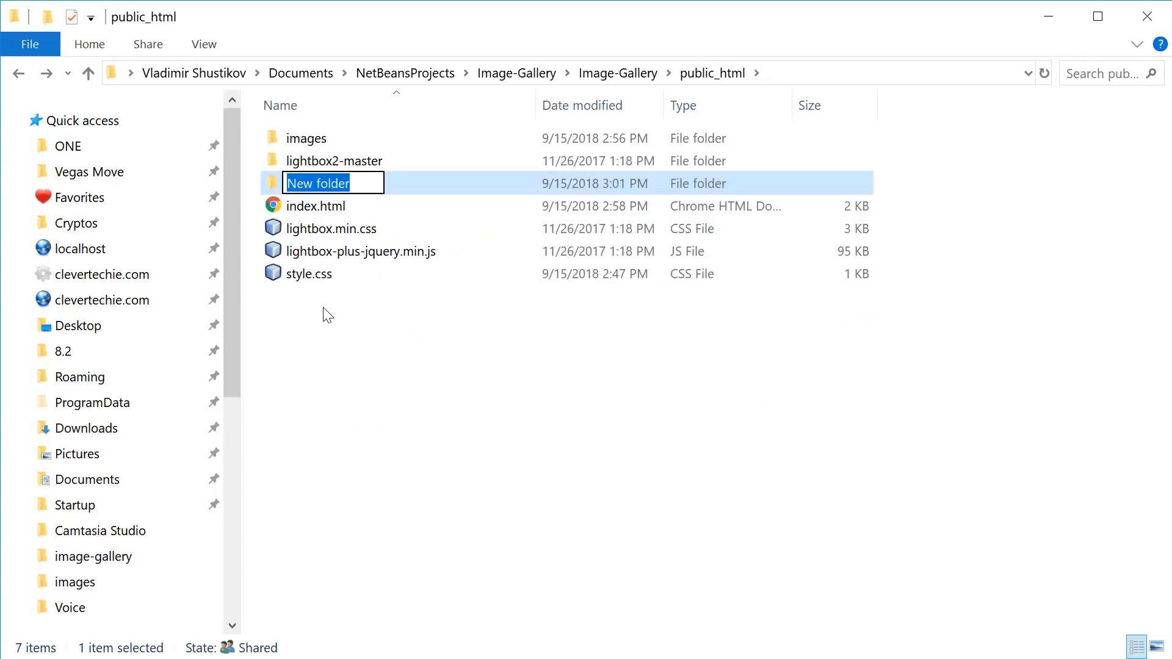
pyautogui.write('css')
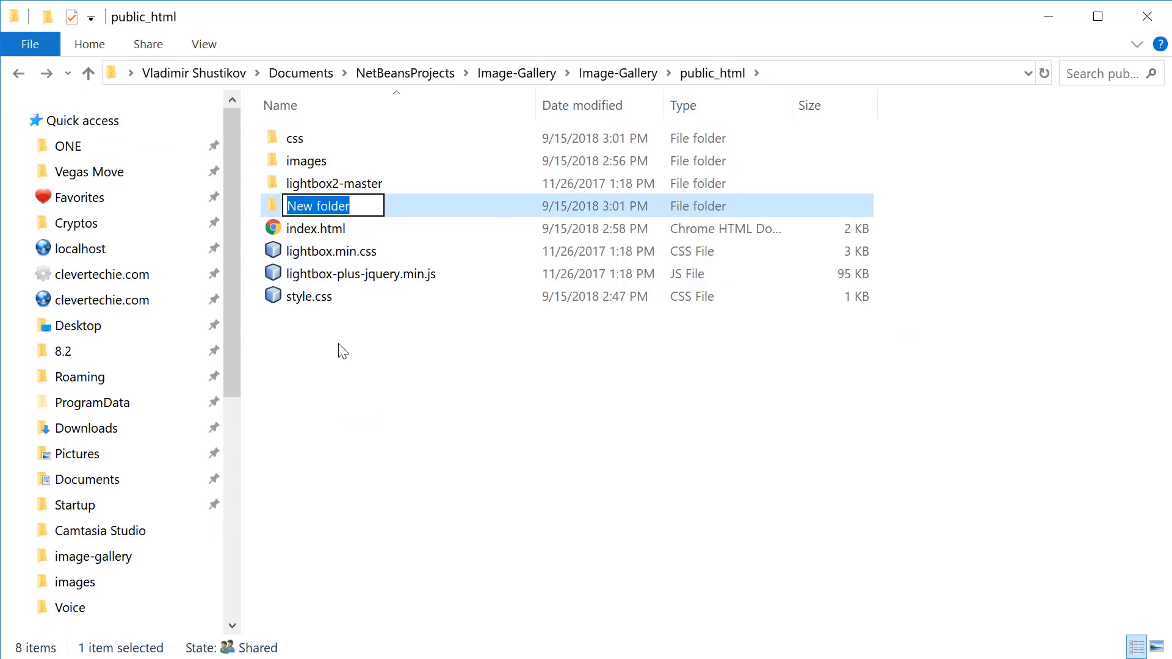
pyautogui.write('js')
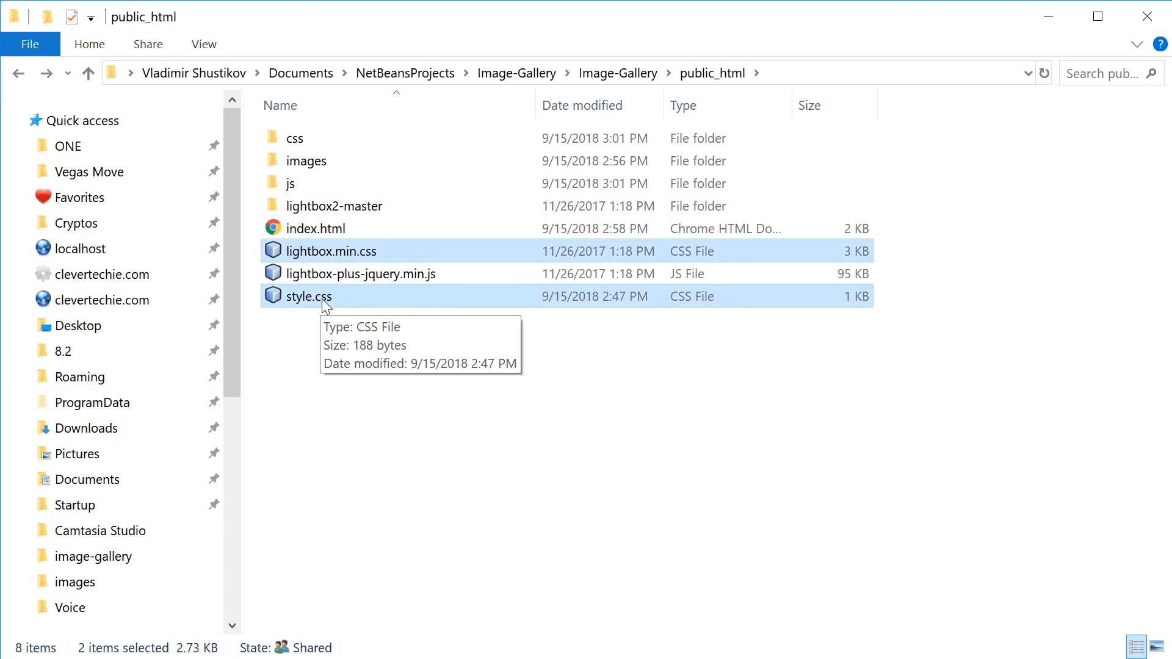
pyautogui.moveTo(322, 260)
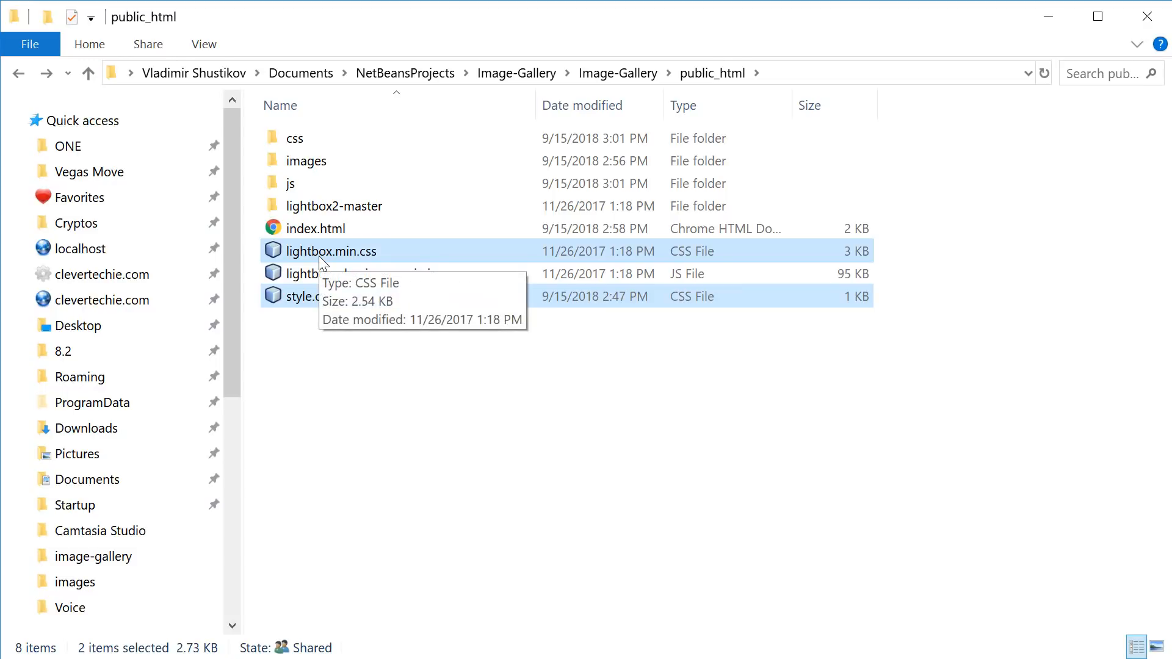
pyautogui.doubleClick(293, 138)
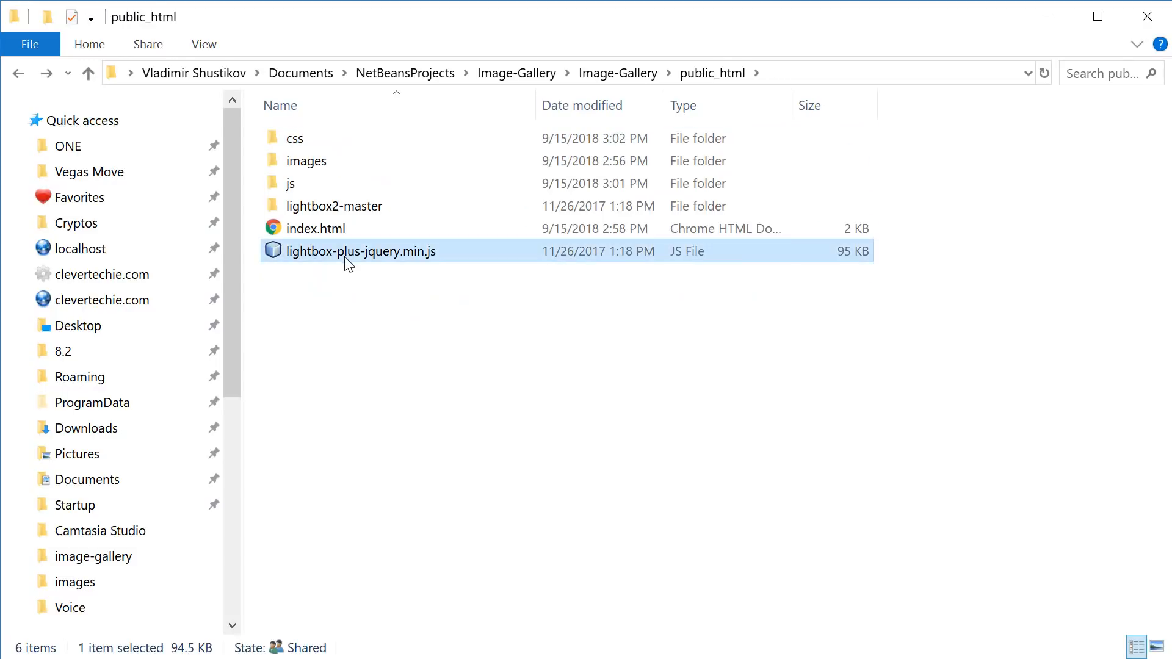
pyautogui.click(289, 183)
pyautogui.write('<link rel="styl')
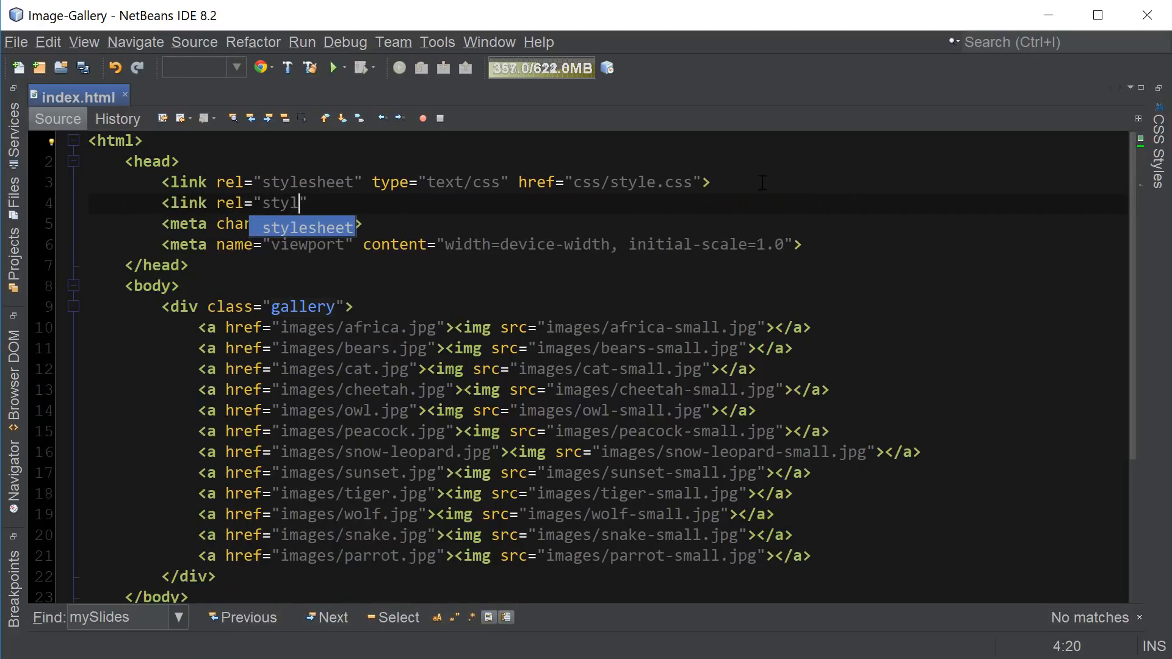
# Step: Add a stylesheet link to css/lightbox.min.css in index.html's head
pyautogui.write('stylesheet" type')
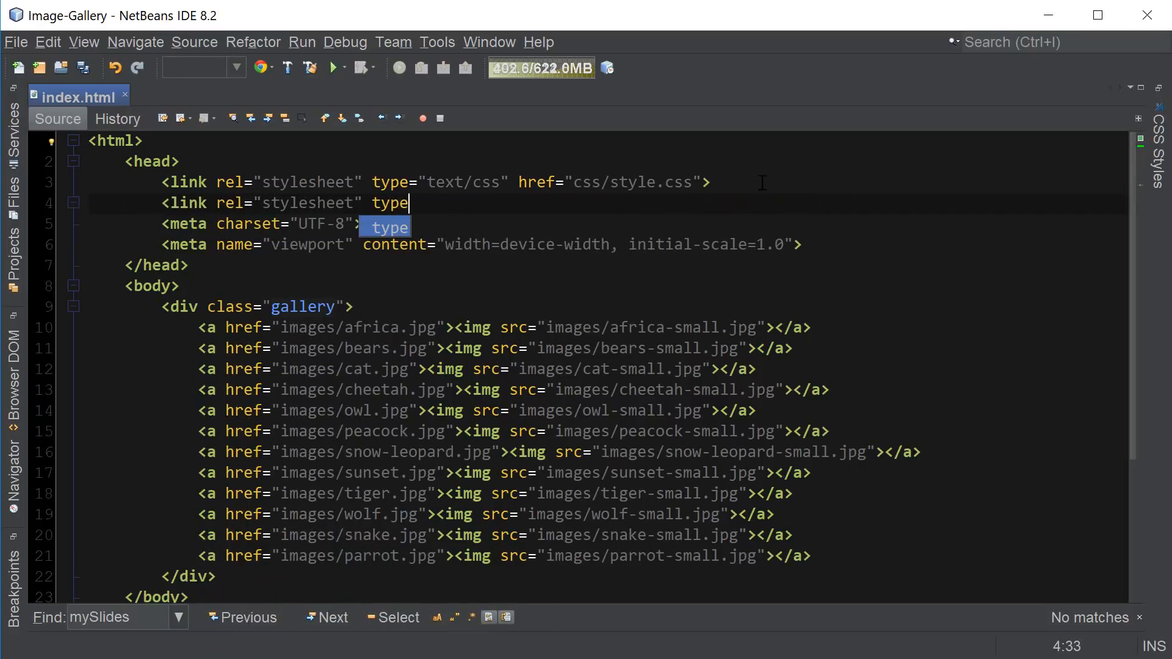
pyautogui.write('="text/css "')
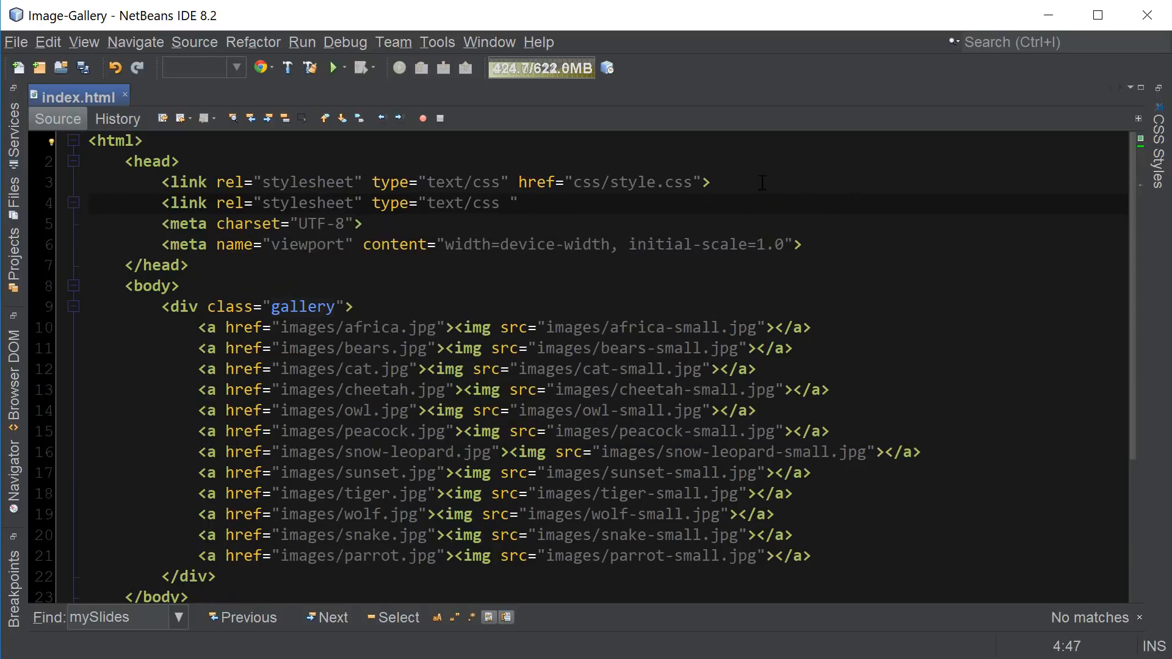
pyautogui.write('href')
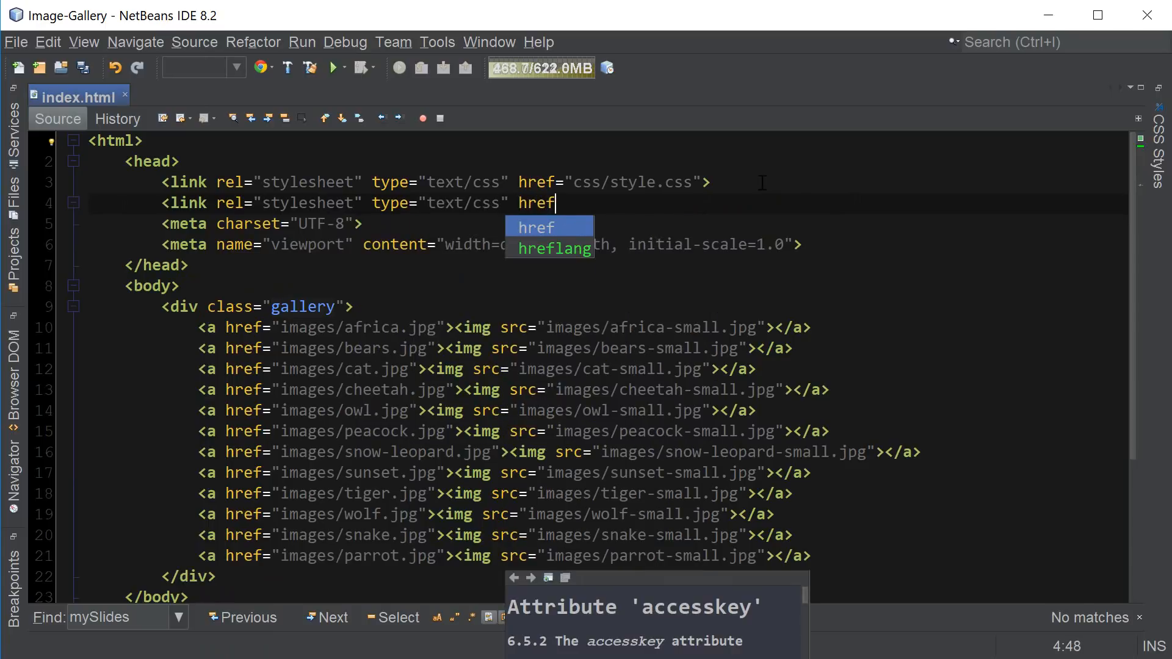
pyautogui.write('="li"')
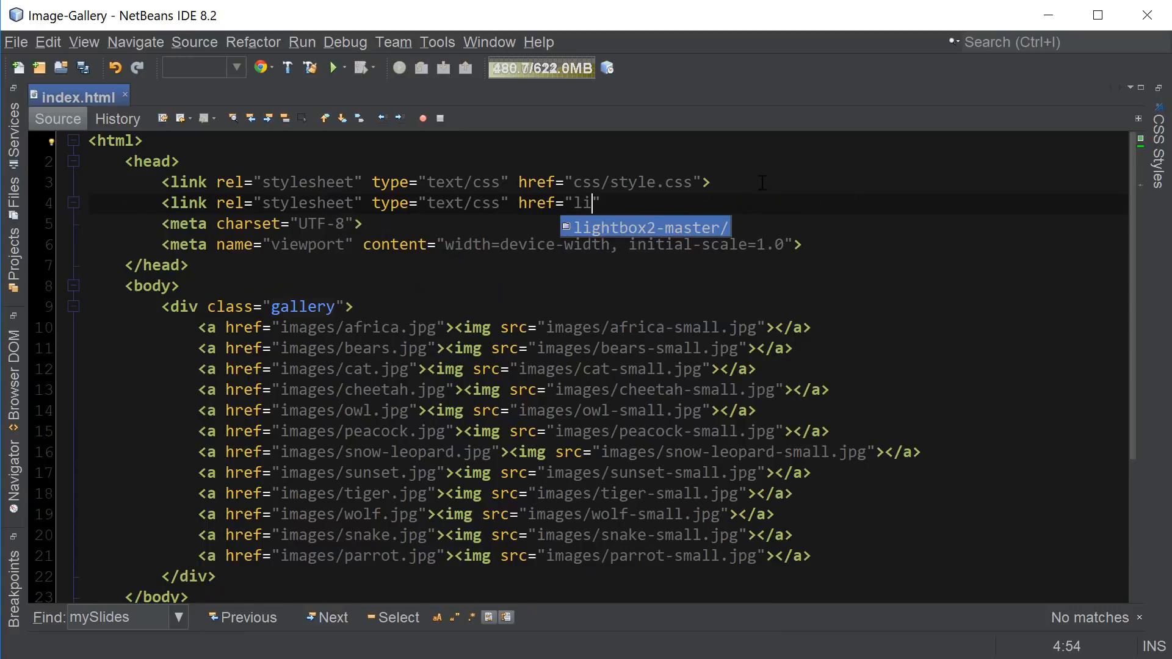
pyautogui.write('css/lightbox.min.css')
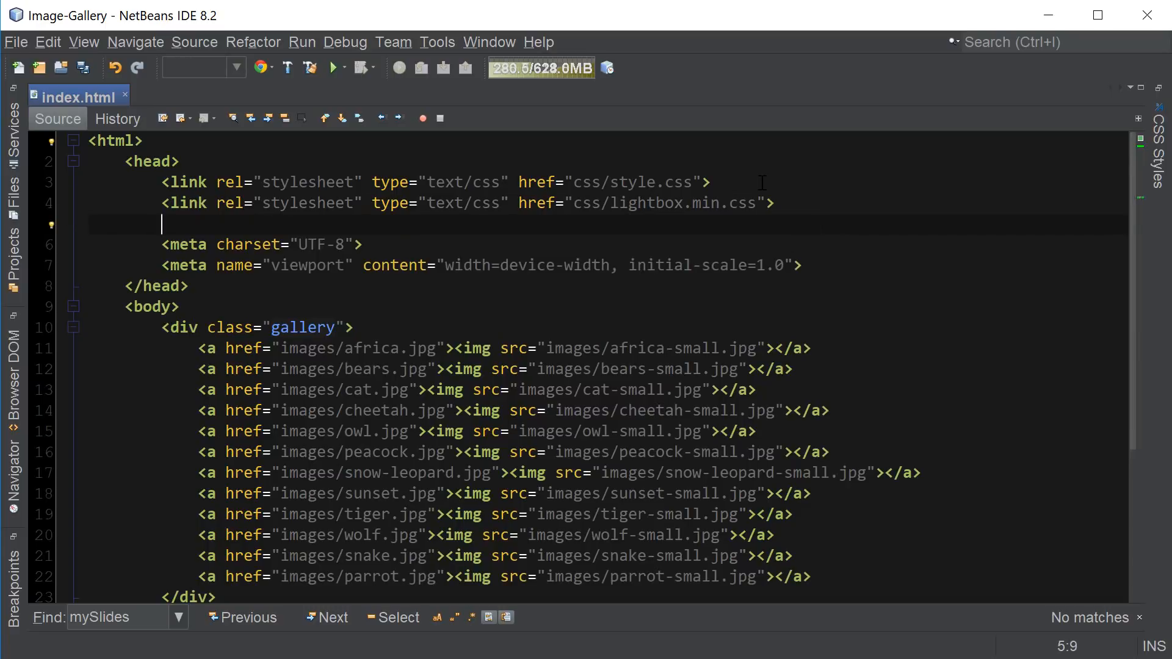
# Step: Add a script tag loading js/lightbox-plus-jquery.min.js
pyautogui.write('<script src="j')
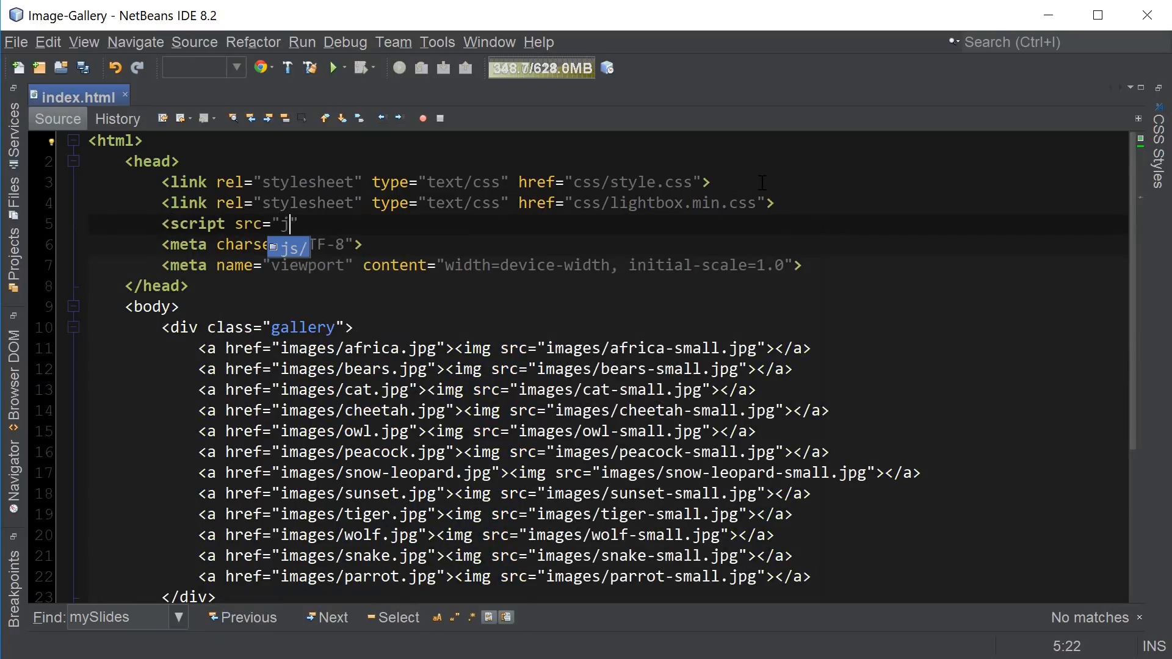
pyautogui.write('lightbox-plus-jquery.min.js')
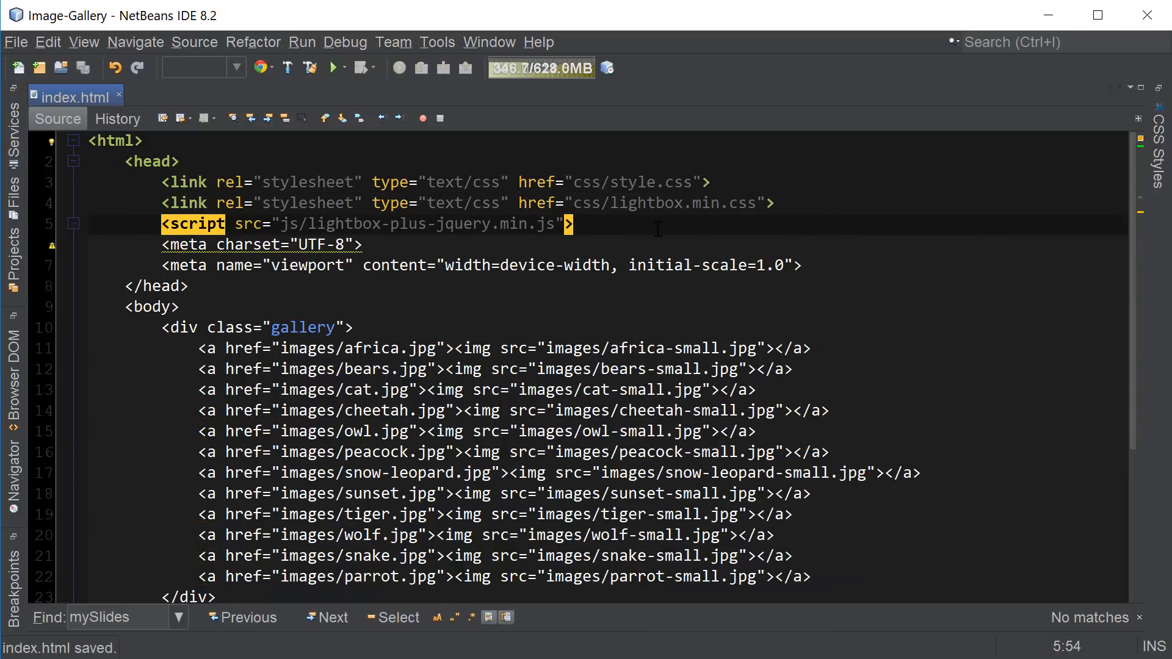
pyautogui.write('</script>')
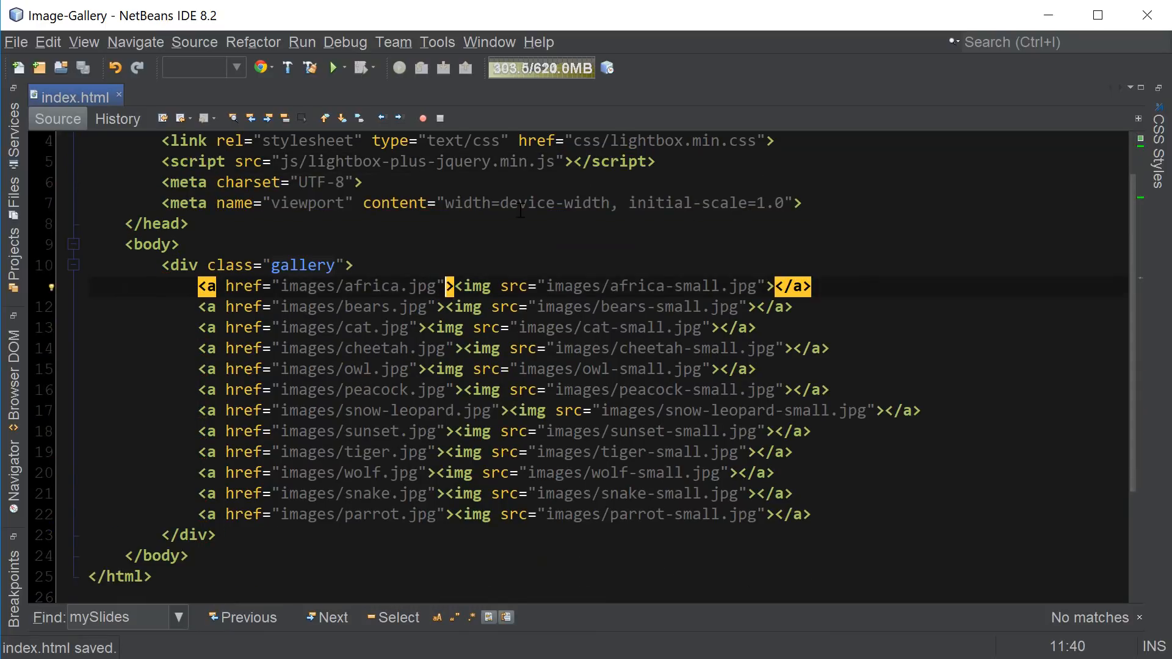
# Step: Give the africa anchor data-lightbox="mygallery" and save index.html
pyautogui.write('data-lightbo')
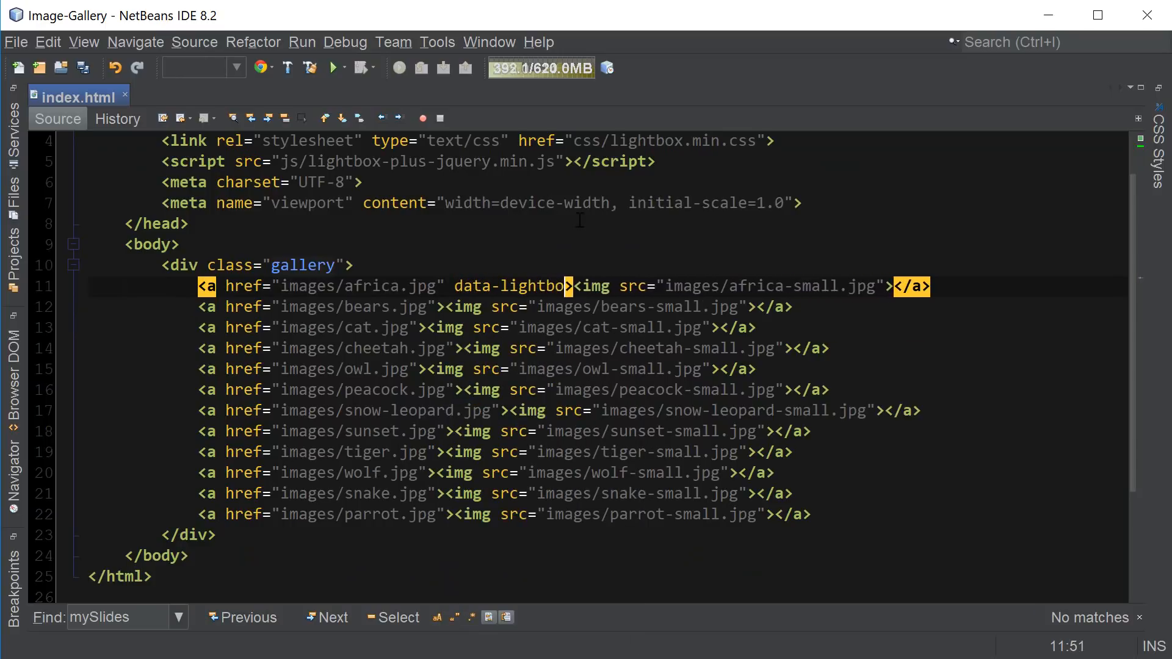
pyautogui.write('=""')
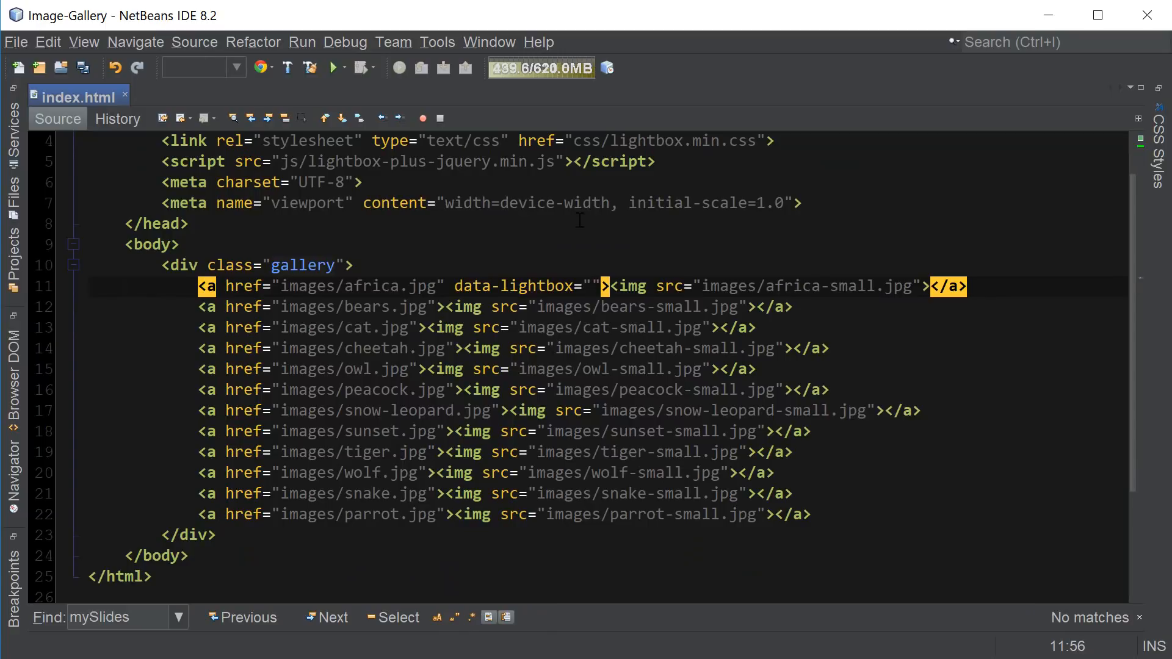
pyautogui.write('mygallery')
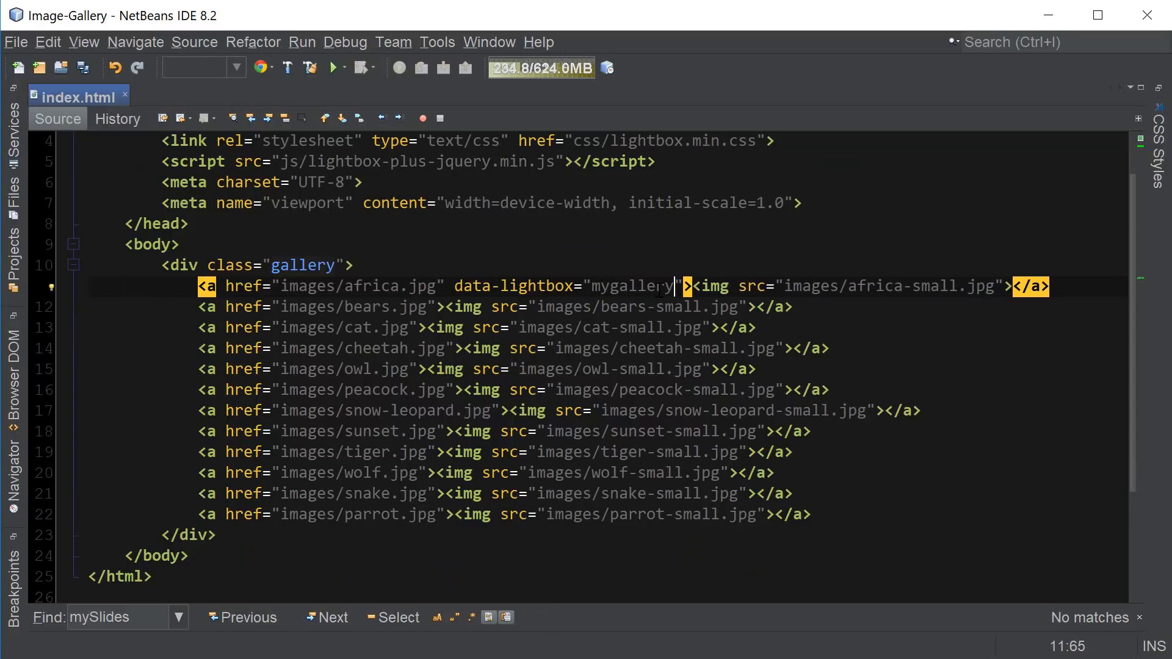
pyautogui.press('ctrl+s')
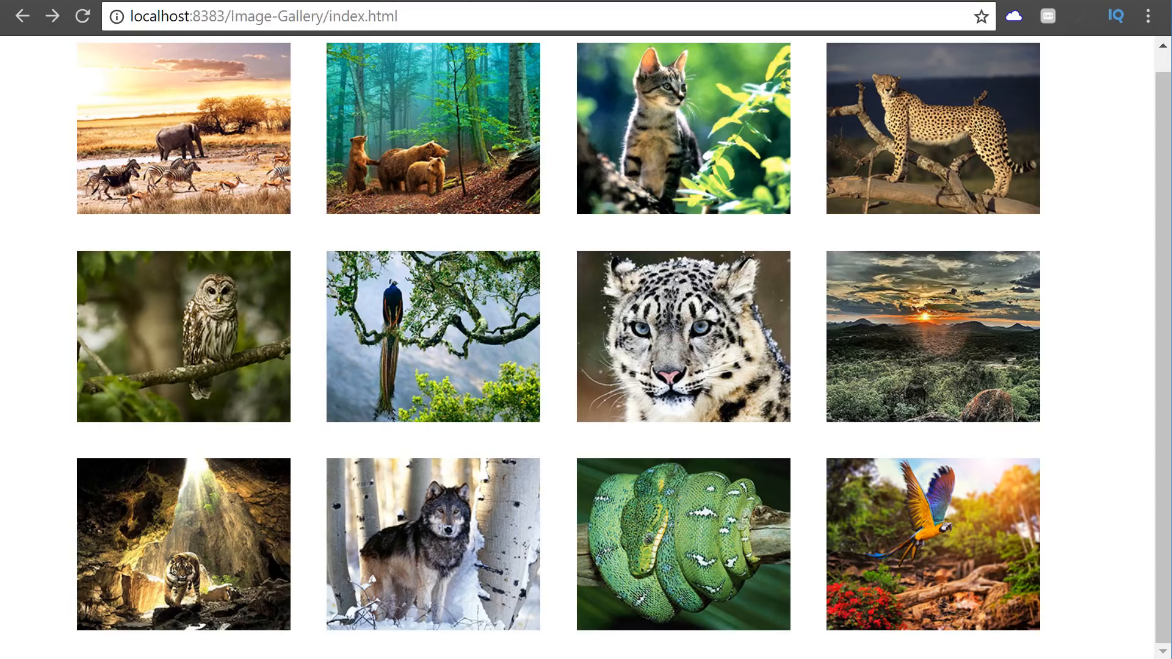
# Step: Open the africa thumbnail enlarged in the Lightbox overlay
pyautogui.click(183, 128)
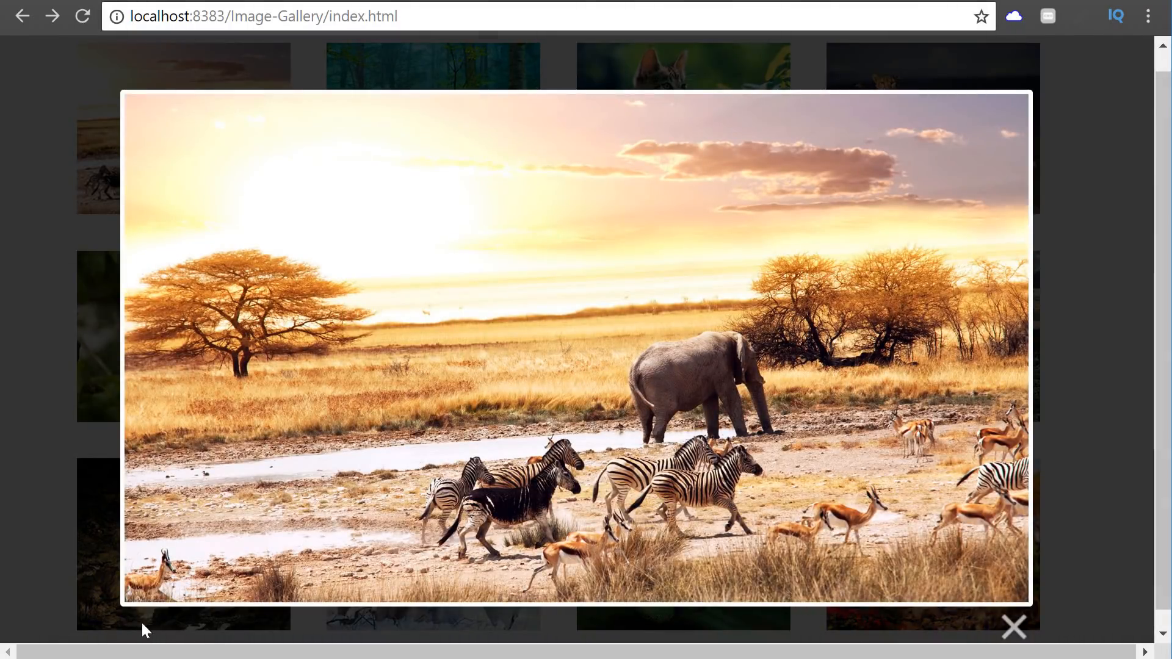
pyautogui.moveTo(185, 625)
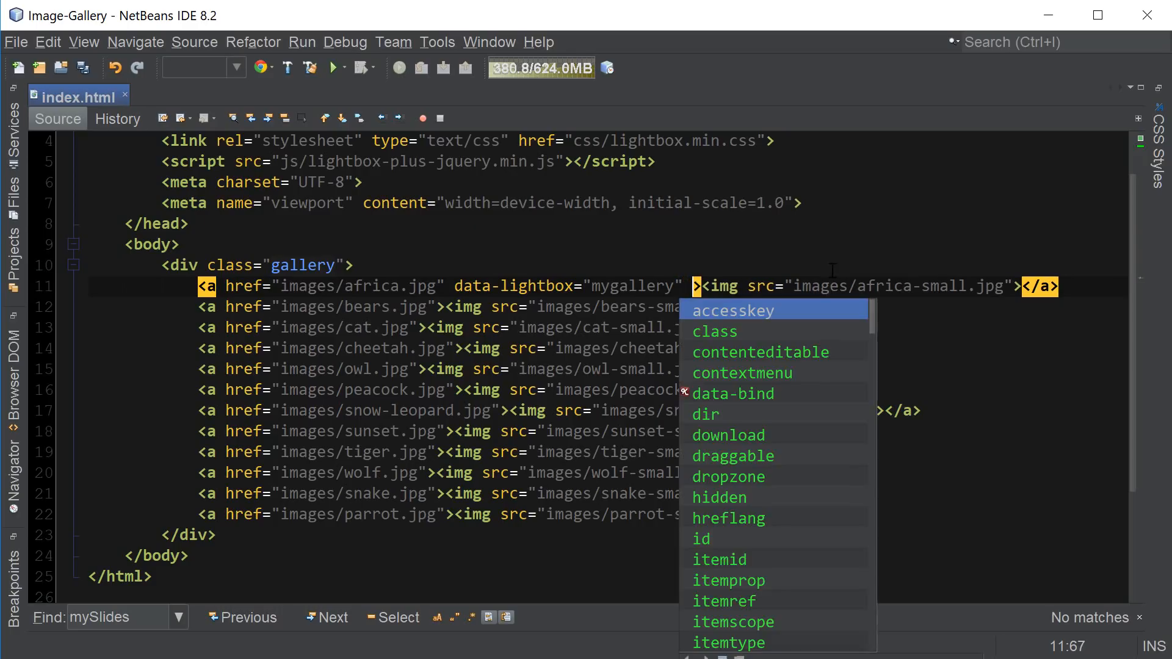
# Step: Add a data-tile="Afric…" caption attribute to the africa anchor after data-lightbox
pyautogui.write('data-tile="')
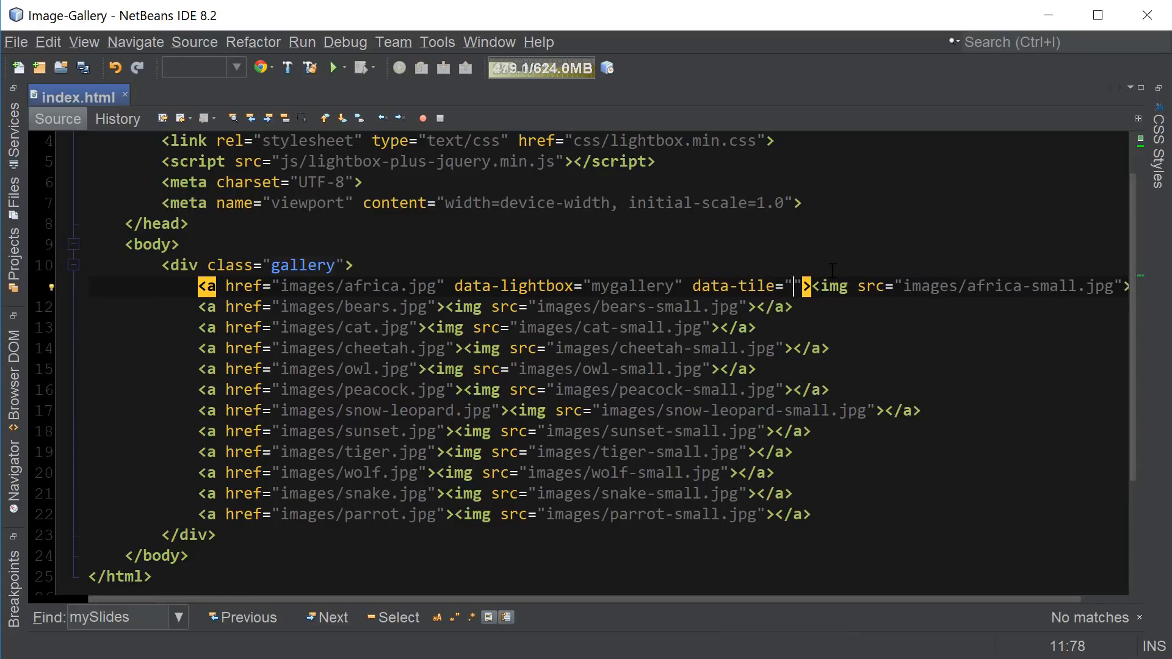
pyautogui.write('Afric')
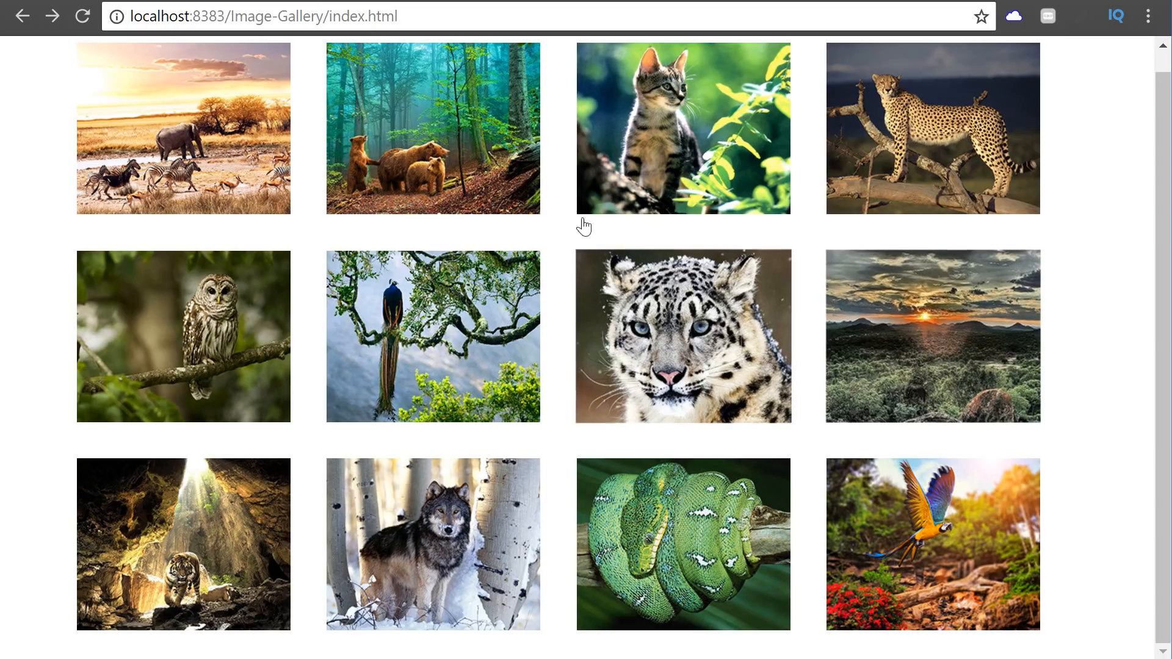
# Step: Reopen the africa photo in the overlay and check the African animals caption beneath it
pyautogui.click(683, 128)
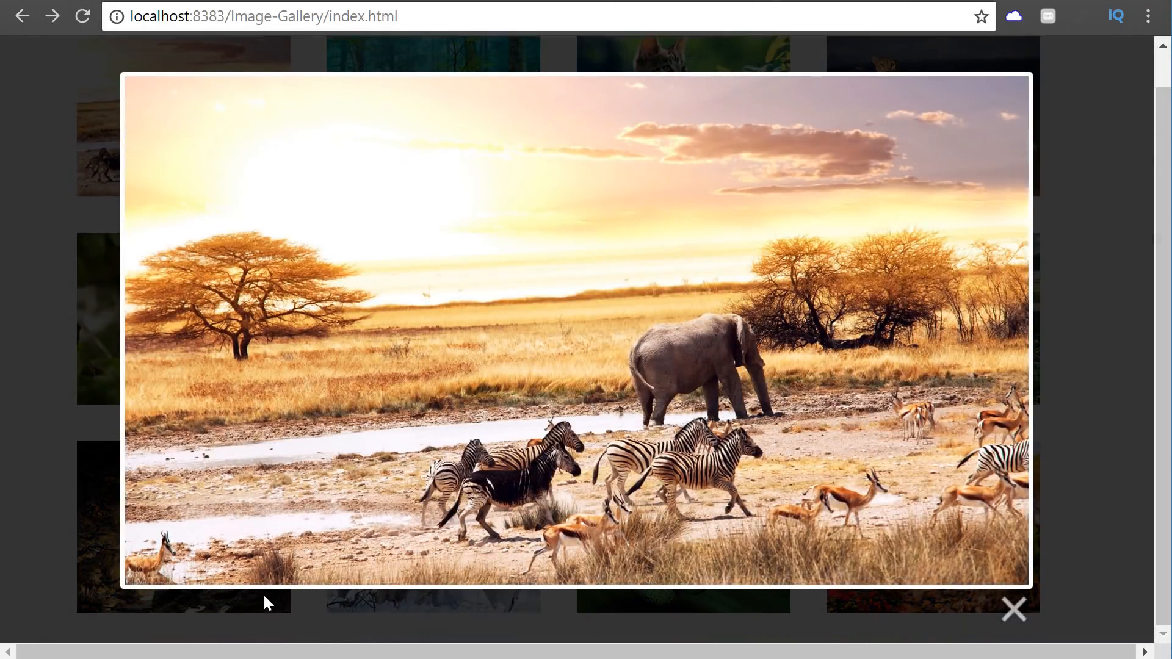
pyautogui.moveTo(1013, 610)
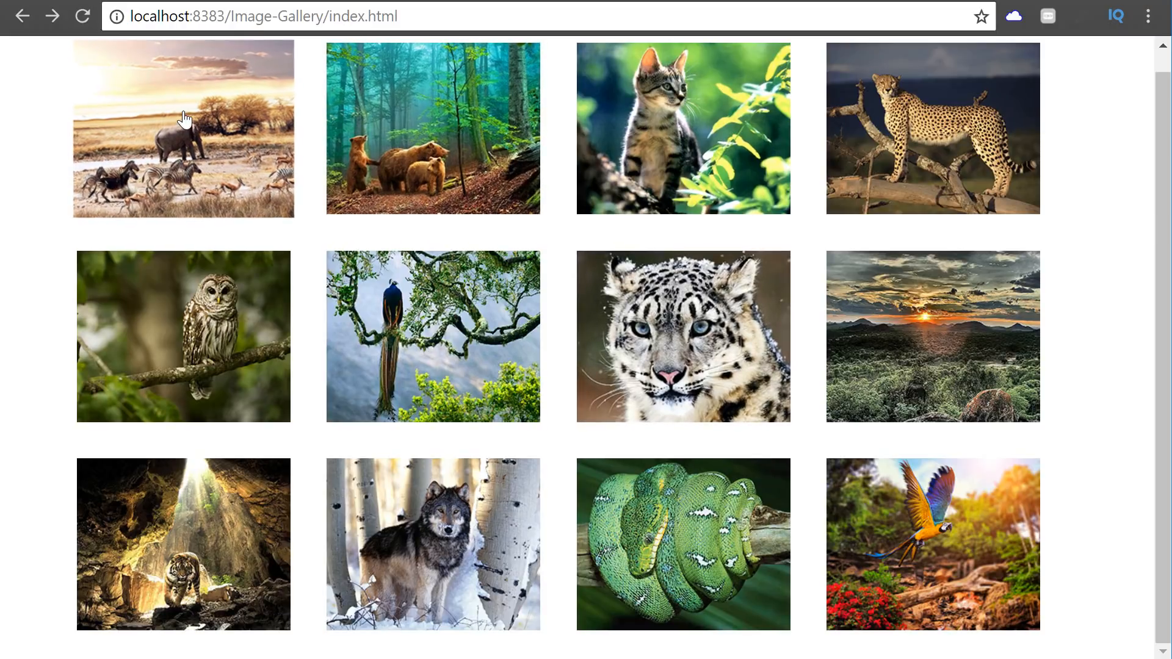
pyautogui.click(186, 122)
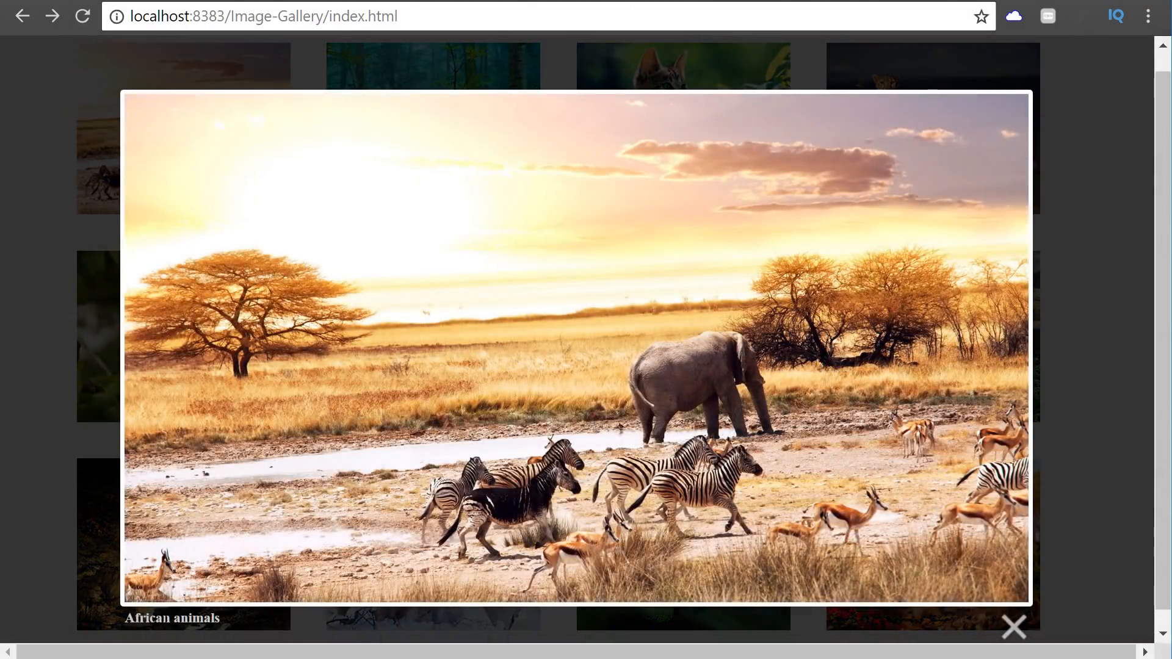
pyautogui.doubleClick(195, 617)
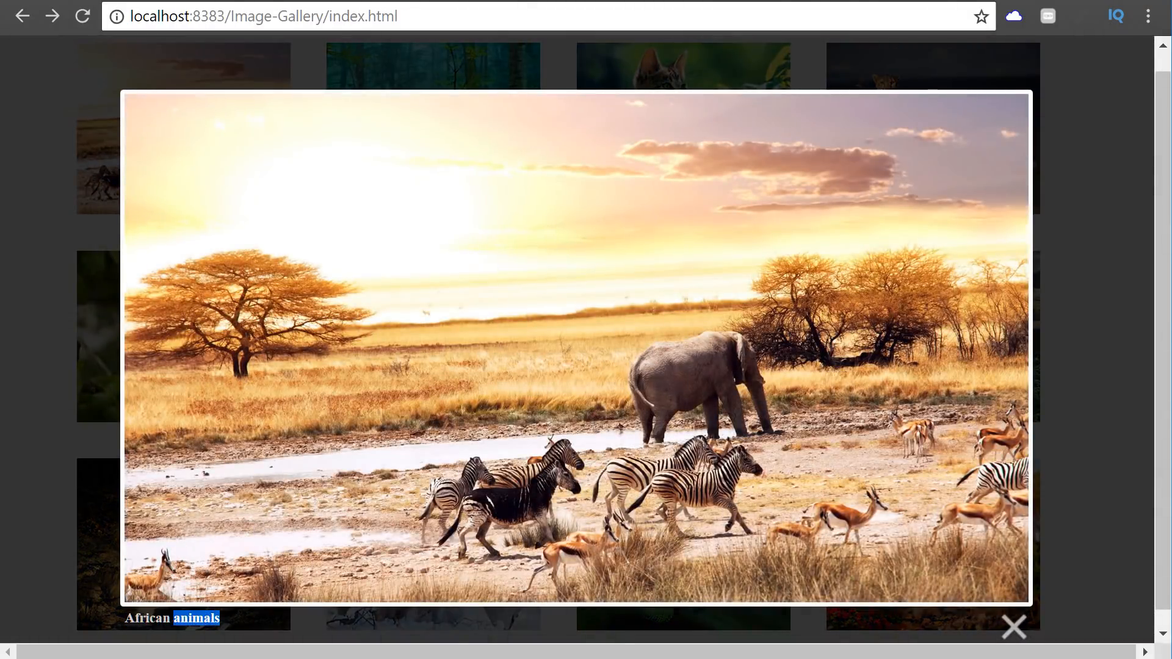
pyautogui.click(1013, 626)
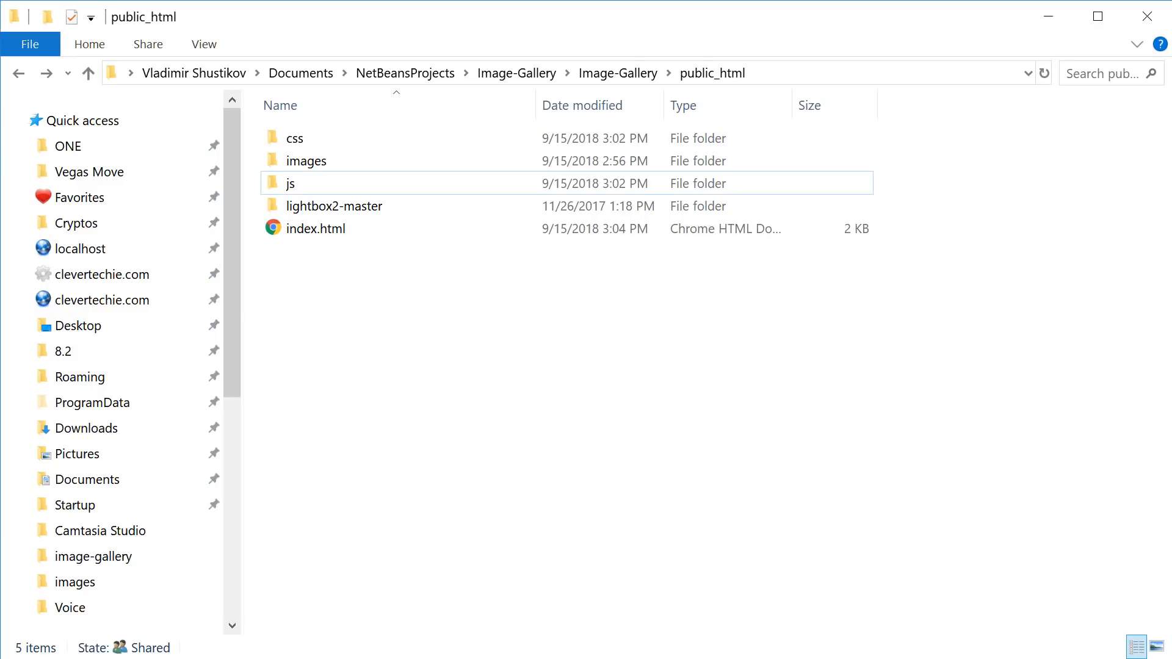
# Step: Select close.png, loading.gif, next.png and prev.png in lightbox2-master\dist\images
pyautogui.doubleClick(334, 205)
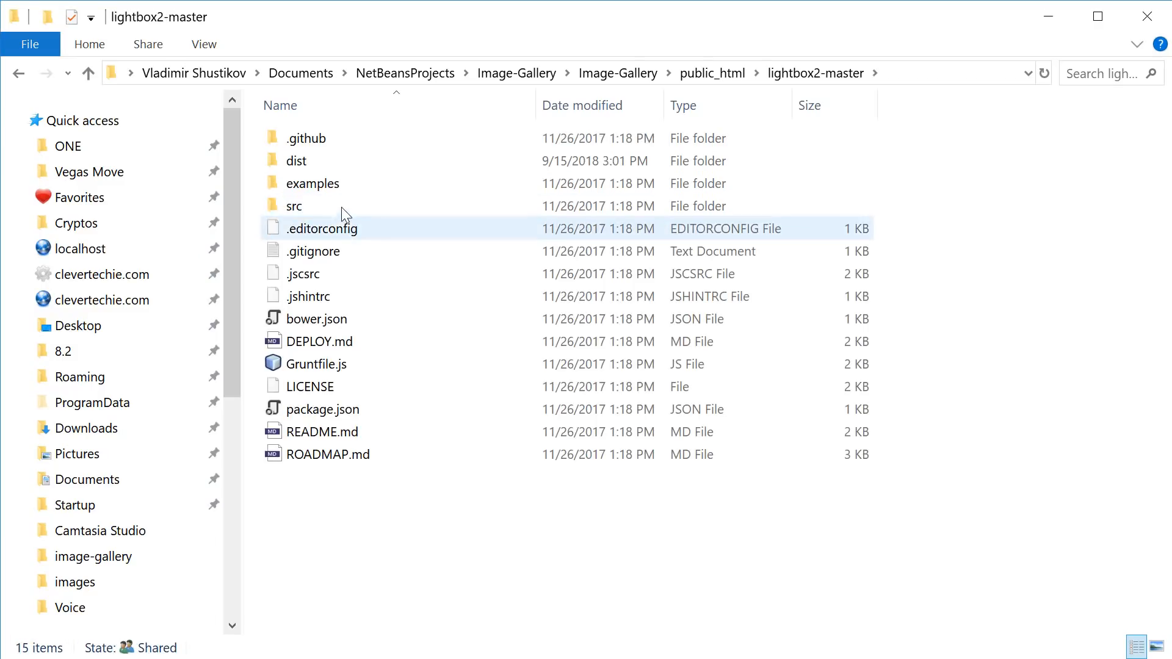
pyautogui.click(295, 161)
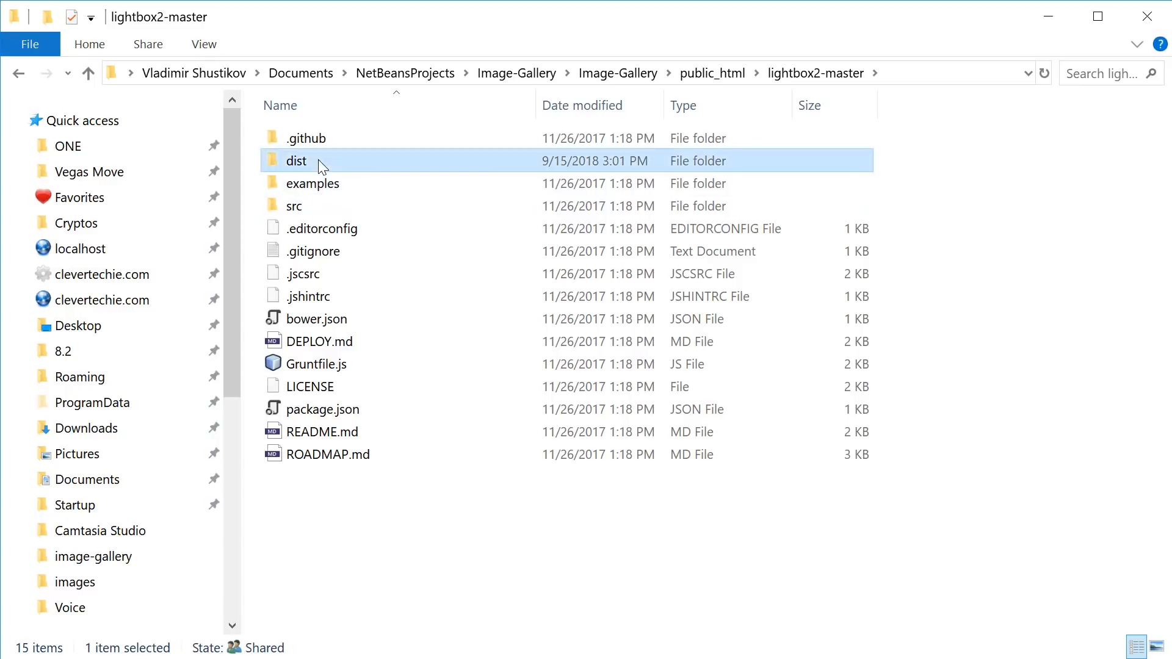
pyautogui.doubleClick(295, 161)
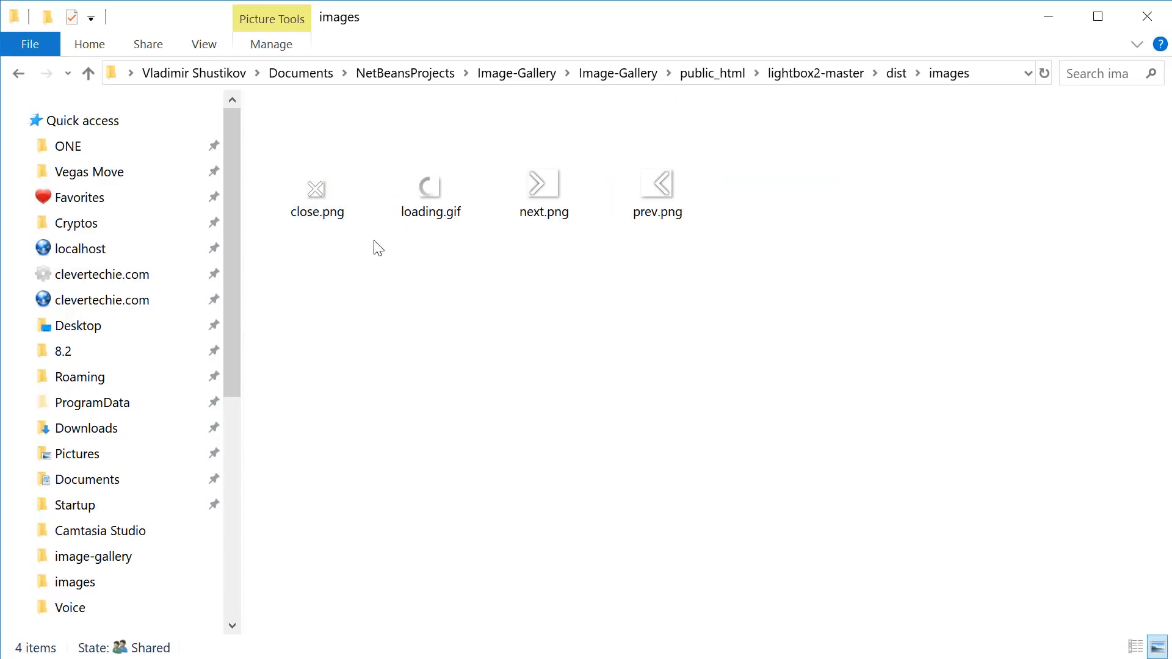
pyautogui.click(316, 188)
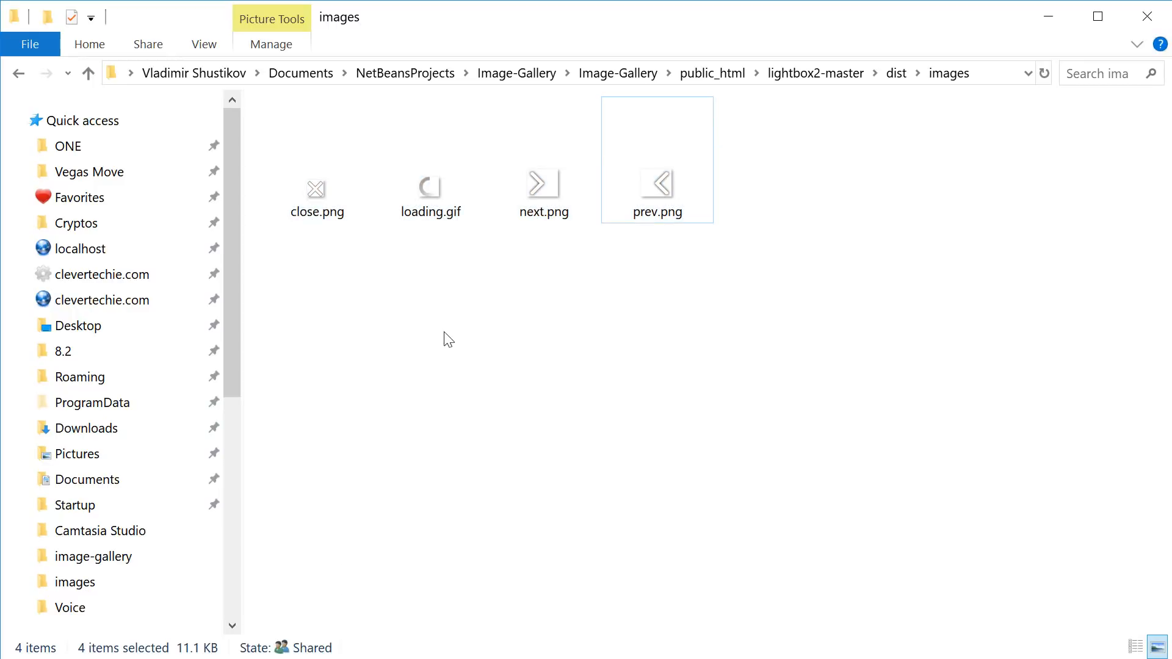
pyautogui.click(712, 73)
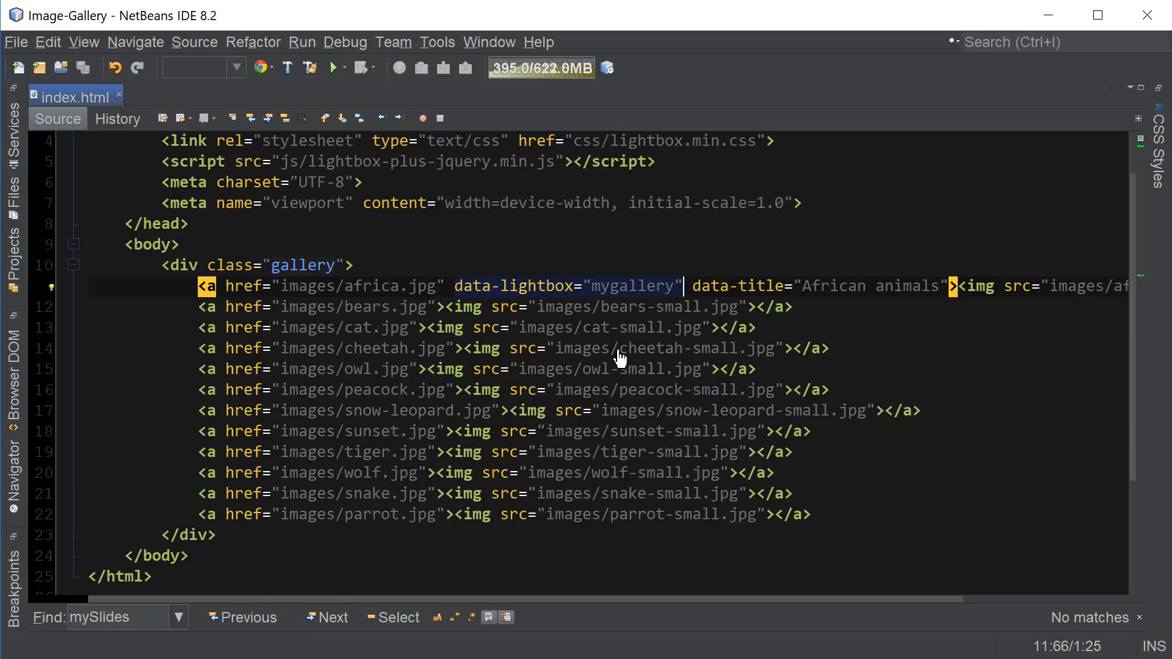
# Step: Paste data-lightbox="mygallery" into the remaining anchor tags on lines 12–22
pyautogui.write('data-lightbox="mygallery"')
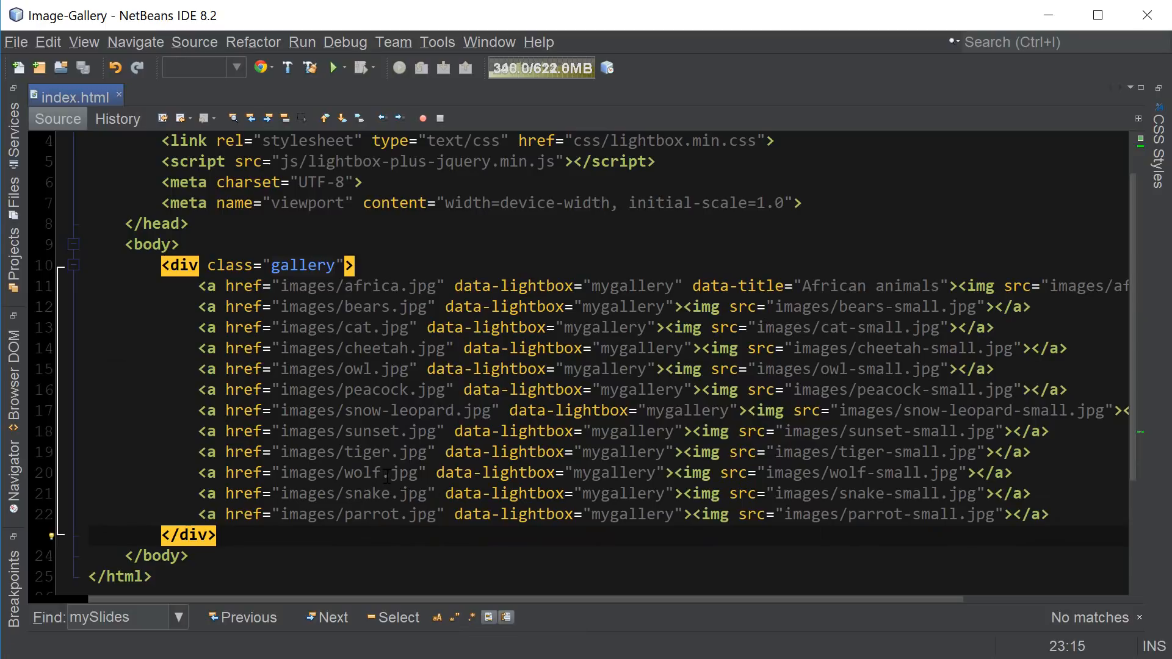
pyautogui.moveTo(391, 98)
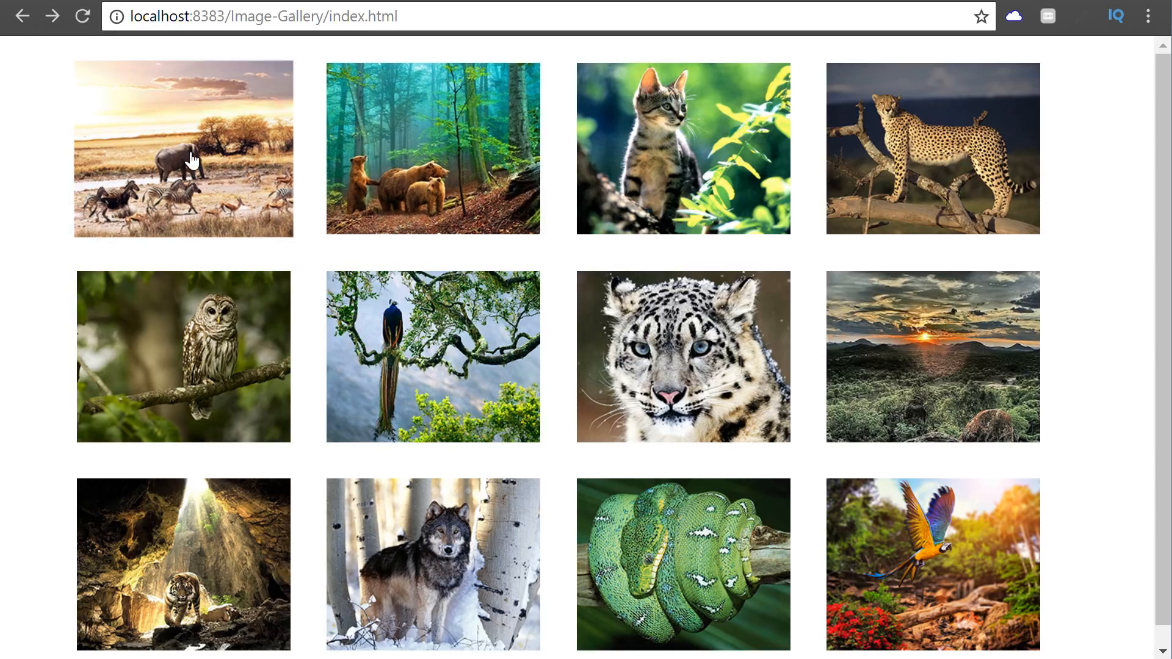
# Step: Verify the Lightbox steps through photos with the 'x of 12' counter and closes cleanly
pyautogui.click(190, 158)
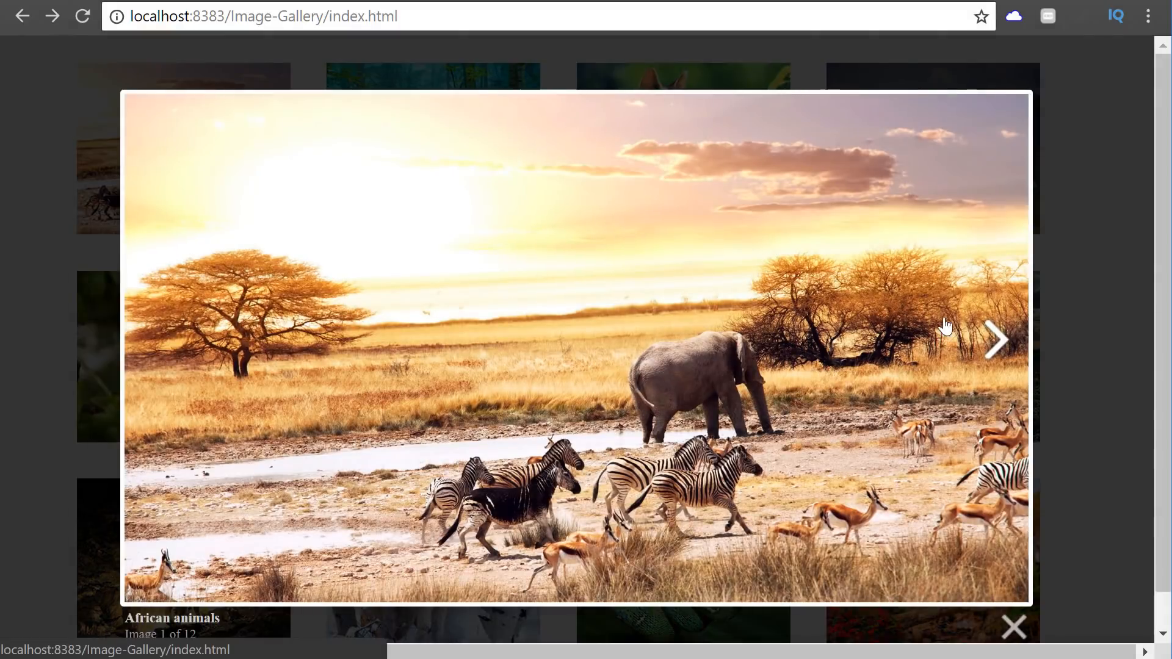
pyautogui.moveTo(1003, 348)
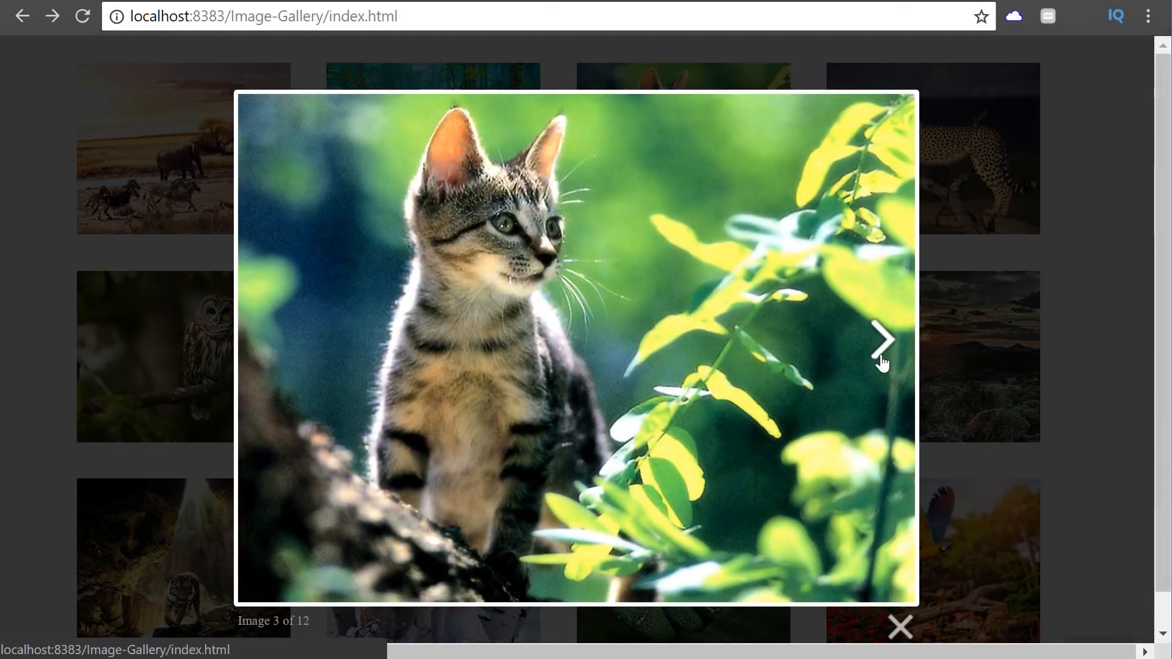
pyautogui.click(881, 339)
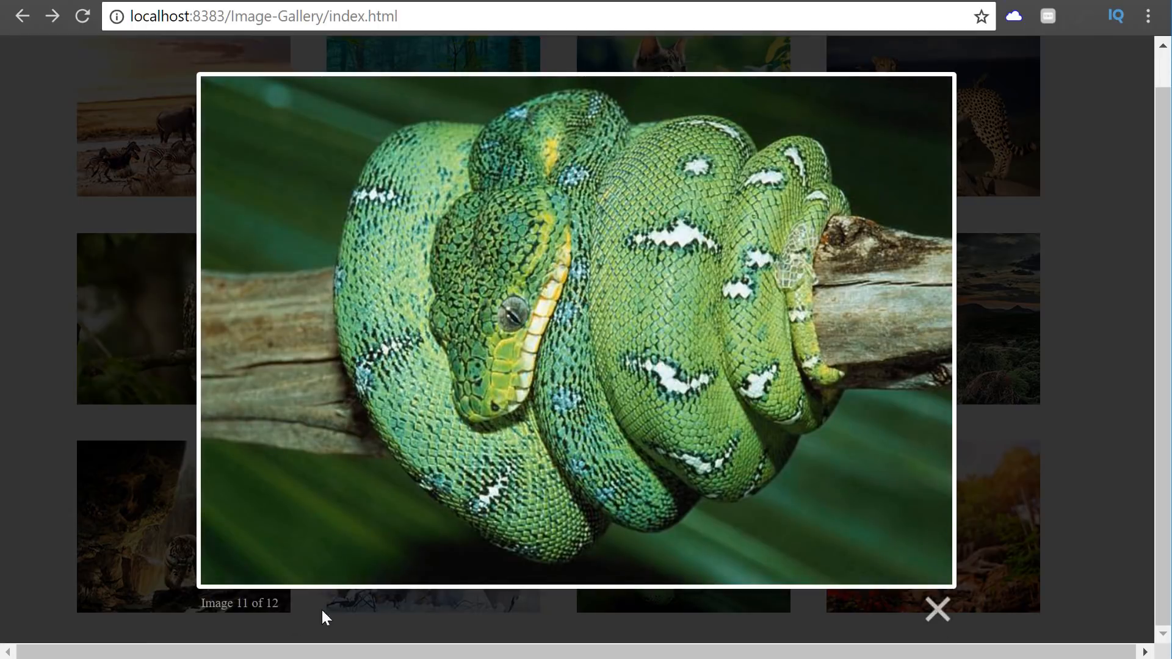
pyautogui.click(937, 609)
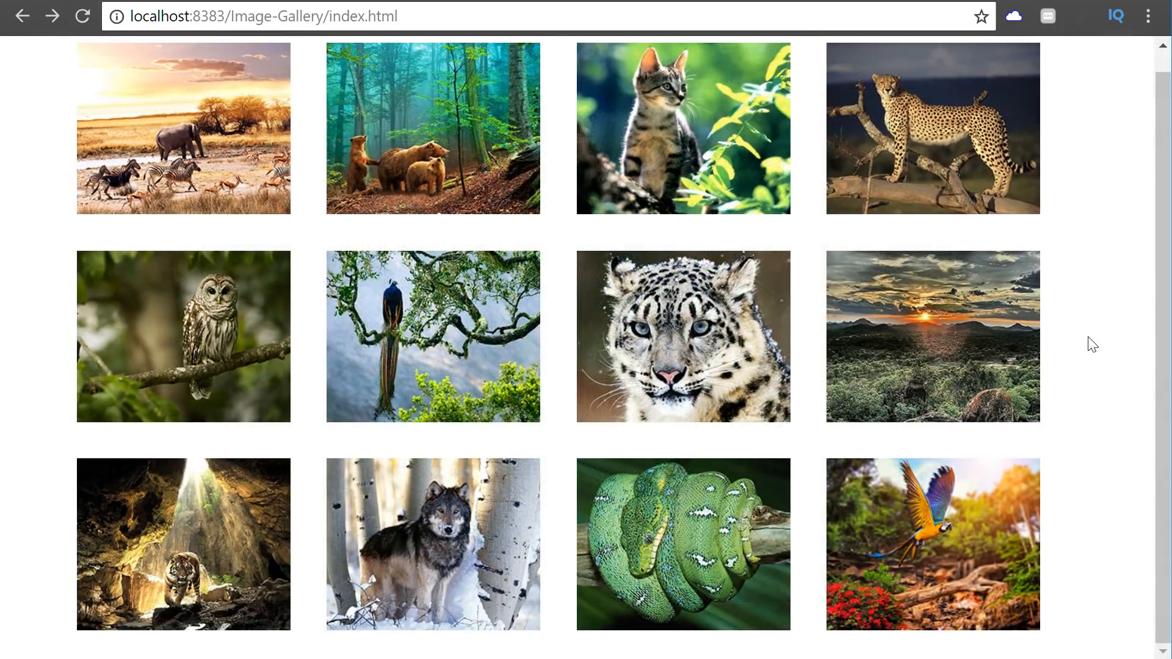
pyautogui.moveTo(1059, 347)
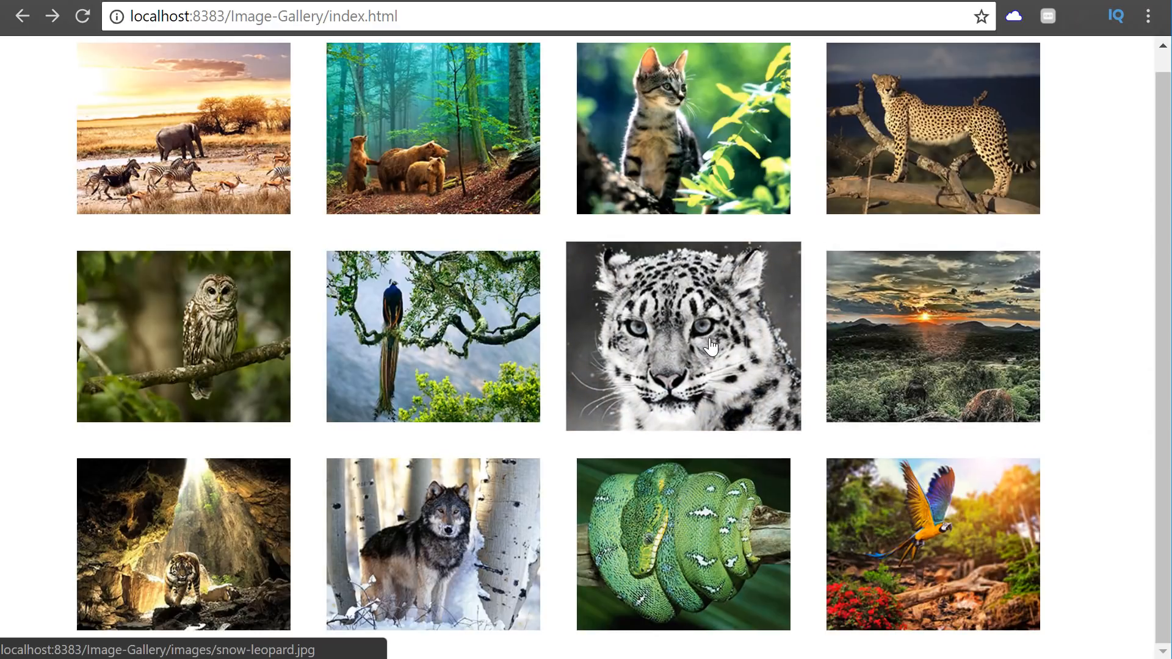
pyautogui.moveTo(480, 433)
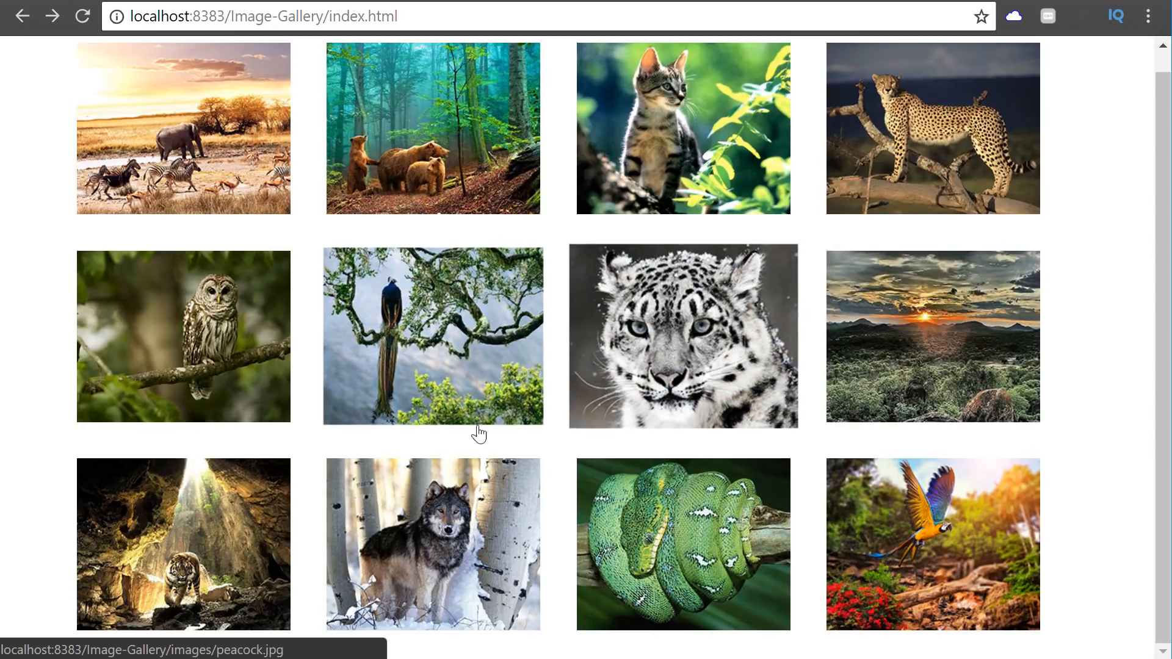